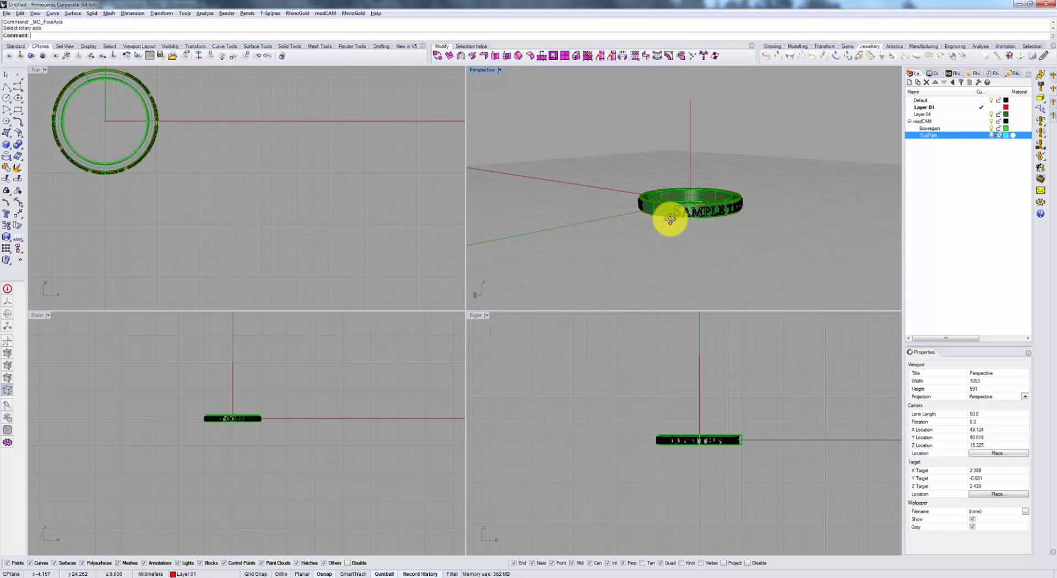
# Step: Choose the NS CNC_22 Taper 0.1 cutter for regular operations
pyautogui.moveTo(671, 219); pyautogui.dragTo(721, 243)
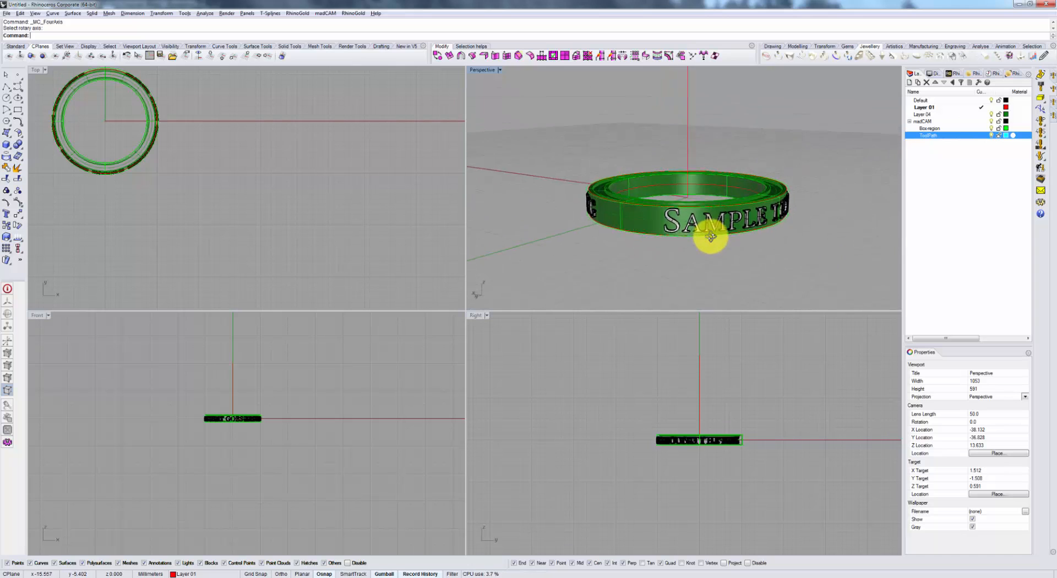
pyautogui.moveTo(711, 236); pyautogui.dragTo(711, 229)
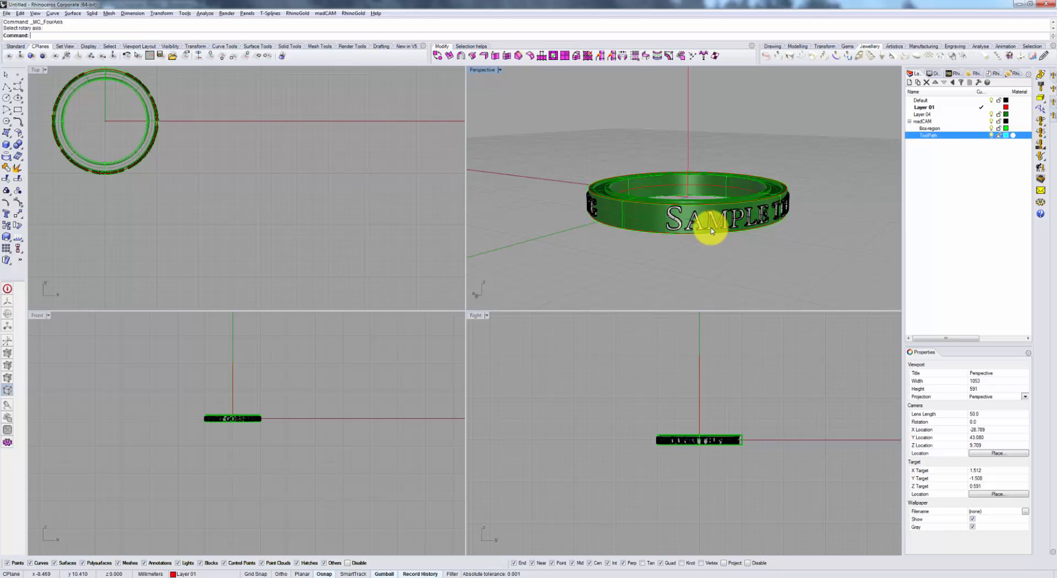
pyautogui.moveTo(610, 216)
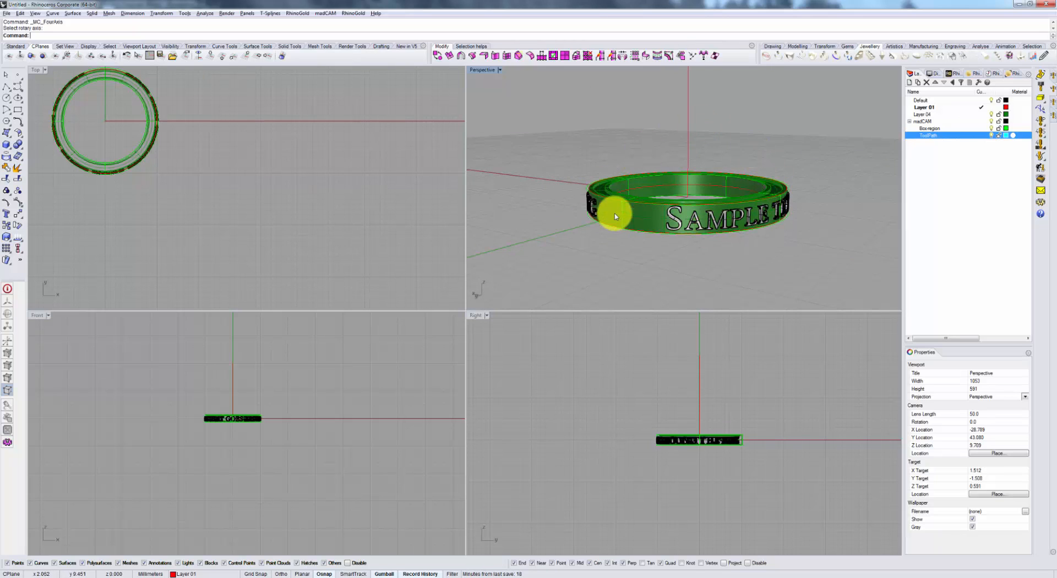
pyautogui.moveTo(636, 255)
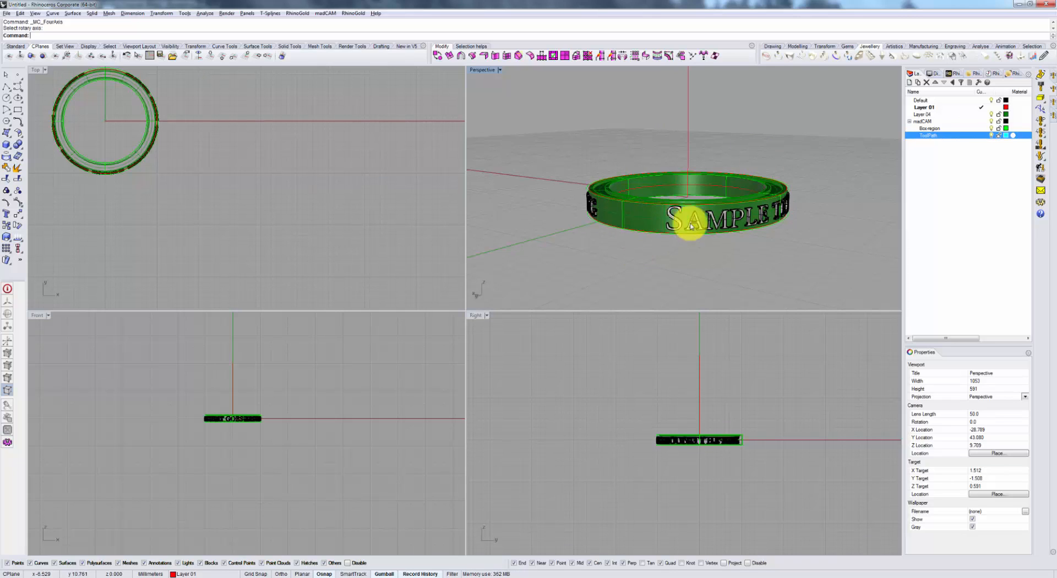
pyautogui.moveTo(609, 241)
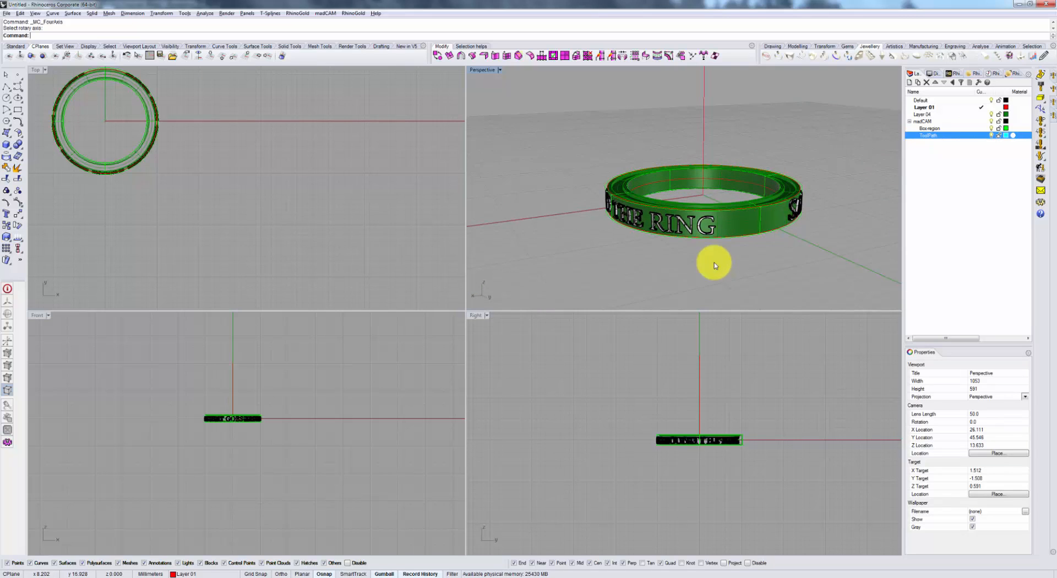
pyautogui.moveTo(645, 262)
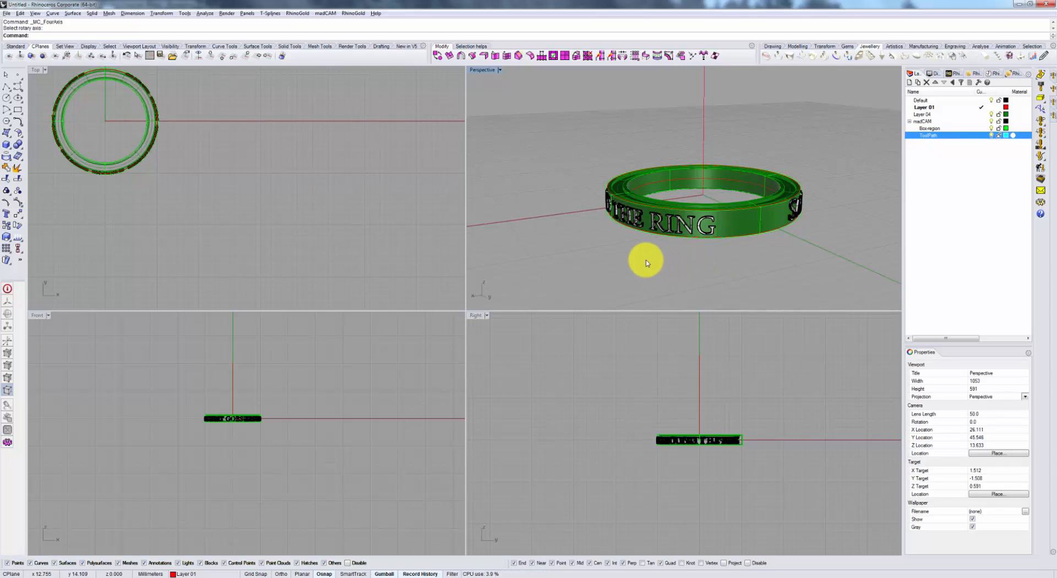
pyautogui.moveTo(667, 214)
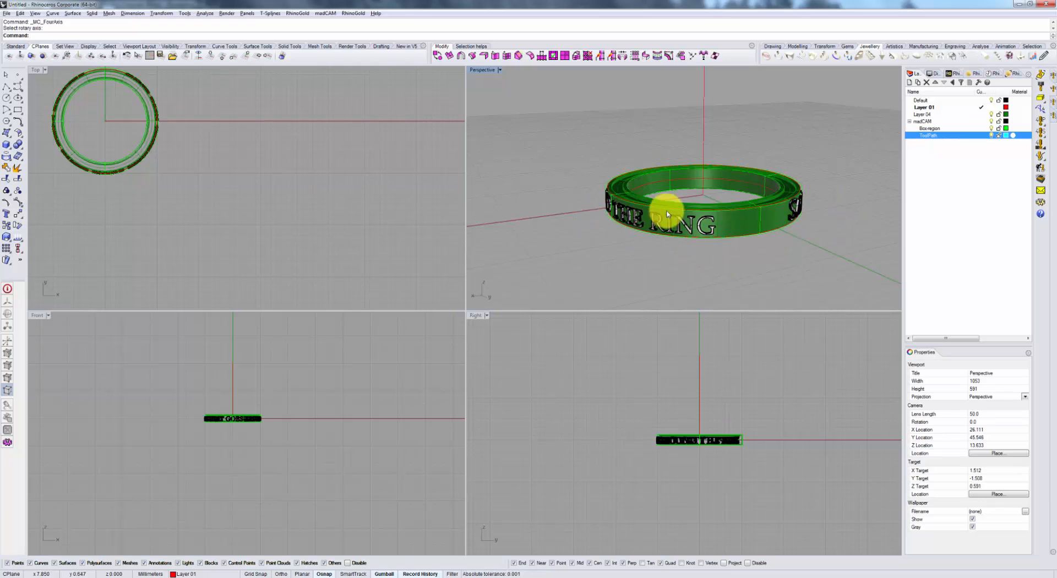
pyautogui.moveTo(742, 223)
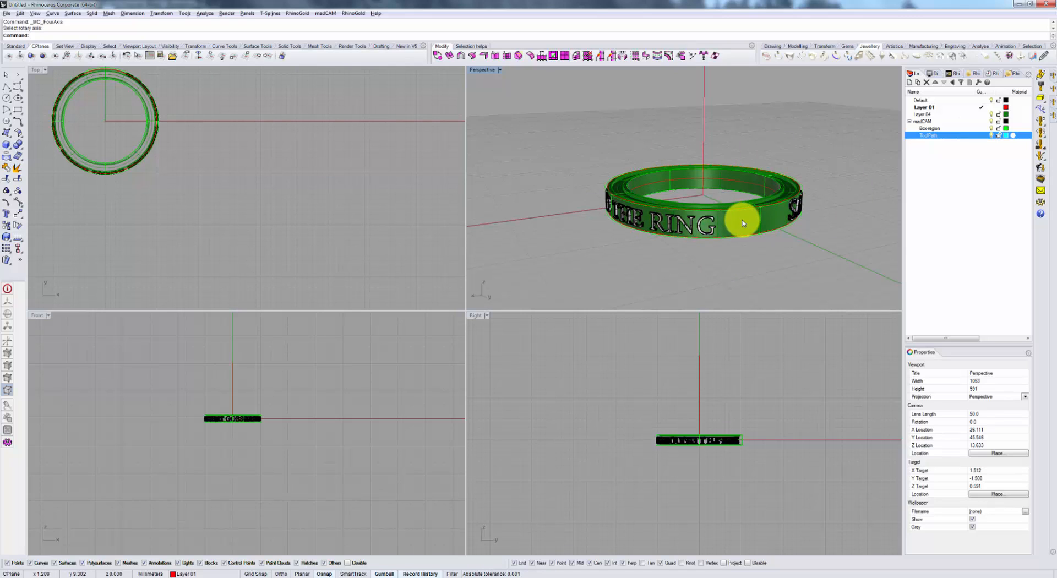
pyautogui.moveTo(826, 205)
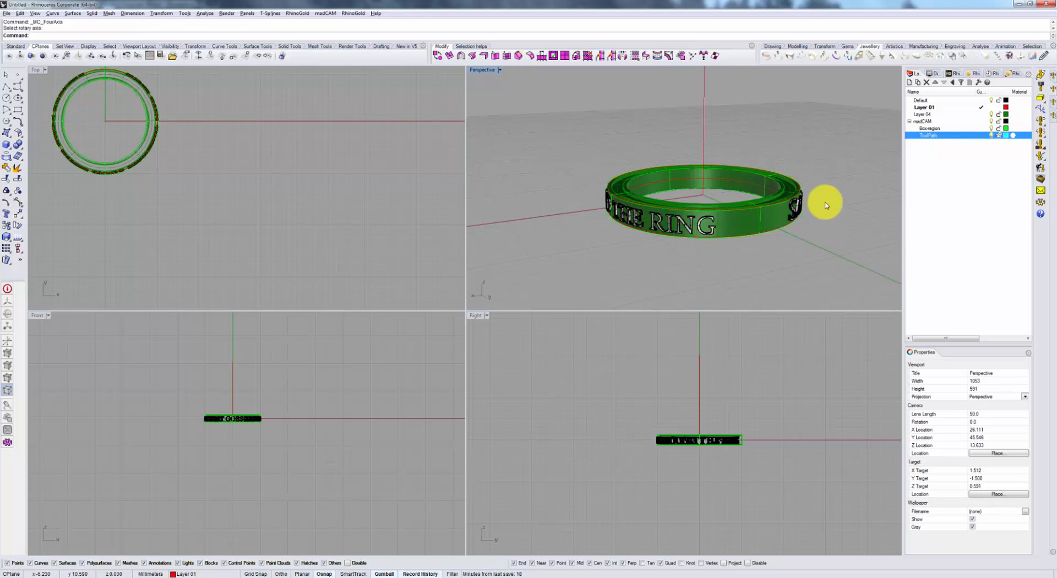
pyautogui.moveTo(763, 246)
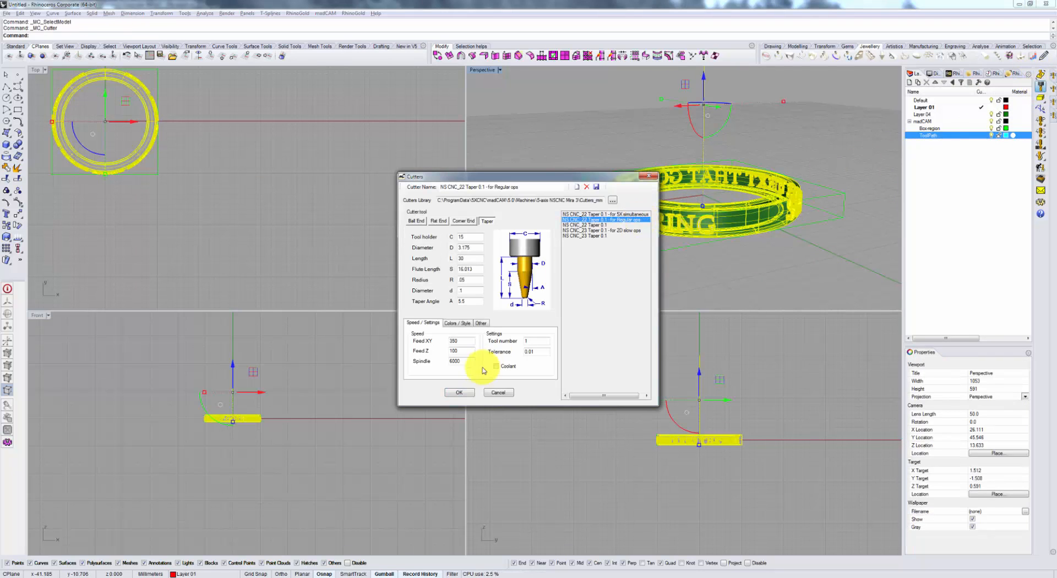
pyautogui.click(459, 392)
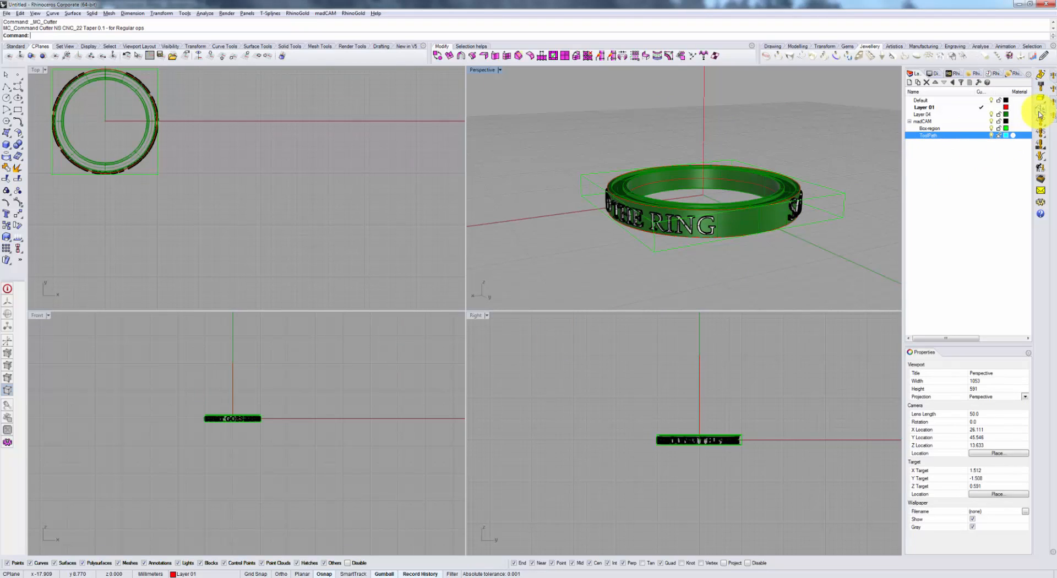
# Step: Set the simultaneous rotary axis through origin 0,0,0 with direction 0,0,1
pyautogui.click(1040, 114)
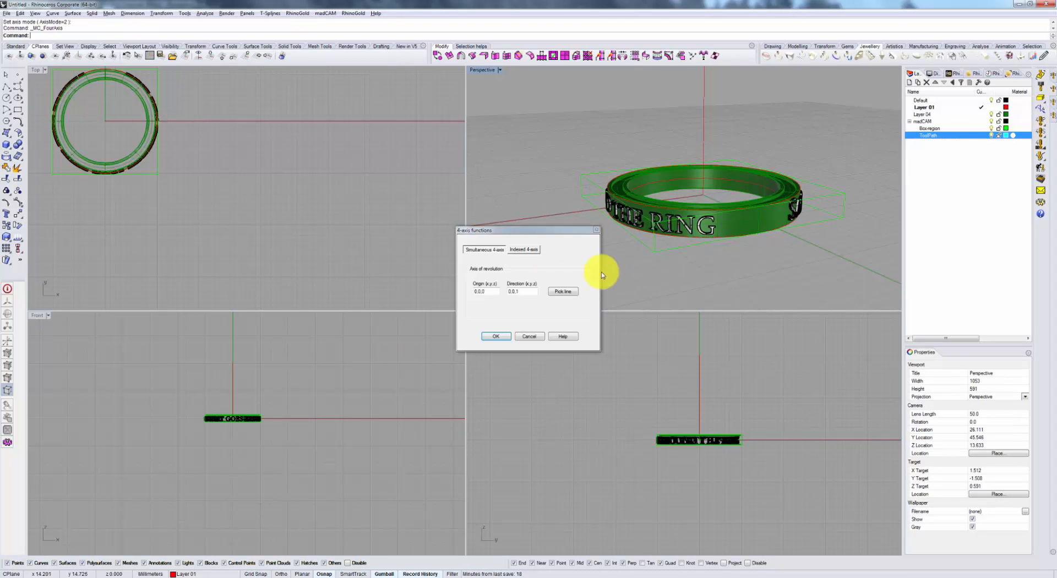
pyautogui.click(523, 250)
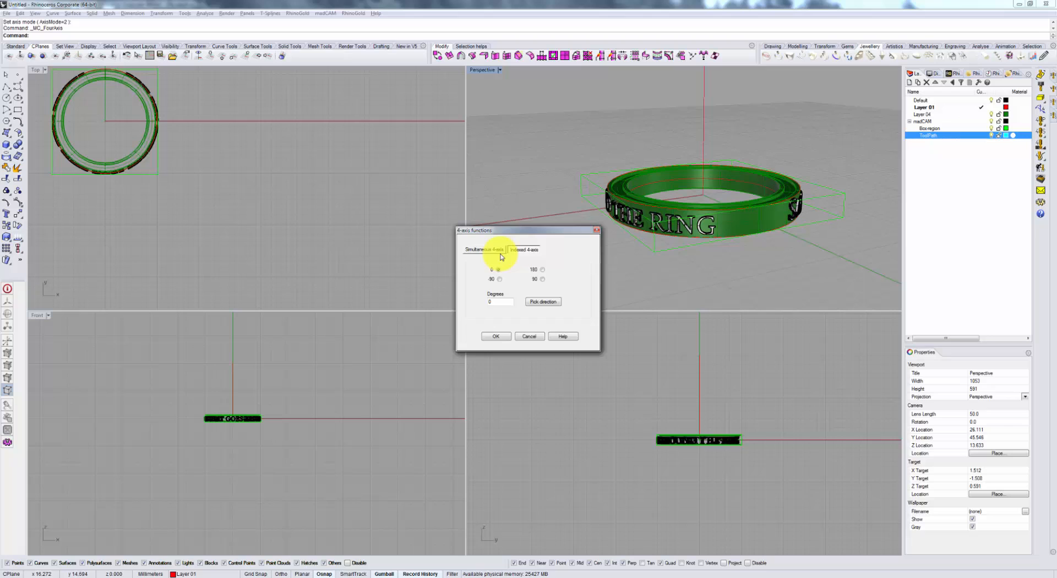
pyautogui.click(484, 249)
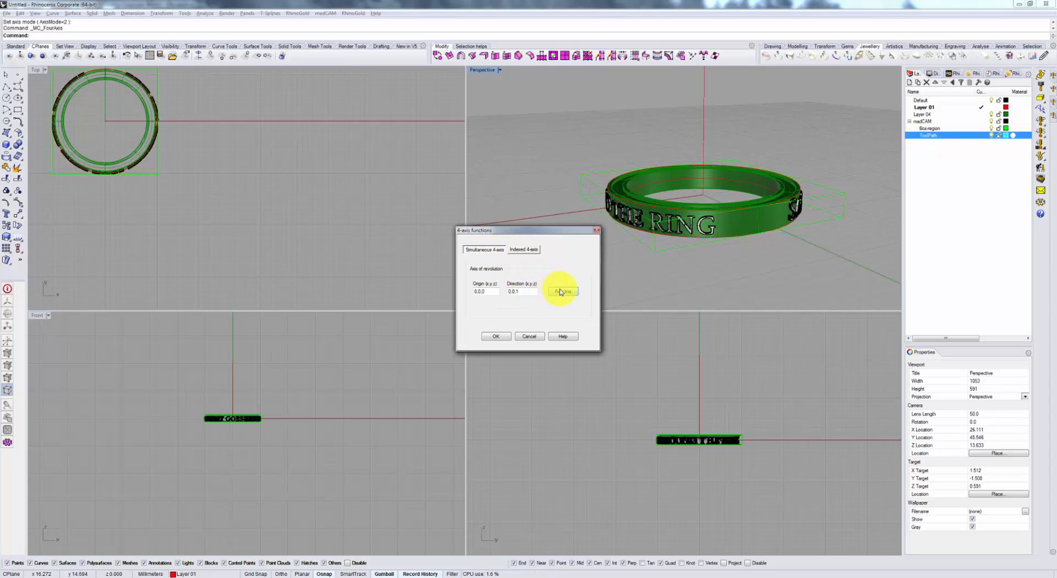
pyautogui.click(562, 292)
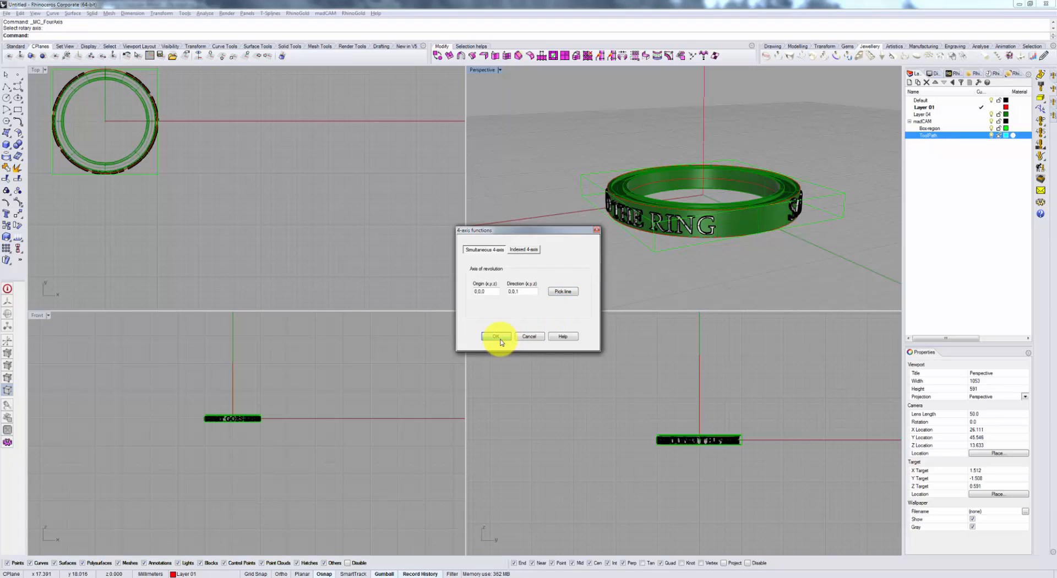
pyautogui.click(496, 336)
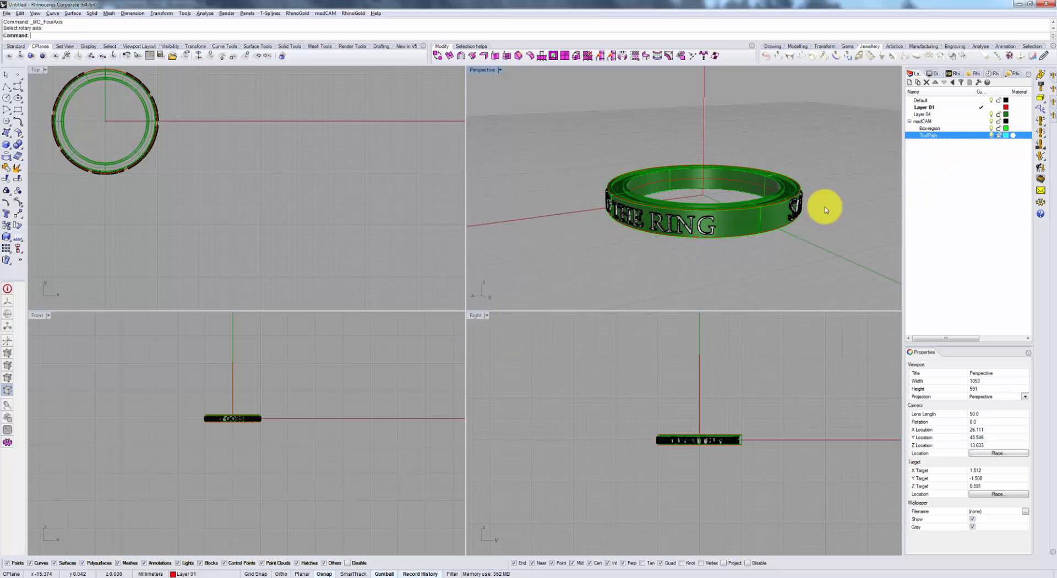
pyautogui.moveTo(743, 238)
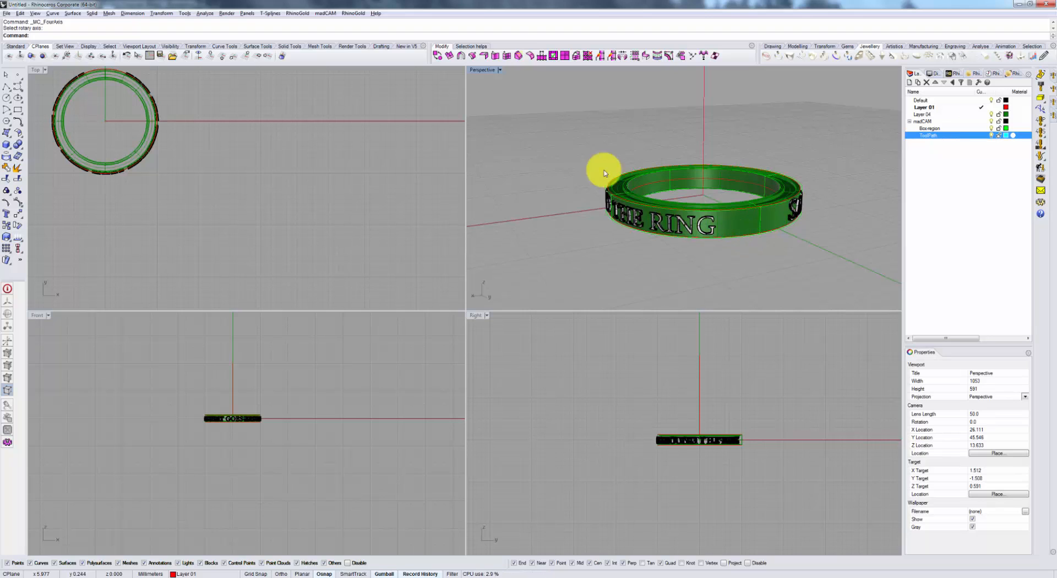
pyautogui.moveTo(754, 264)
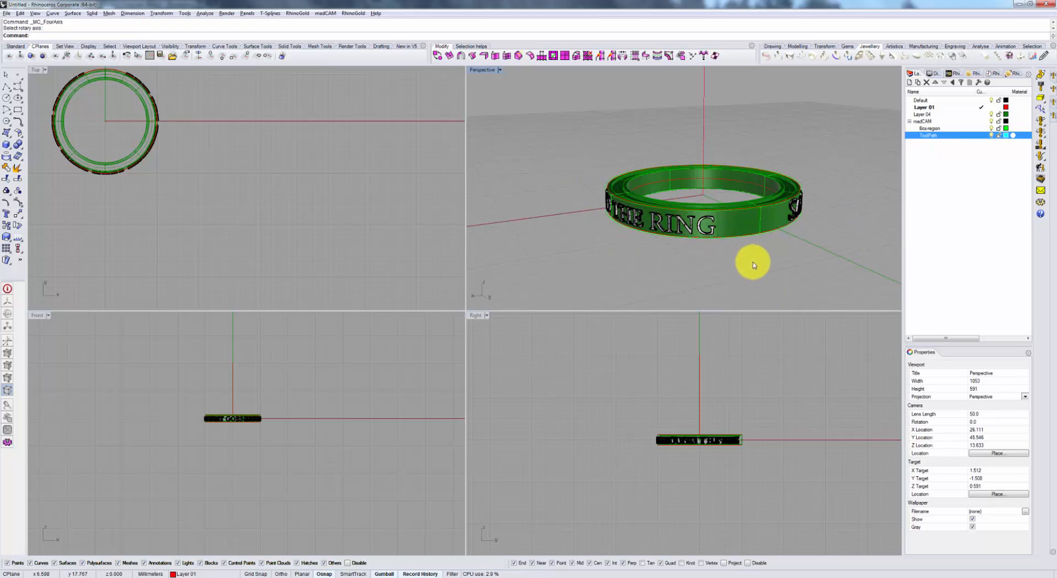
pyautogui.moveTo(645, 263)
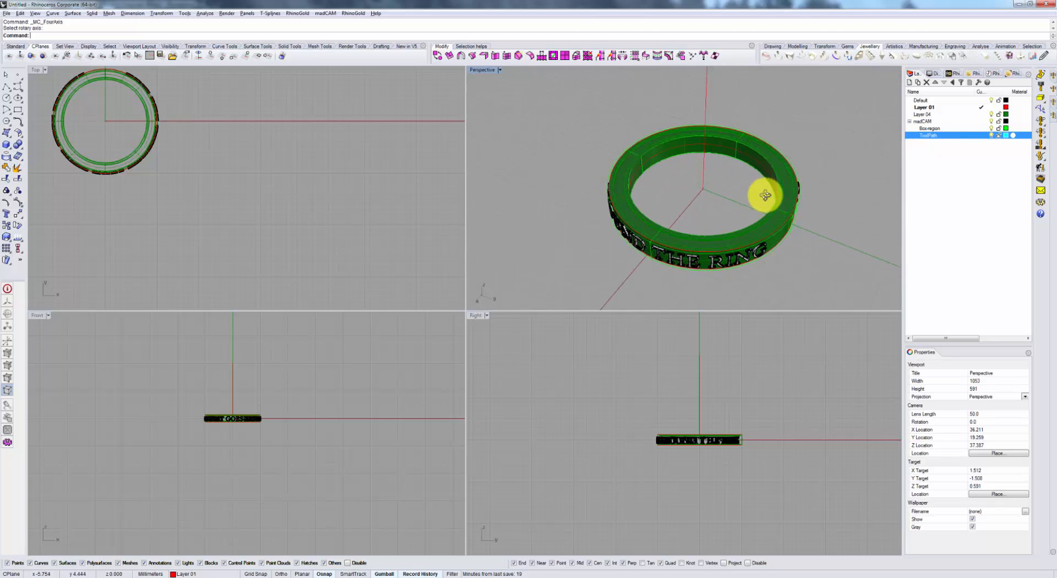
pyautogui.moveTo(762, 196); pyautogui.dragTo(725, 208)
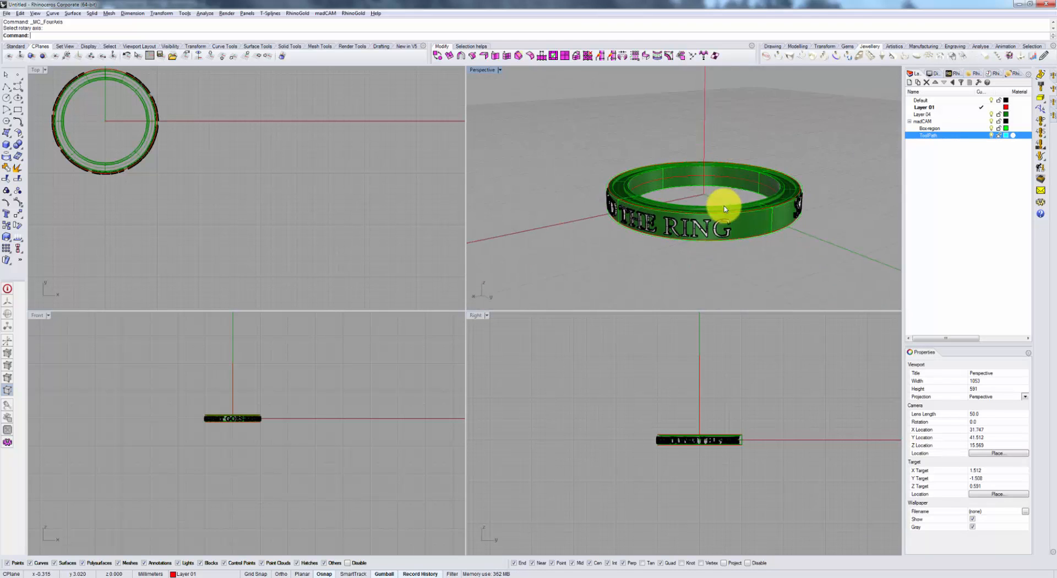
pyautogui.moveTo(724, 208); pyautogui.dragTo(769, 216)
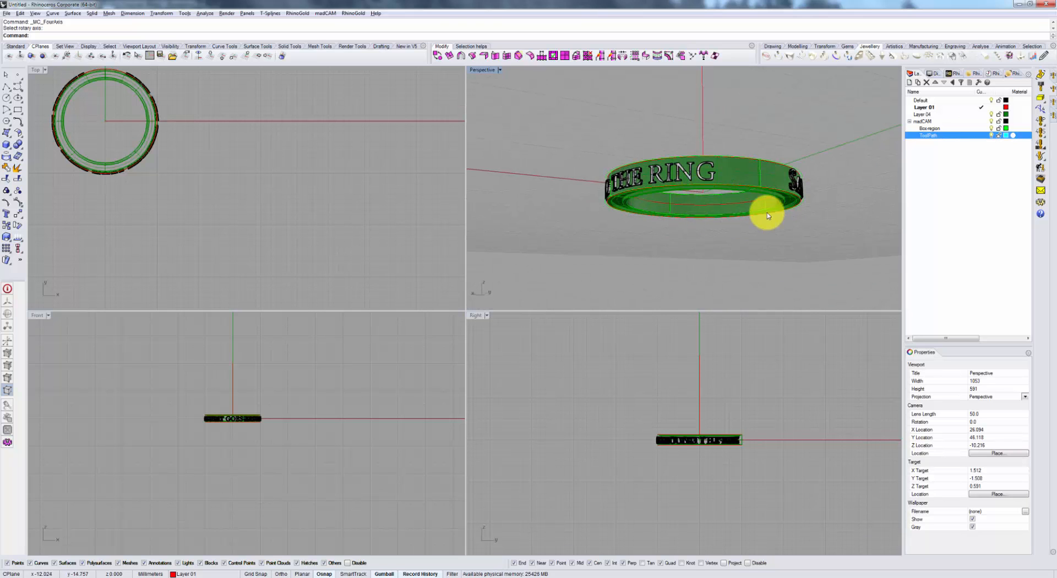
pyautogui.moveTo(769, 215); pyautogui.dragTo(637, 216)
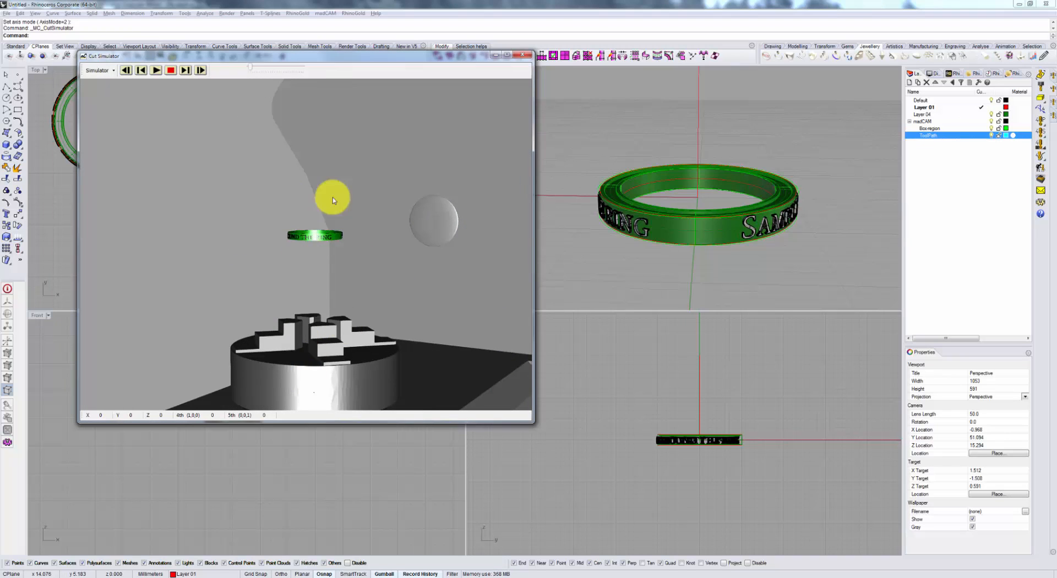
pyautogui.moveTo(349, 361)
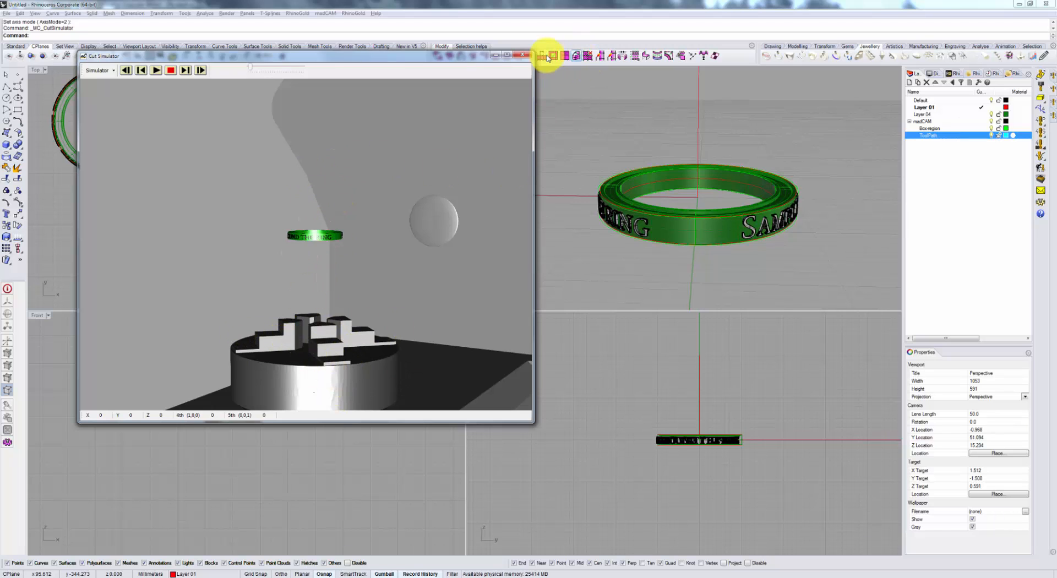
# Step: Close the cut simulator and frame the ring's THE RING lettering in Perspective
pyautogui.click(525, 55)
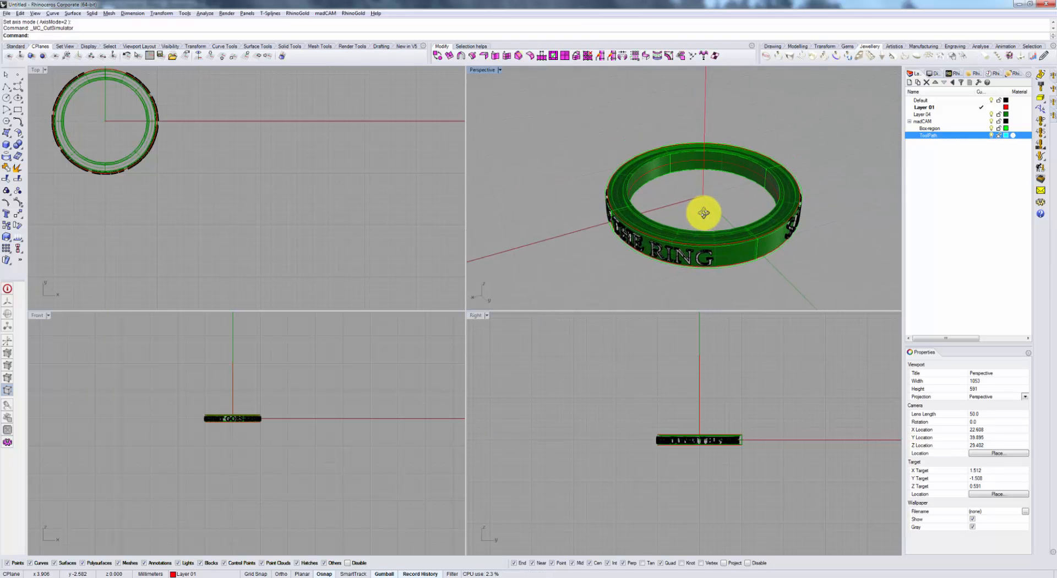
pyautogui.moveTo(704, 212); pyautogui.dragTo(796, 212)
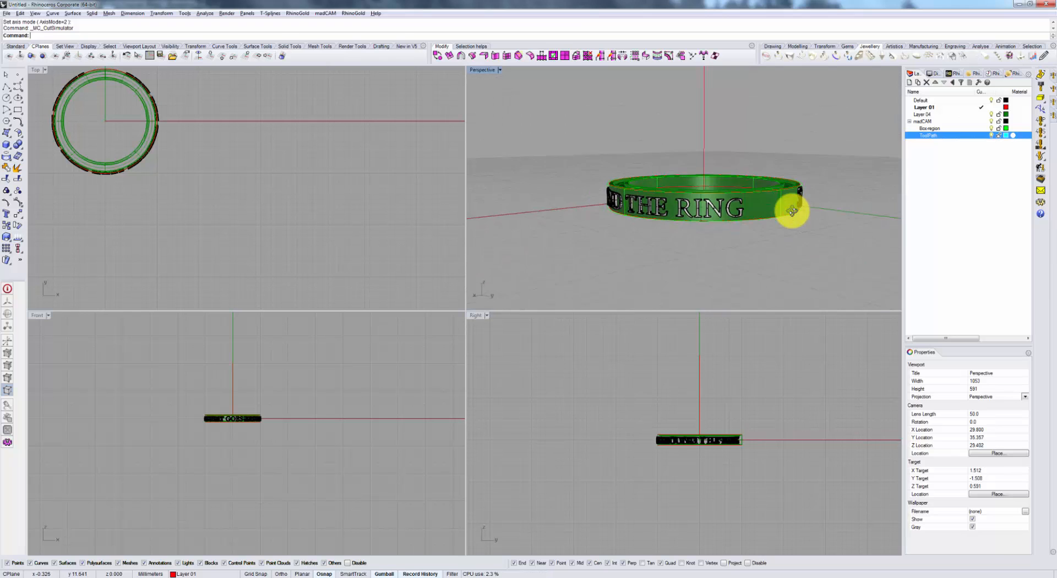
pyautogui.moveTo(792, 212); pyautogui.dragTo(807, 246)
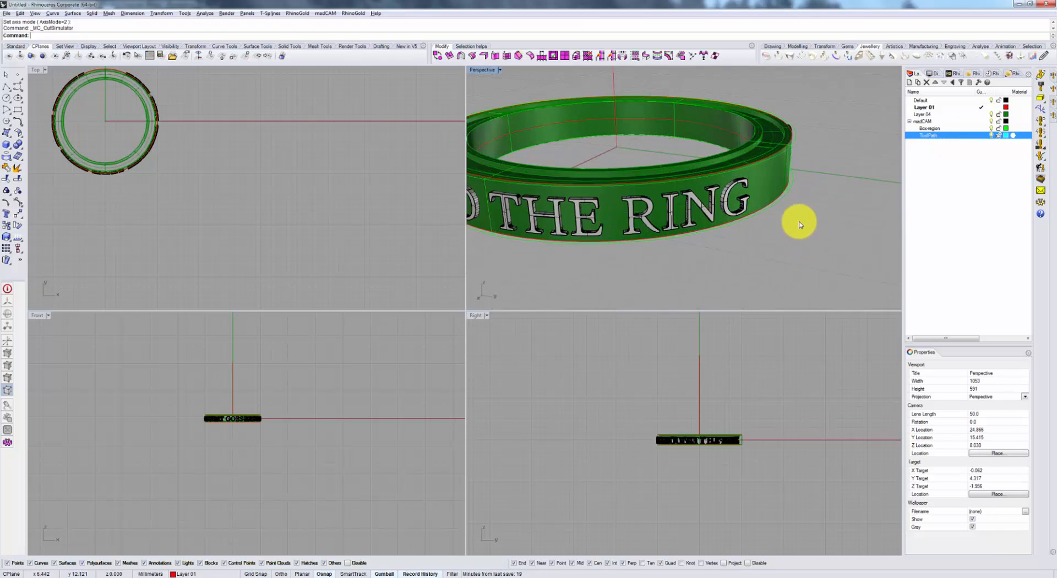
pyautogui.moveTo(793, 213)
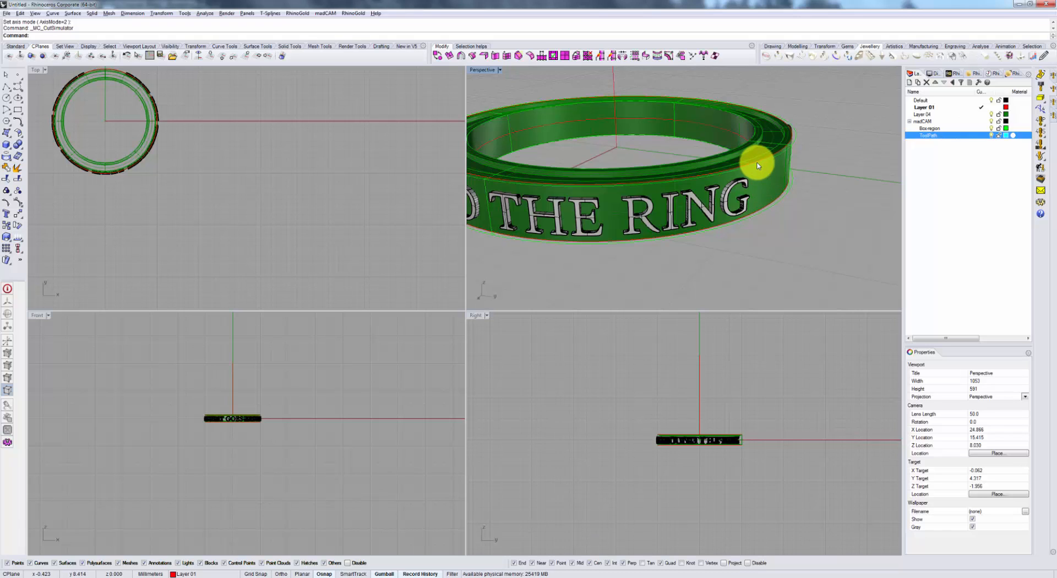
# Step: Select the two closed curves bounding the lettering band, using the selection menu
pyautogui.click(754, 166)
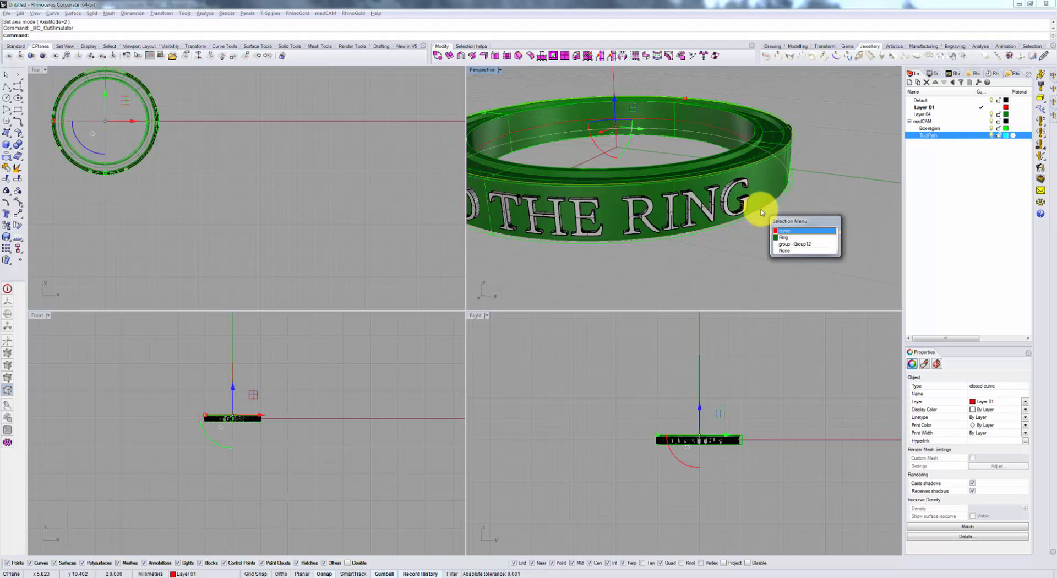
pyautogui.click(785, 231)
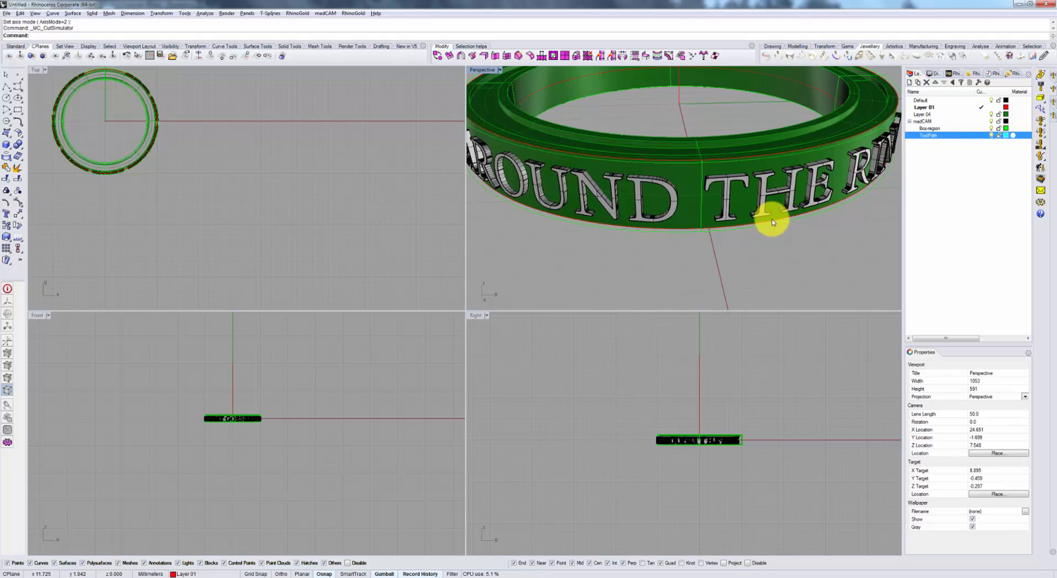
pyautogui.moveTo(772, 223); pyautogui.dragTo(782, 154)
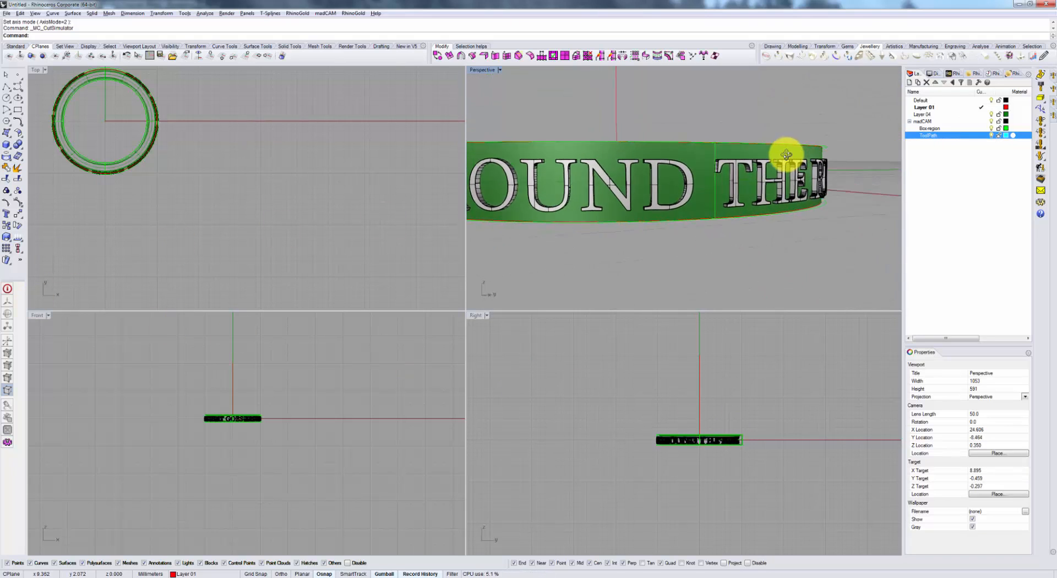
pyautogui.moveTo(782, 154); pyautogui.dragTo(747, 139)
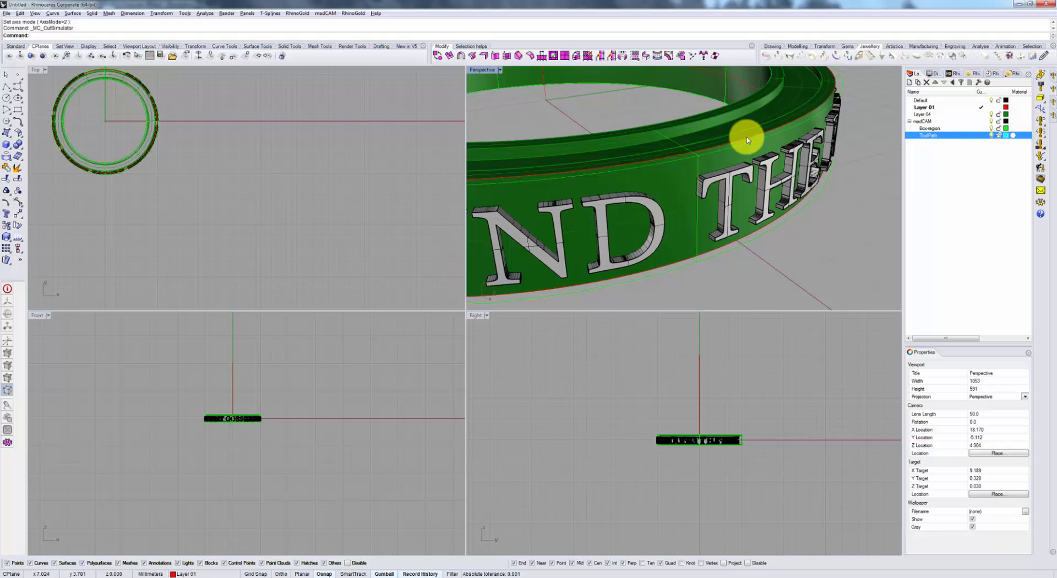
pyautogui.click(708, 252)
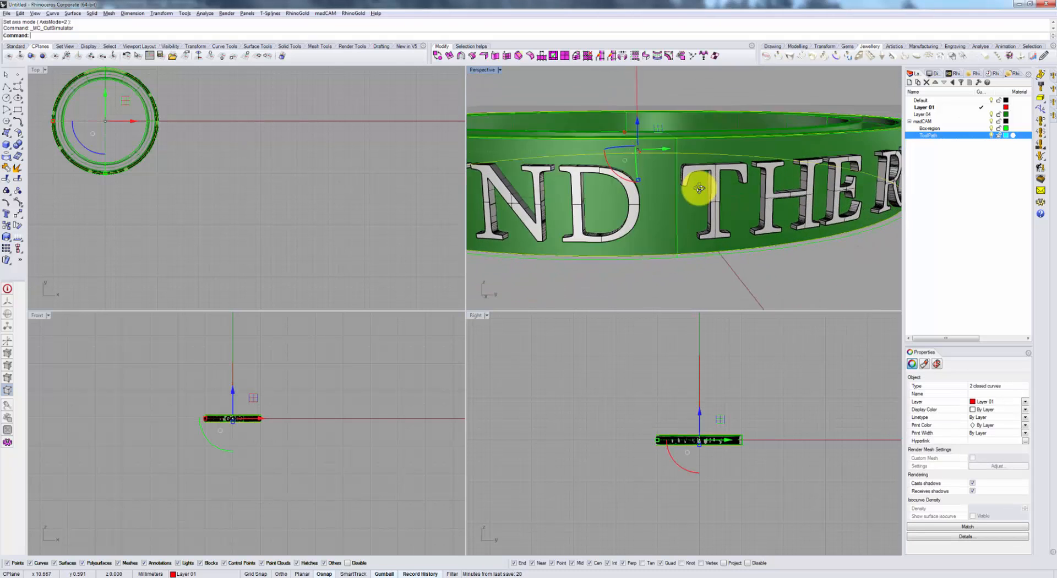
pyautogui.moveTo(699, 188); pyautogui.dragTo(701, 236)
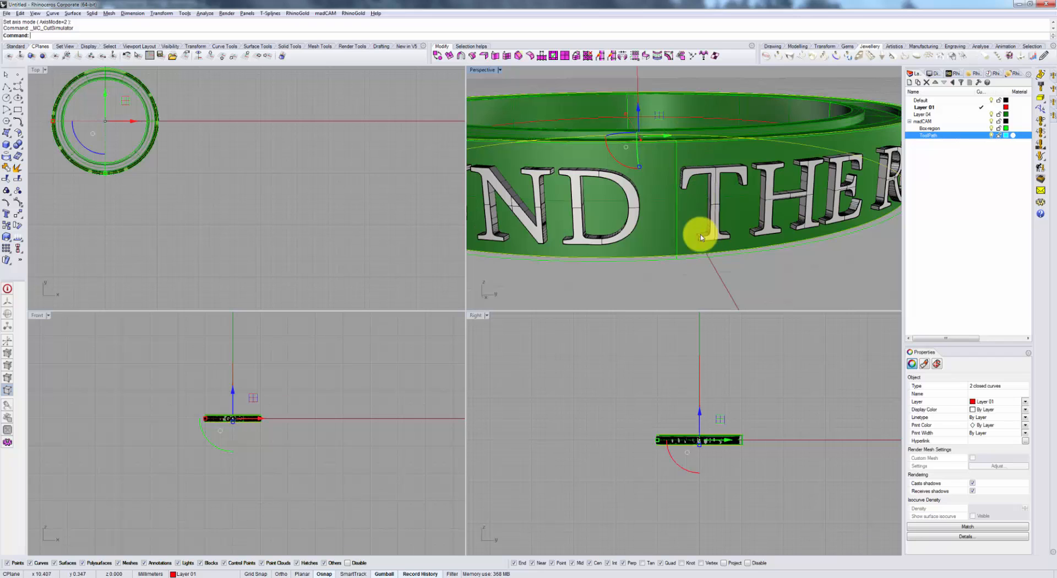
pyautogui.moveTo(712, 109)
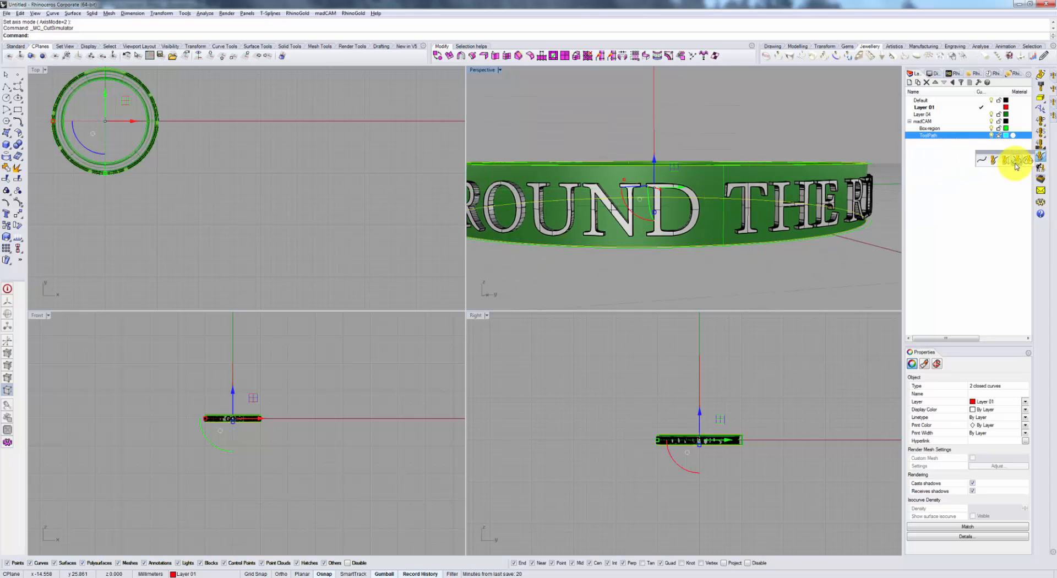
# Step: Compute a Between Two Curves toolpath with ZigZag linking and stock 0
pyautogui.click(1021, 160)
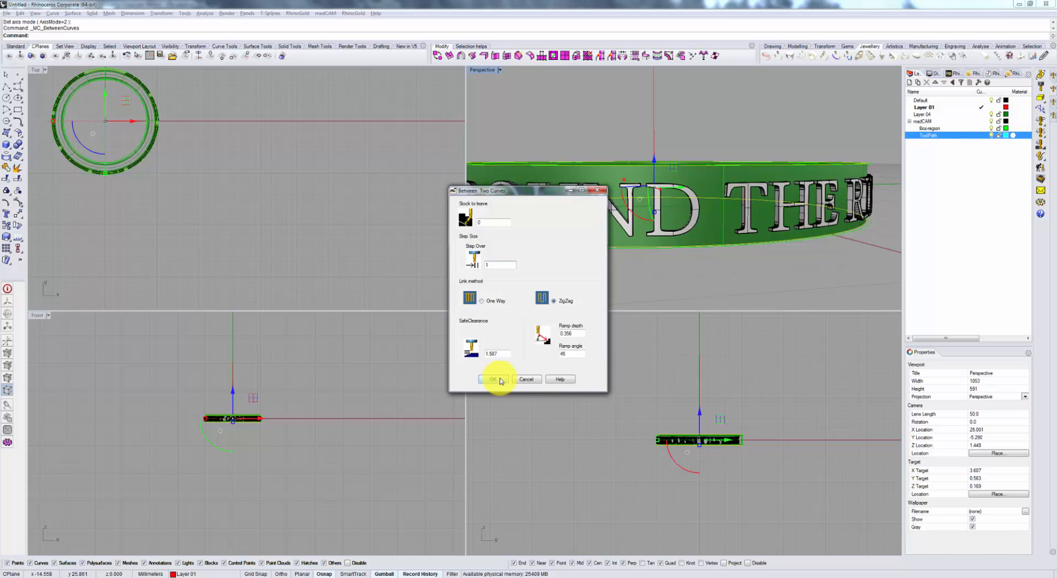
pyautogui.click(492, 379)
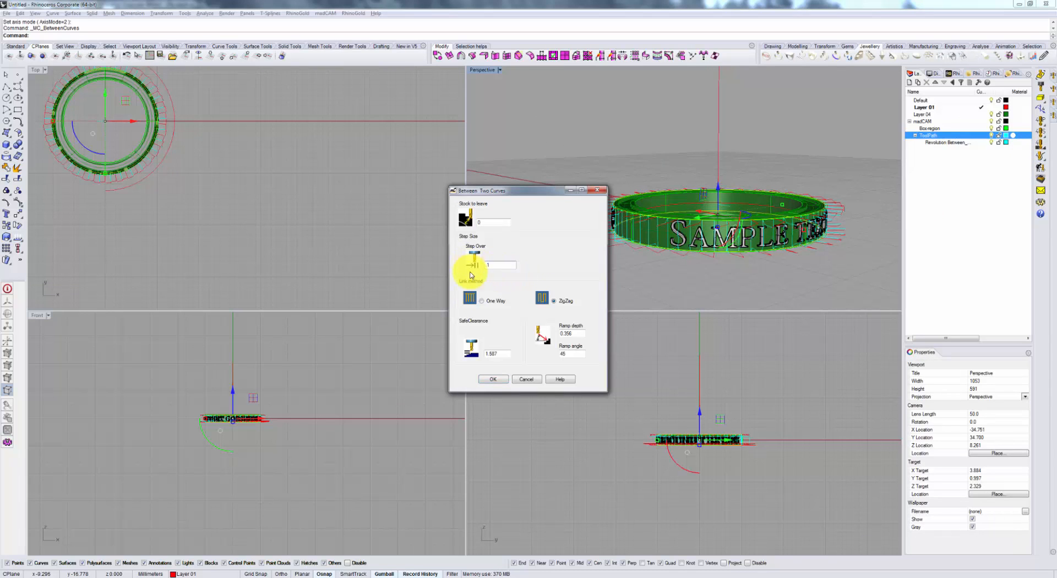
pyautogui.click(492, 378)
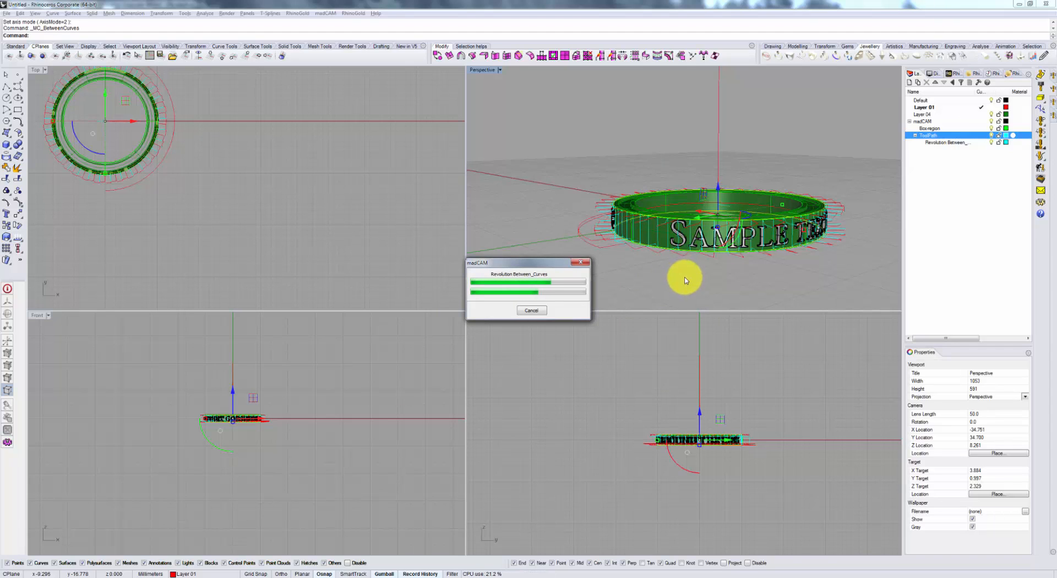
pyautogui.moveTo(853, 212)
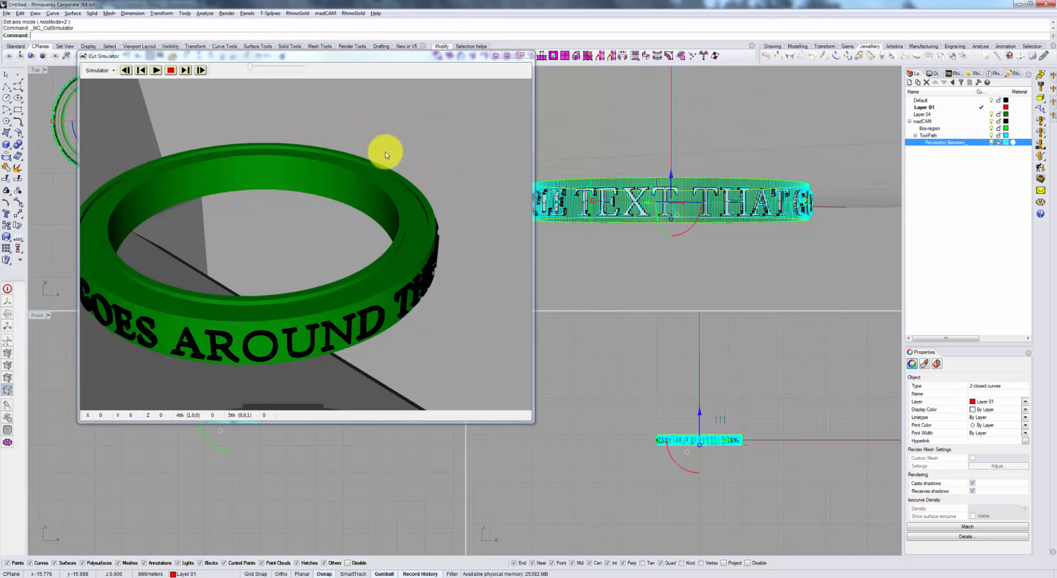
# Step: Play the cut simulation of the revolution-between-curves toolpath on the ring
pyautogui.click(156, 70)
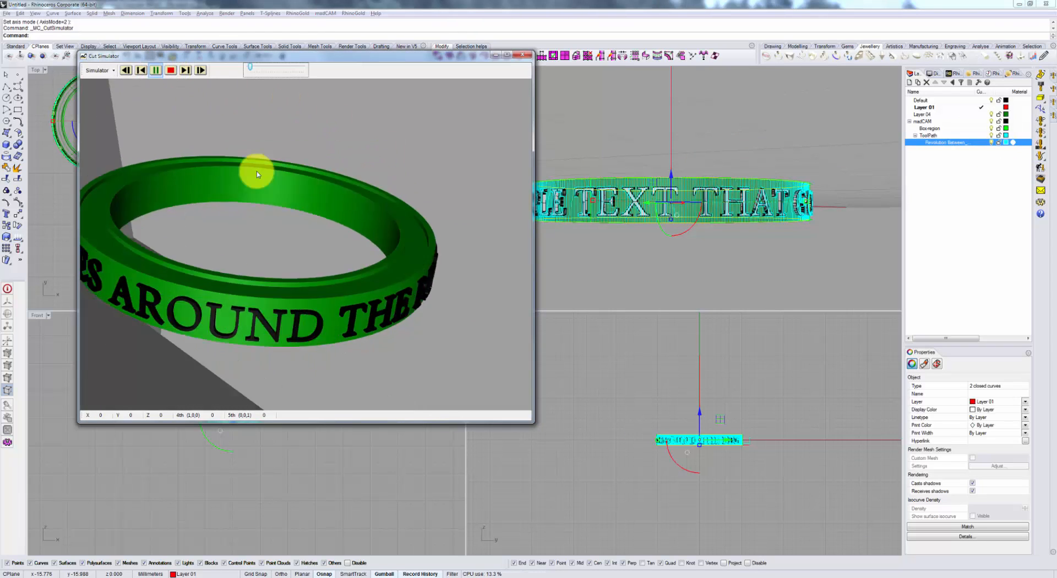
pyautogui.click(155, 70)
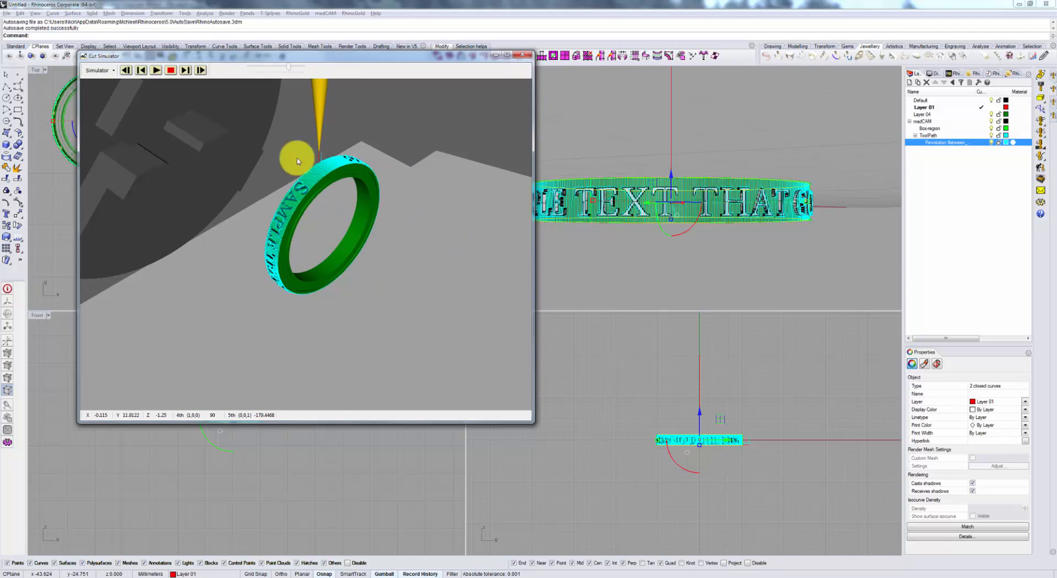
pyautogui.moveTo(458, 327)
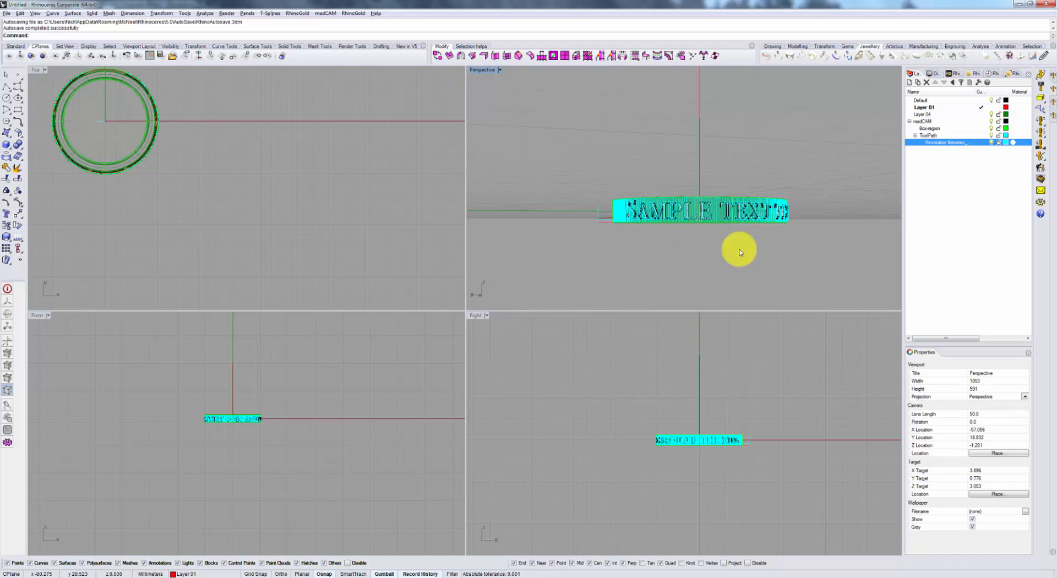
pyautogui.moveTo(708, 244)
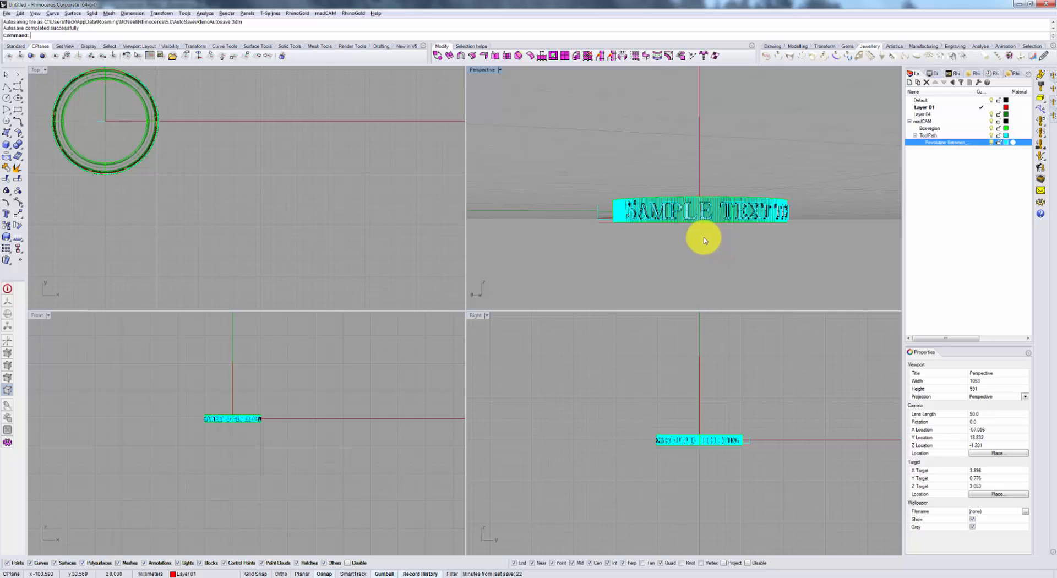
pyautogui.moveTo(700, 241)
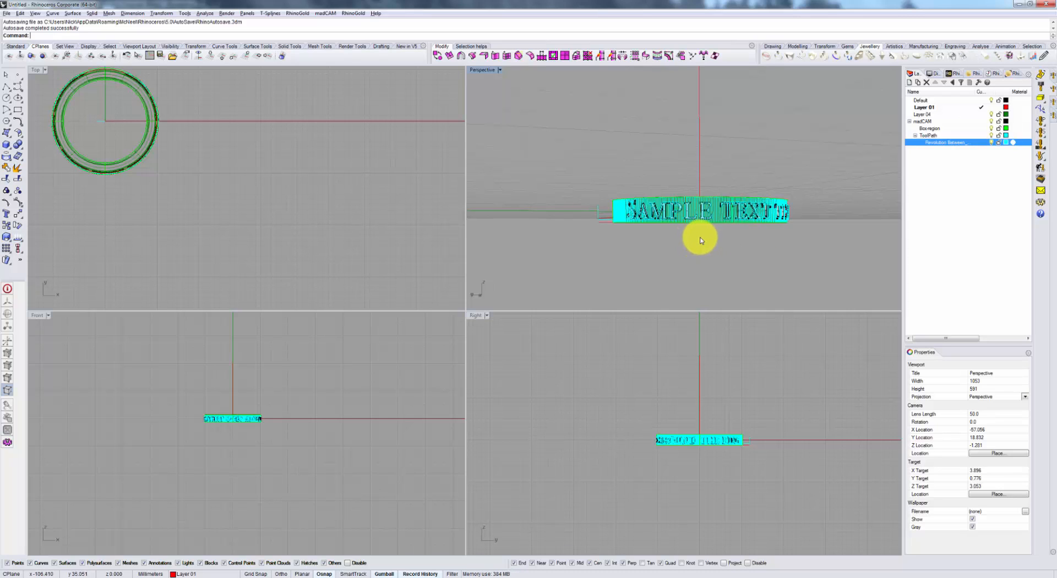
pyautogui.moveTo(771, 228)
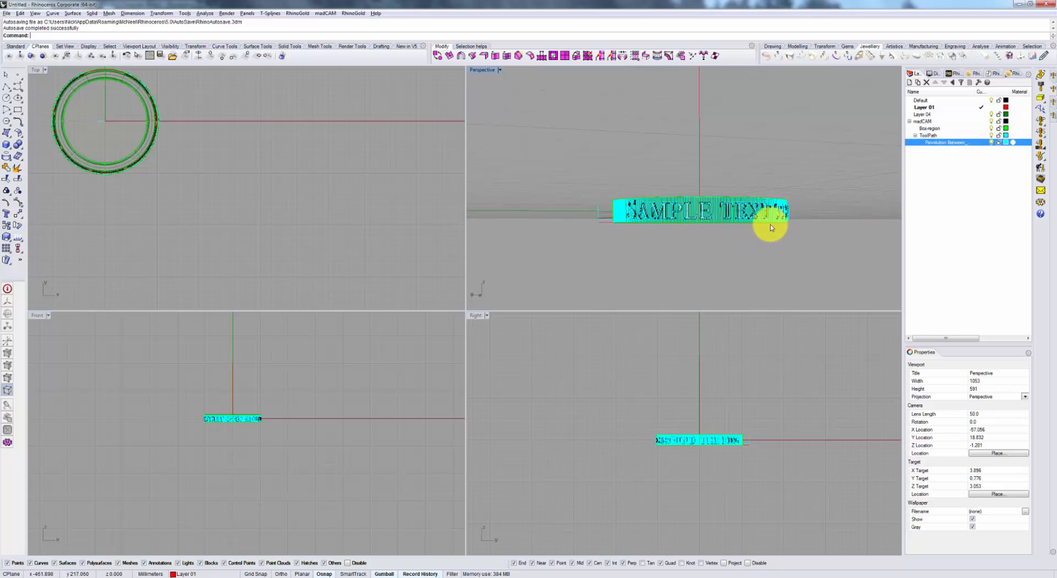
pyautogui.moveTo(753, 239)
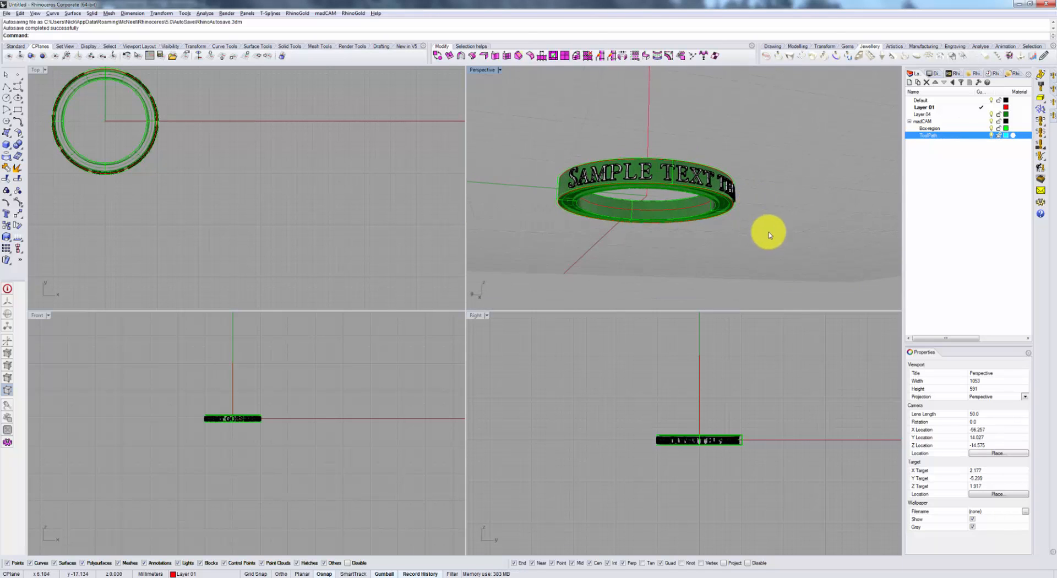
pyautogui.moveTo(585, 237)
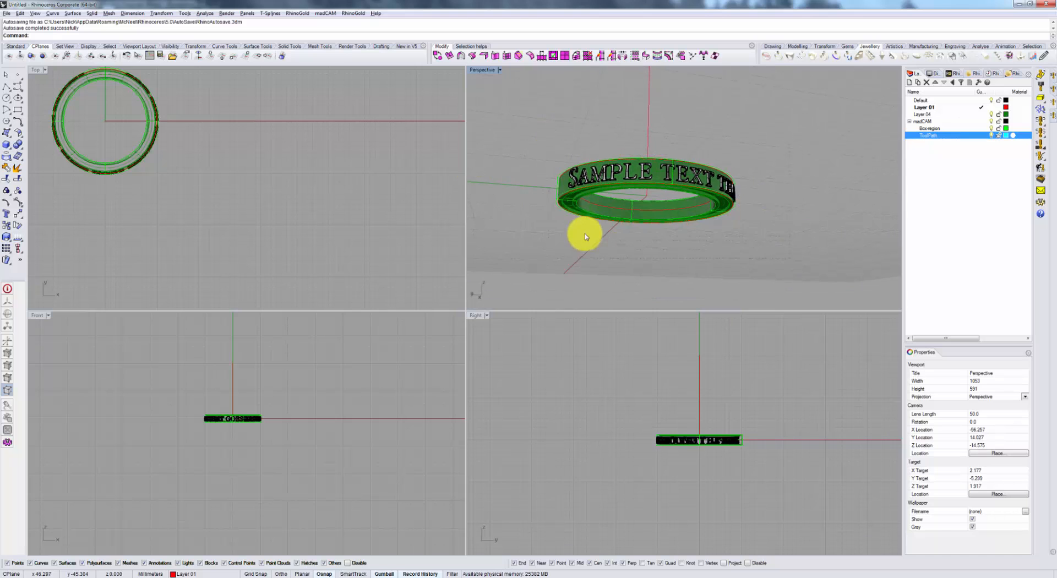
# Step: Select the ring and confirm the NS CNC_22 Taper 0.1 cutter for regular ops
pyautogui.moveTo(585, 236); pyautogui.dragTo(521, 151)
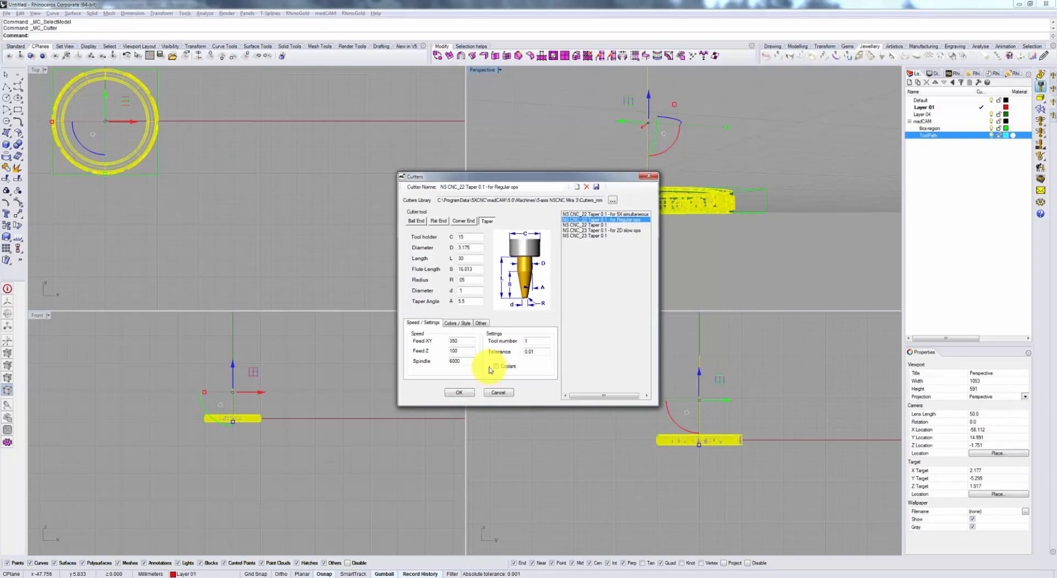
pyautogui.click(459, 391)
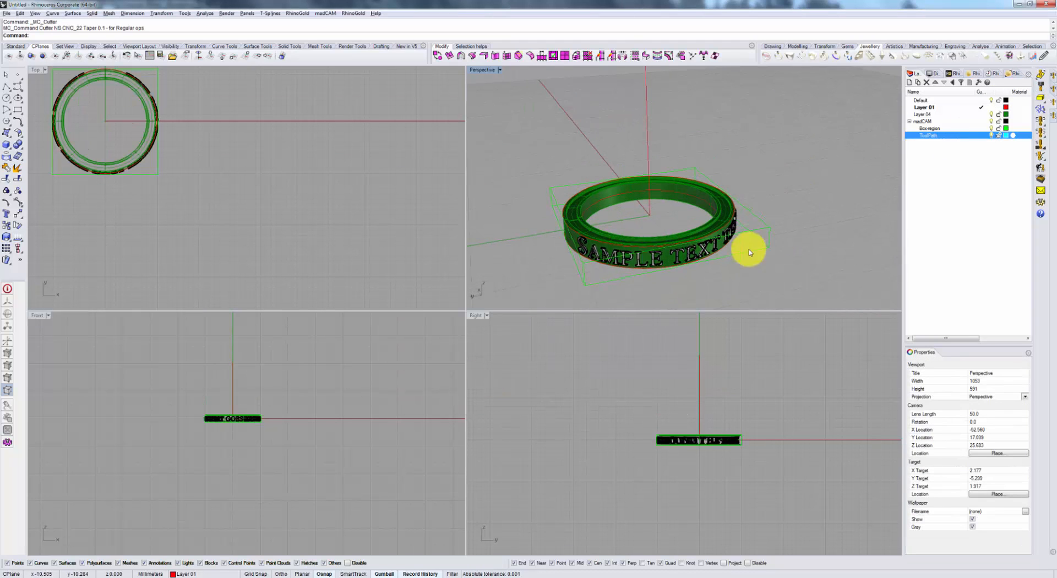
pyautogui.moveTo(700, 205)
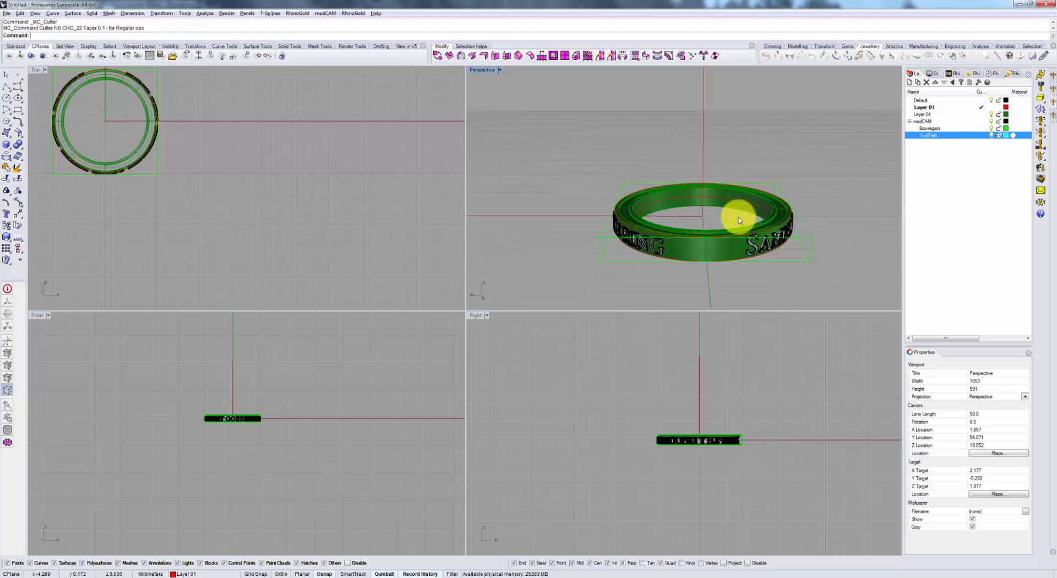
# Step: Orbit and zoom to view the whole ring edge-on
pyautogui.moveTo(739, 220); pyautogui.dragTo(765, 250)
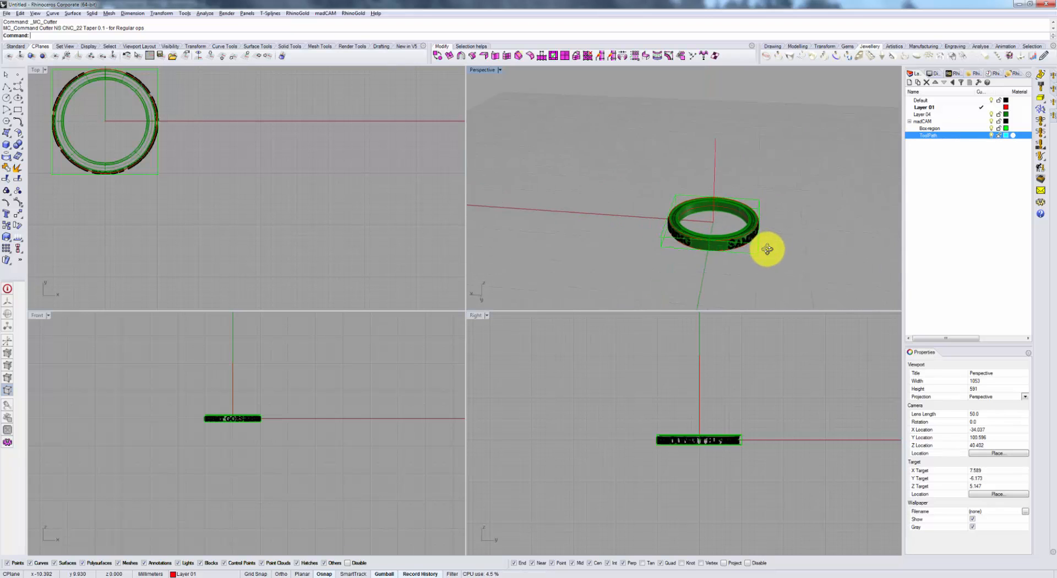
pyautogui.moveTo(765, 249); pyautogui.dragTo(721, 135)
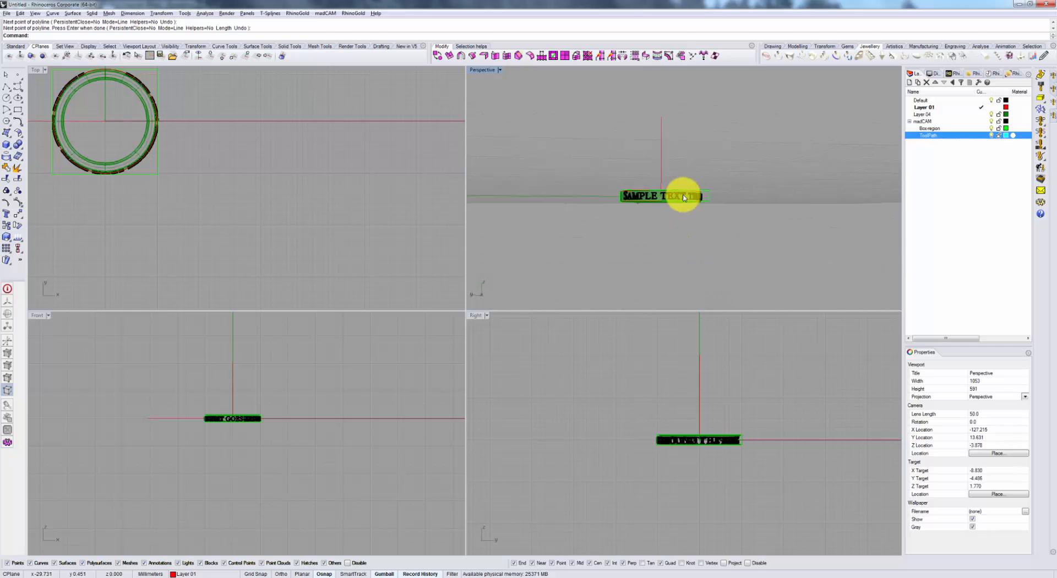
pyautogui.moveTo(683, 196); pyautogui.dragTo(628, 241)
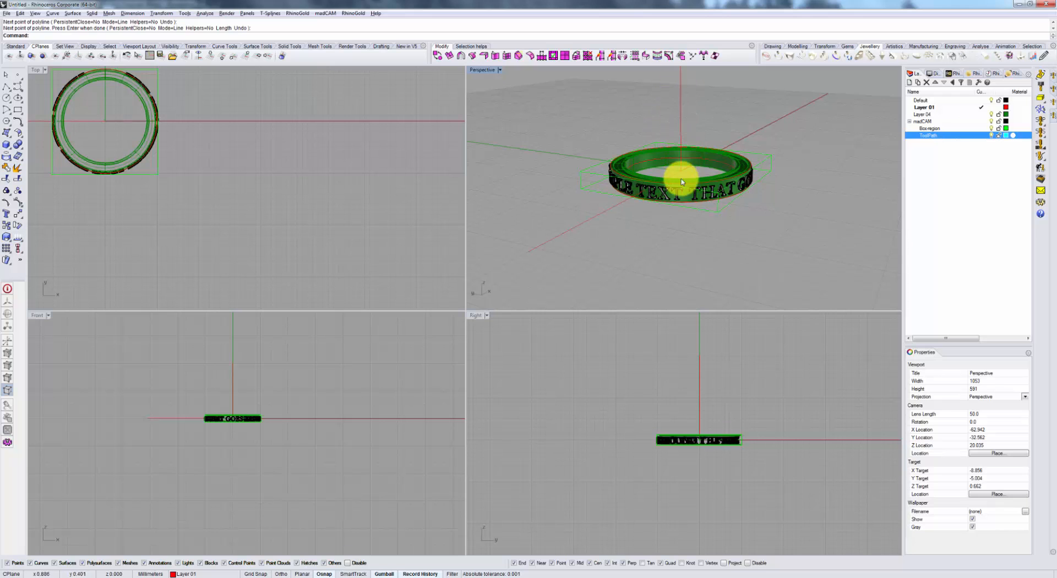
pyautogui.moveTo(603, 244)
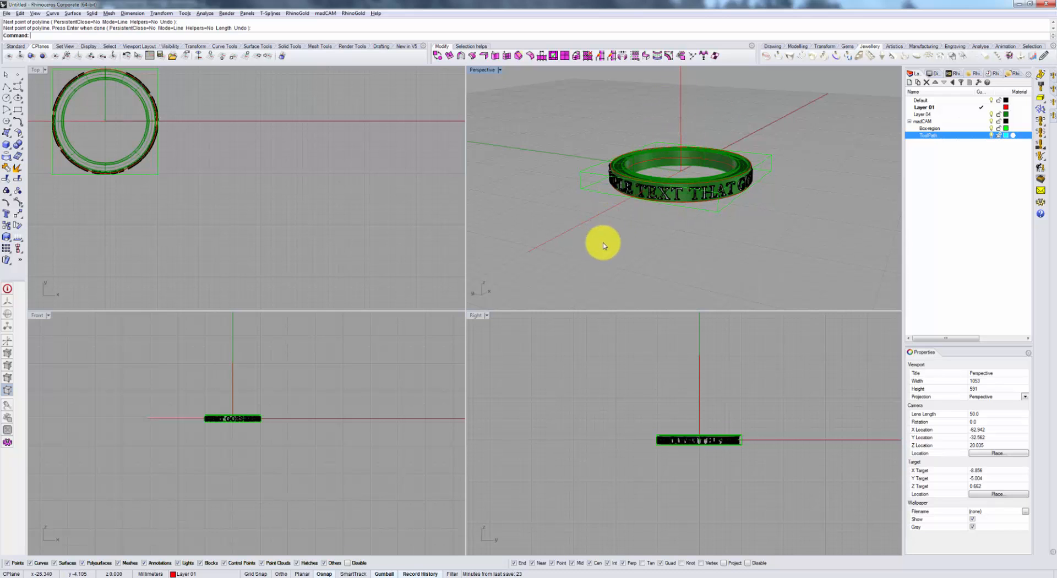
pyautogui.moveTo(603, 244); pyautogui.dragTo(774, 214)
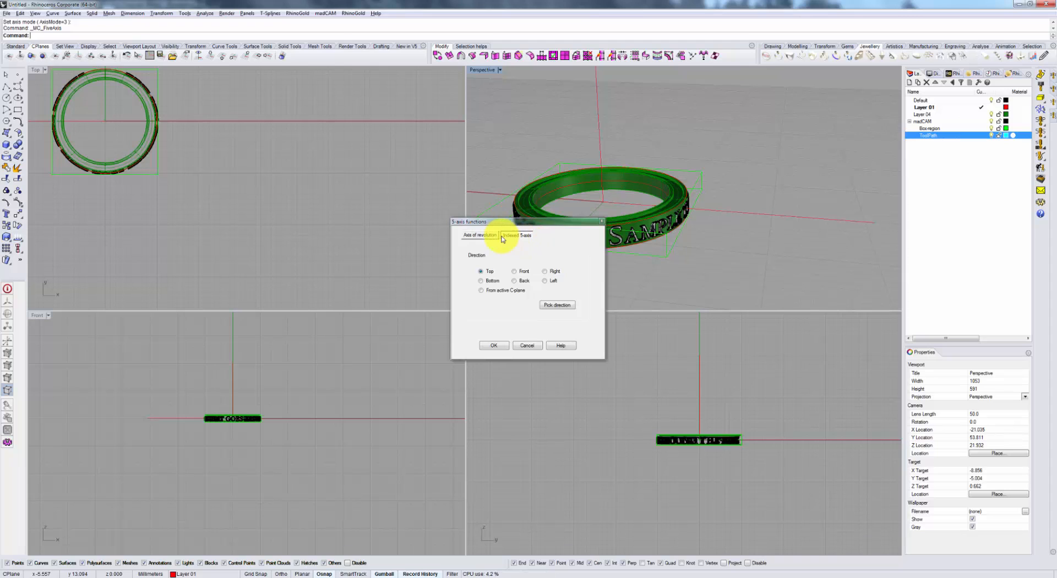
# Step: Set revolution axis origin 0,0,0, direction 0,0,1 and spindle direction 1,0,0
pyautogui.click(480, 235)
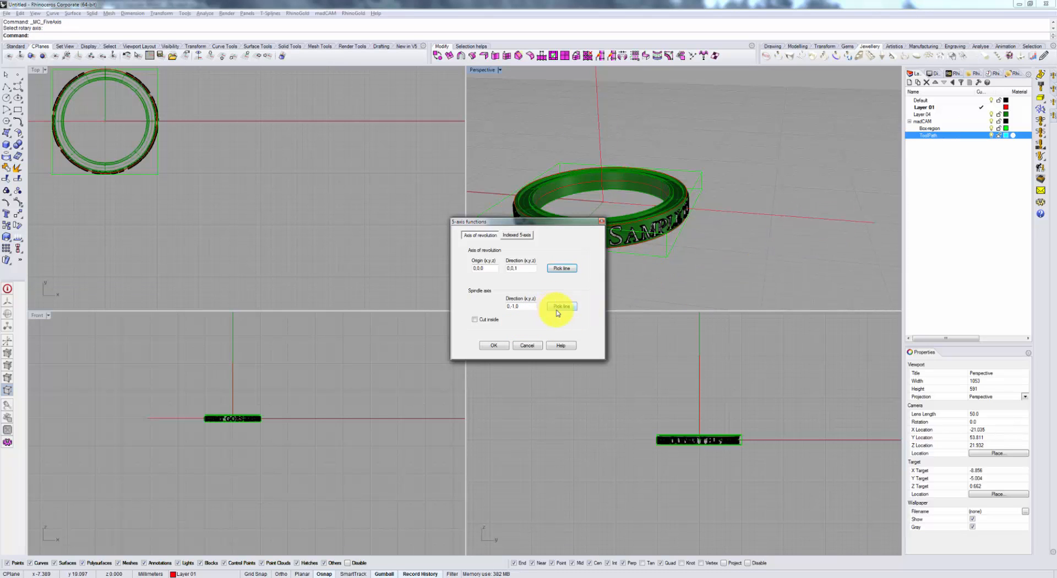
pyautogui.click(560, 306)
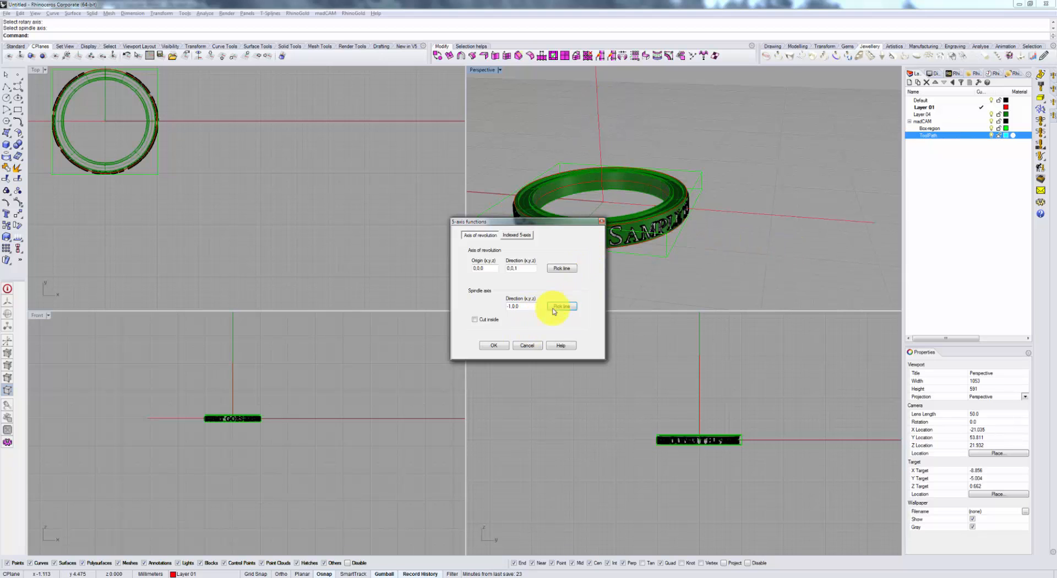
pyautogui.click(561, 307)
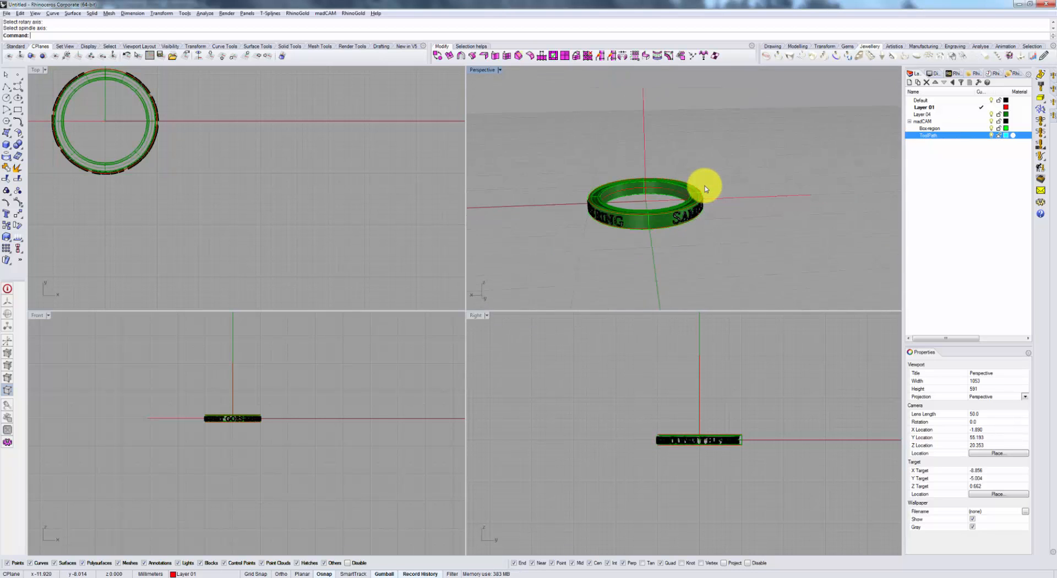
# Step: Select the two ring edge curves and bring up the Between Two Curves settings
pyautogui.moveTo(704, 189); pyautogui.dragTo(613, 207)
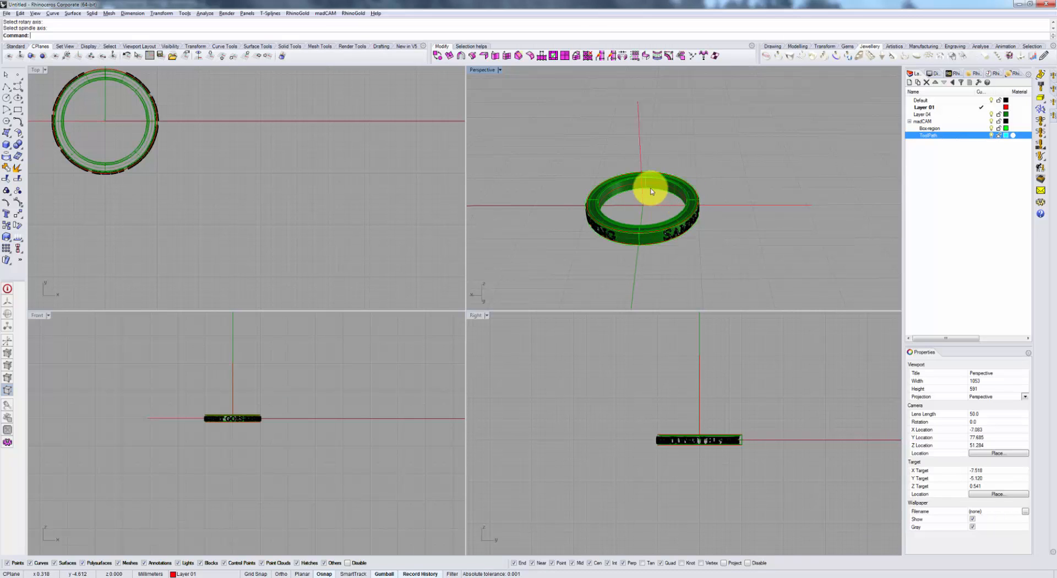
pyautogui.moveTo(604, 195)
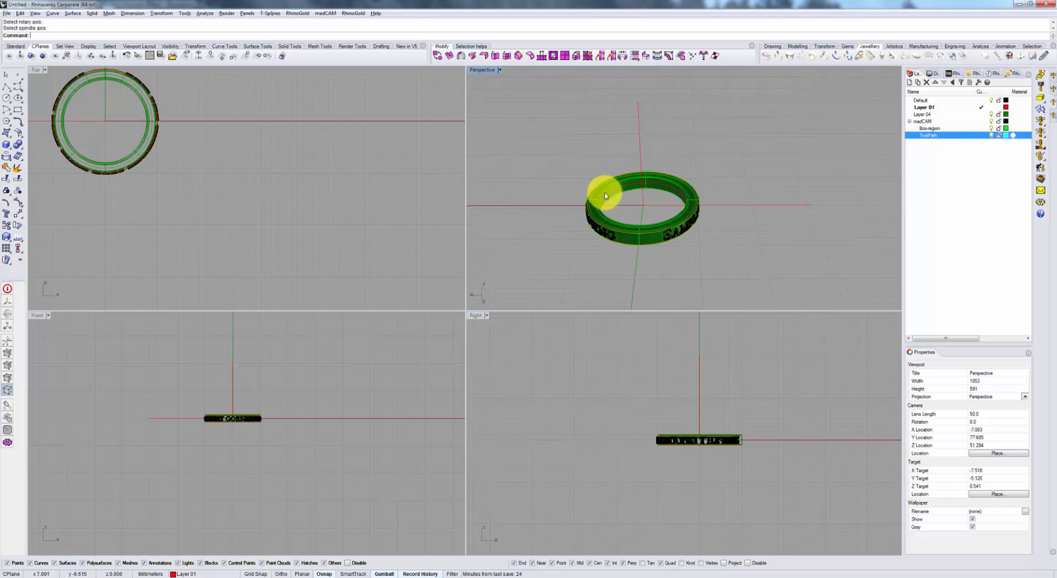
pyautogui.moveTo(735, 206)
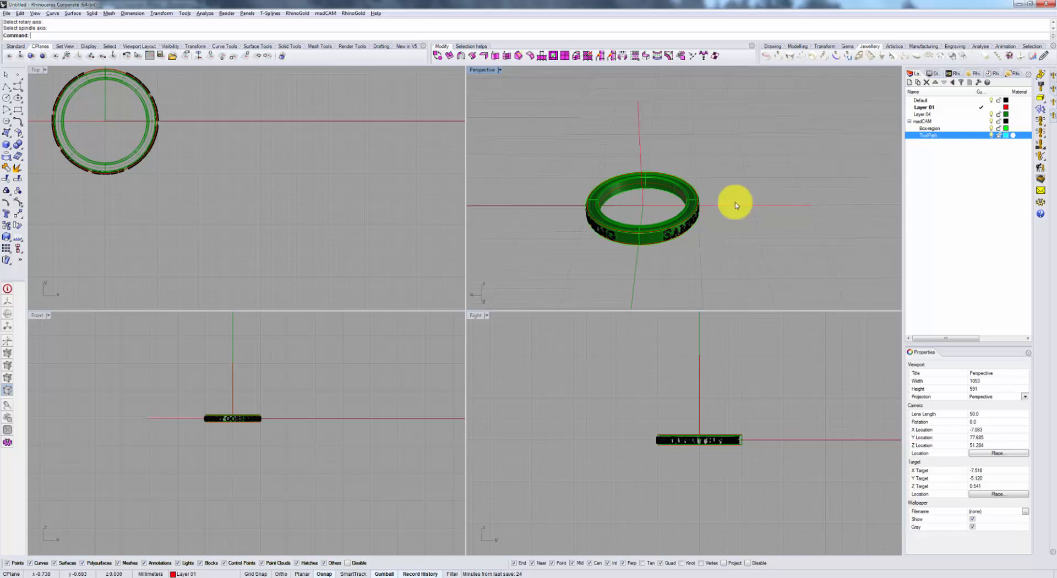
pyautogui.moveTo(735, 205); pyautogui.dragTo(685, 218)
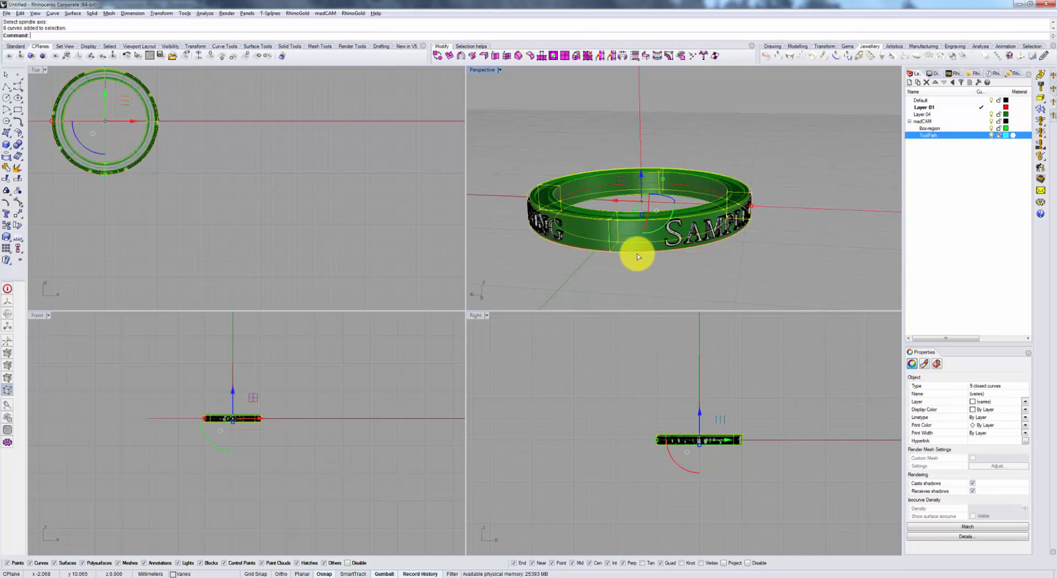
pyautogui.click(637, 256)
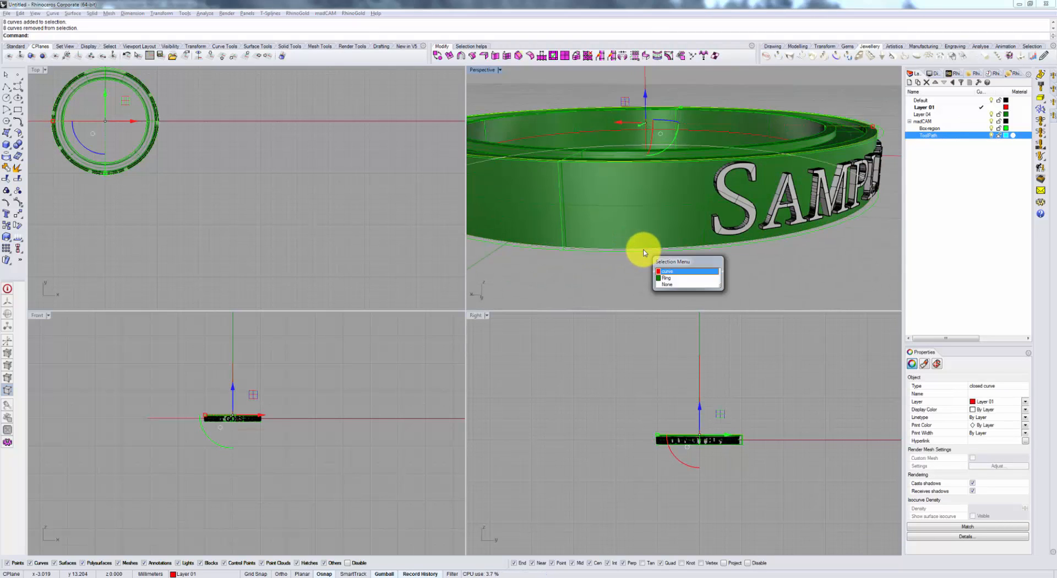
pyautogui.click(668, 270)
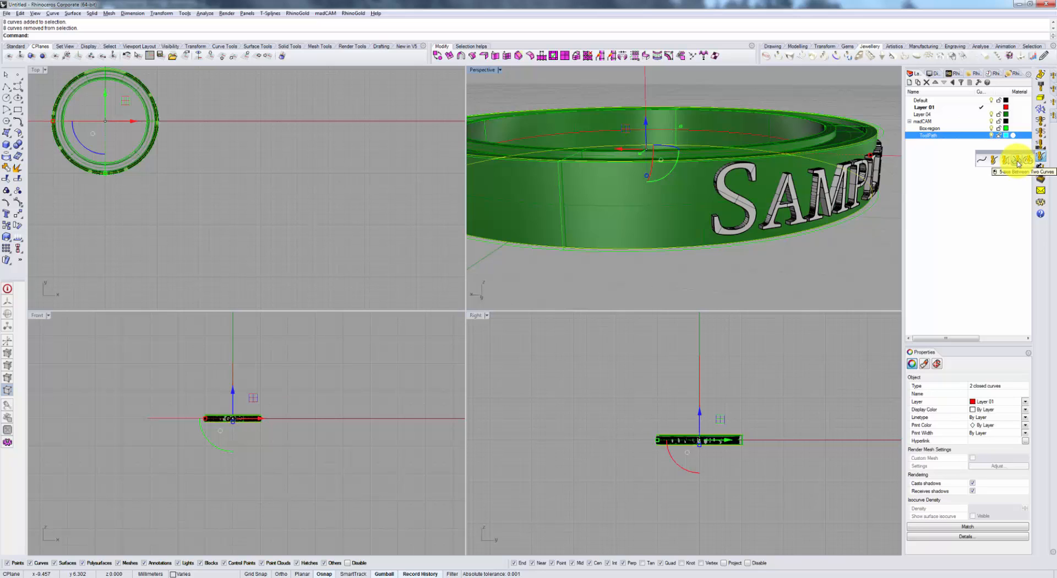
pyautogui.click(1018, 161)
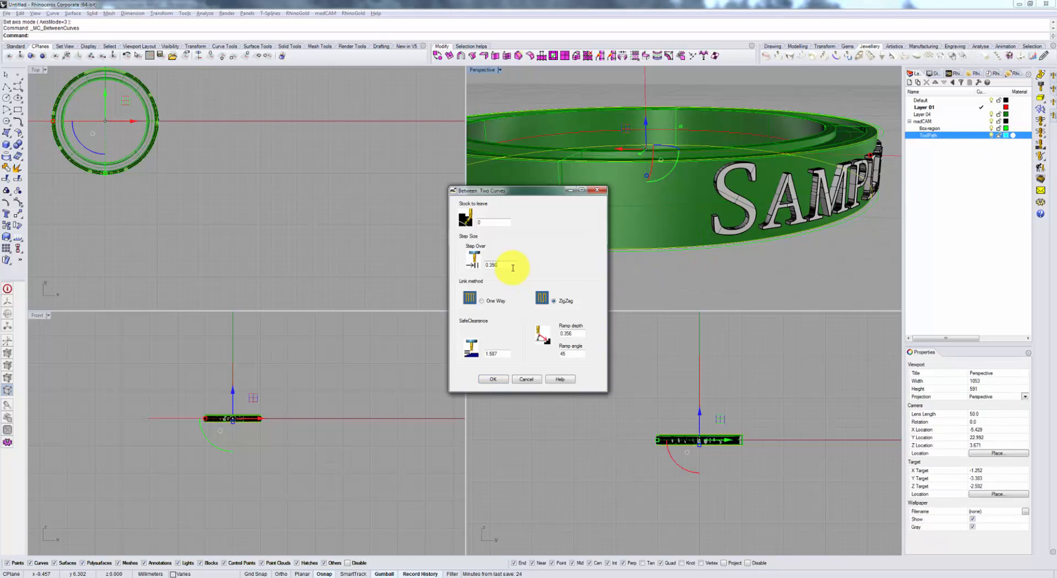
# Step: Compute the between-curves toolpath at 0.1 step over and play its cut simulation
pyautogui.write('0.1')
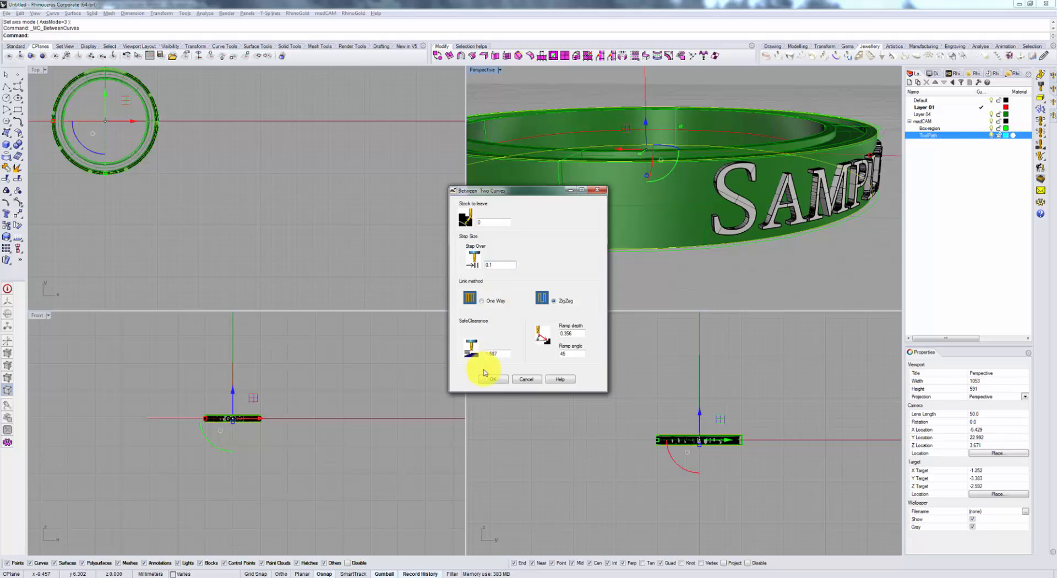
pyautogui.click(492, 379)
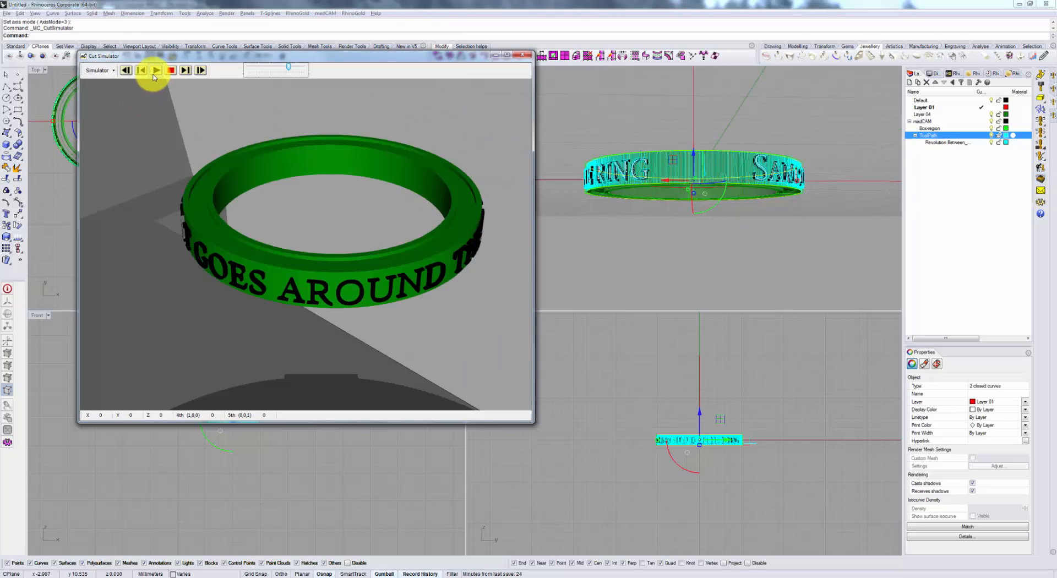
pyautogui.click(156, 70)
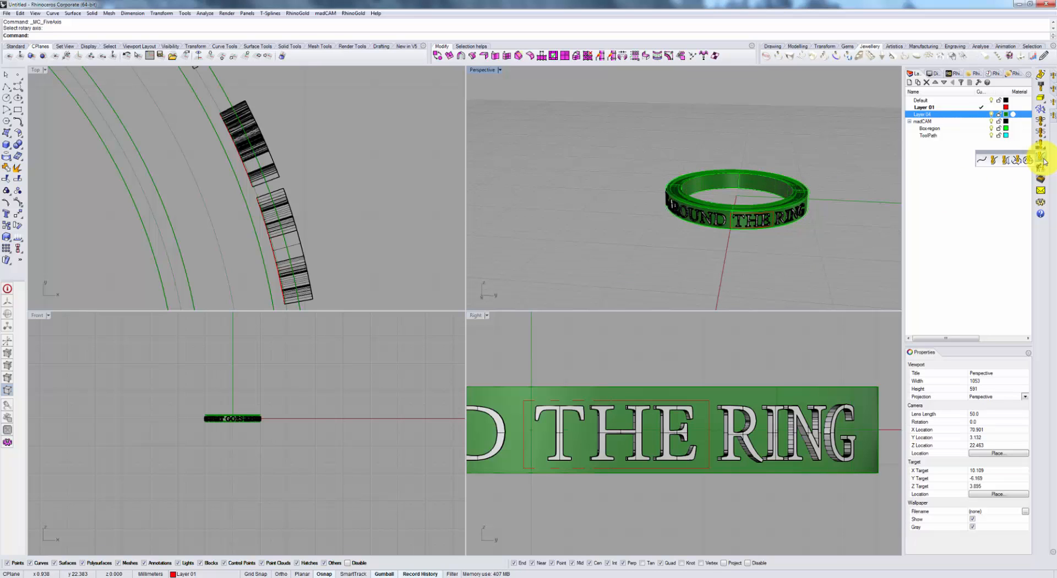
pyautogui.moveTo(799, 263)
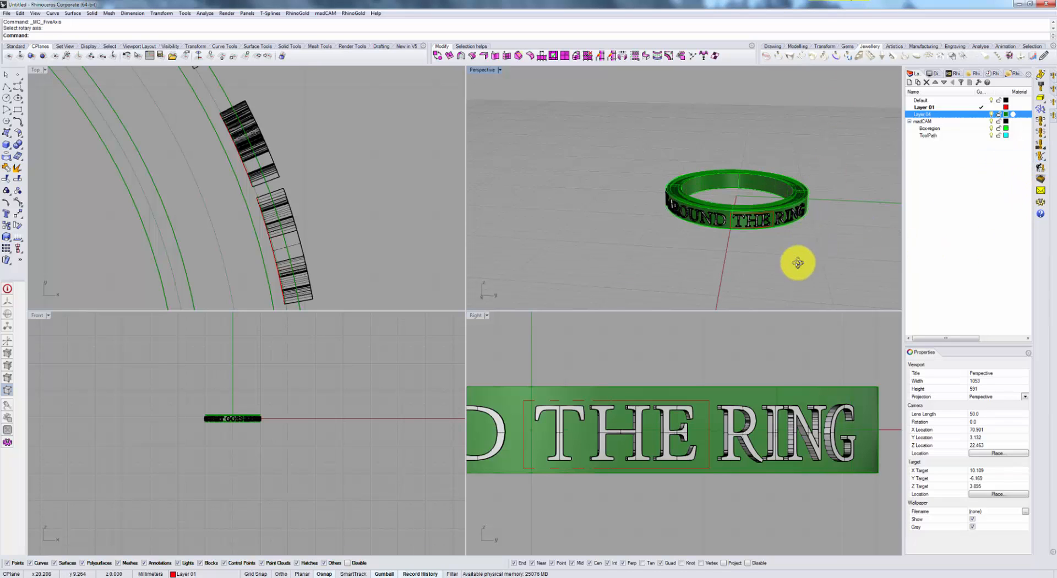
# Step: Create a From Boundary Curves toolpath at step over 1 on the lettering boundary
pyautogui.moveTo(799, 263); pyautogui.dragTo(736, 246)
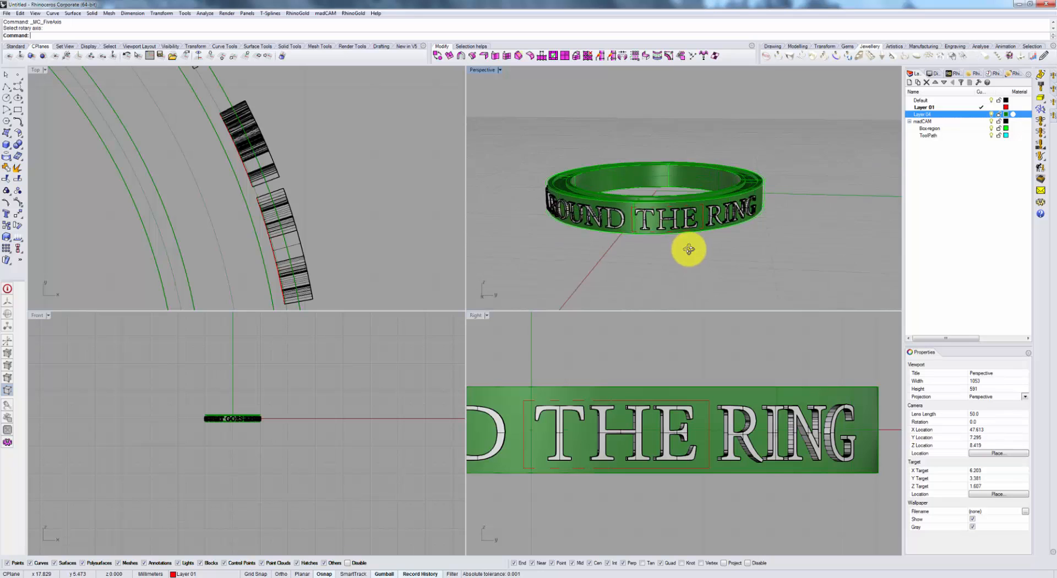
pyautogui.moveTo(690, 251); pyautogui.dragTo(654, 240)
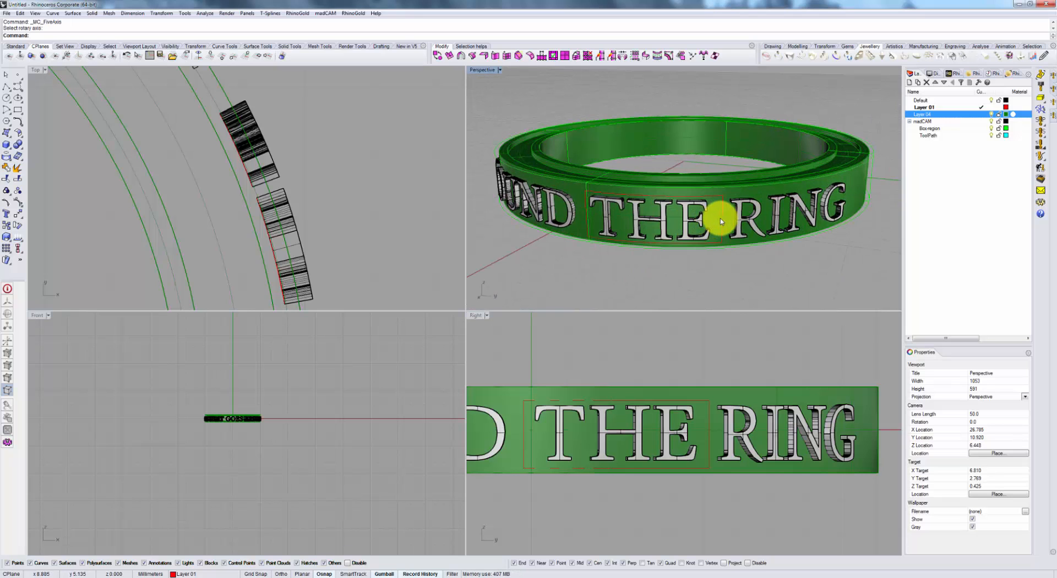
pyautogui.click(722, 221)
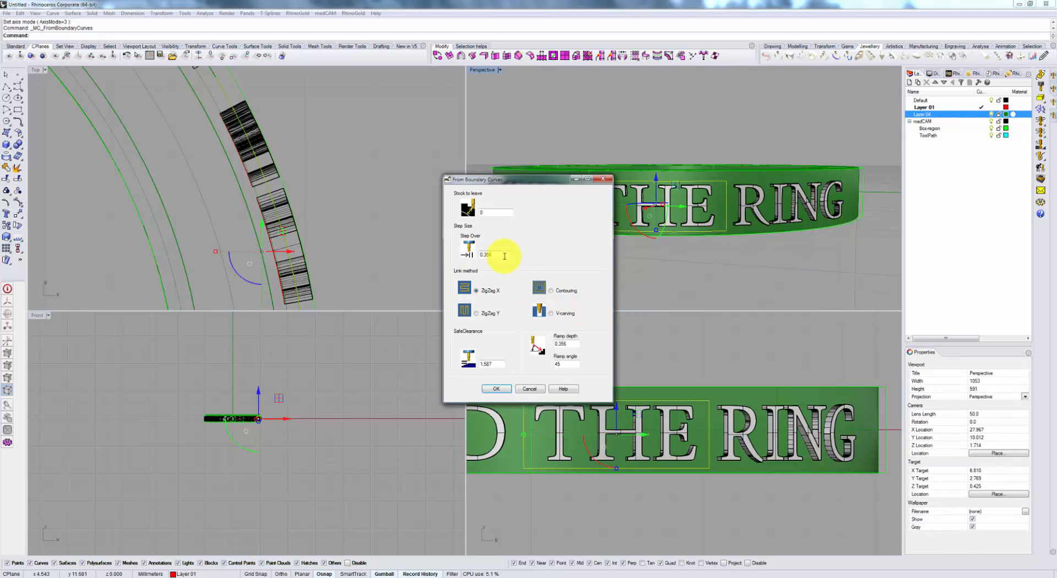
pyautogui.write('1')
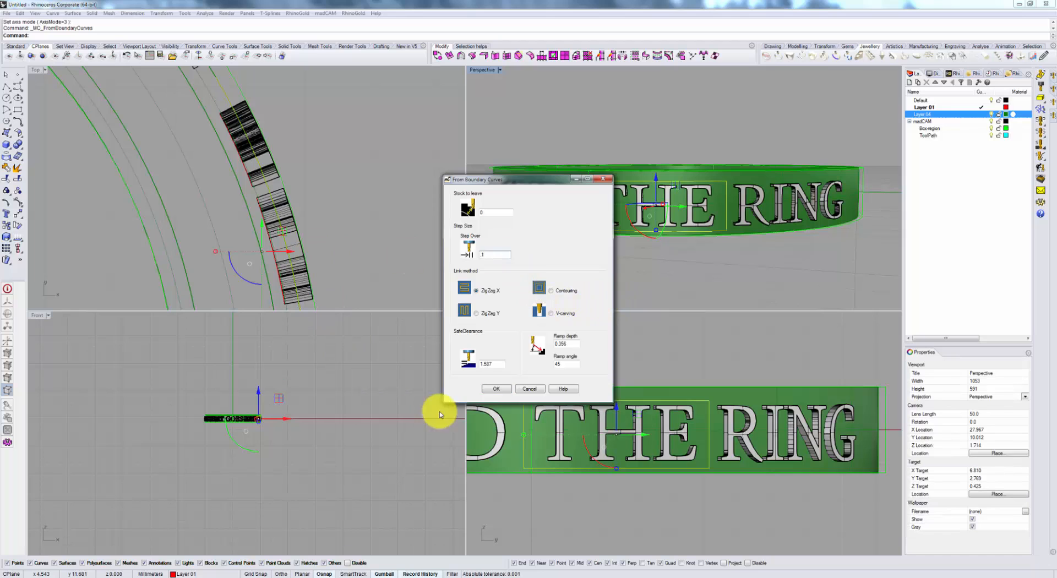
pyautogui.click(496, 388)
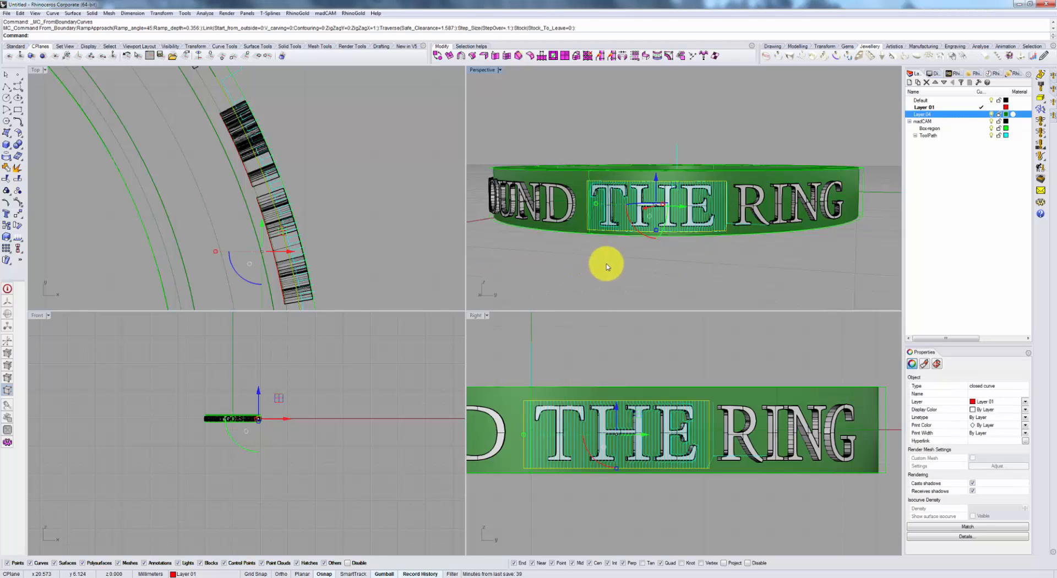
# Step: Review the boundary toolpath in the cut simulator and close it
pyautogui.moveTo(606, 266); pyautogui.dragTo(760, 240)
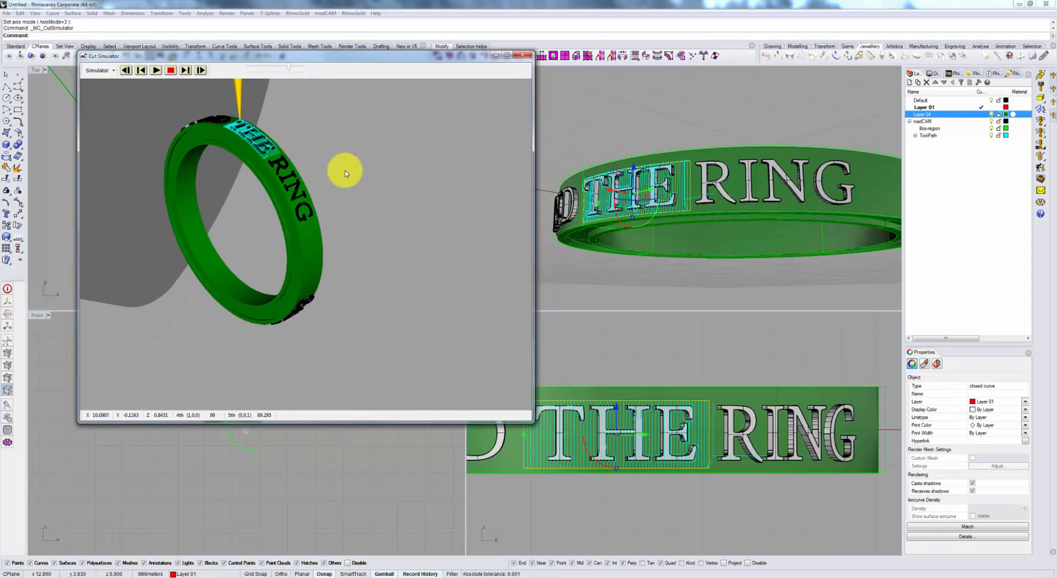
pyautogui.moveTo(313, 175)
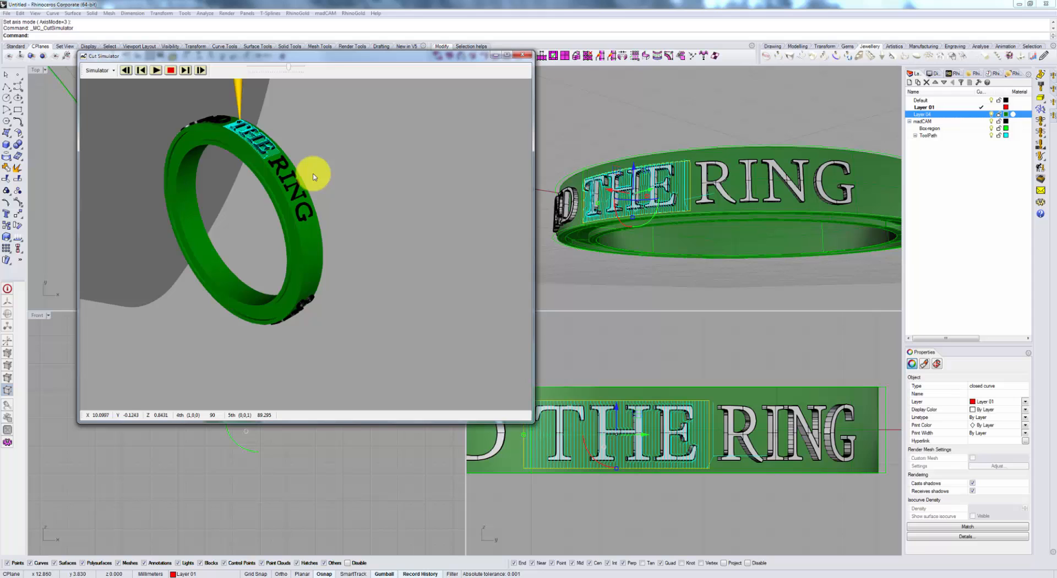
pyautogui.moveTo(320, 252)
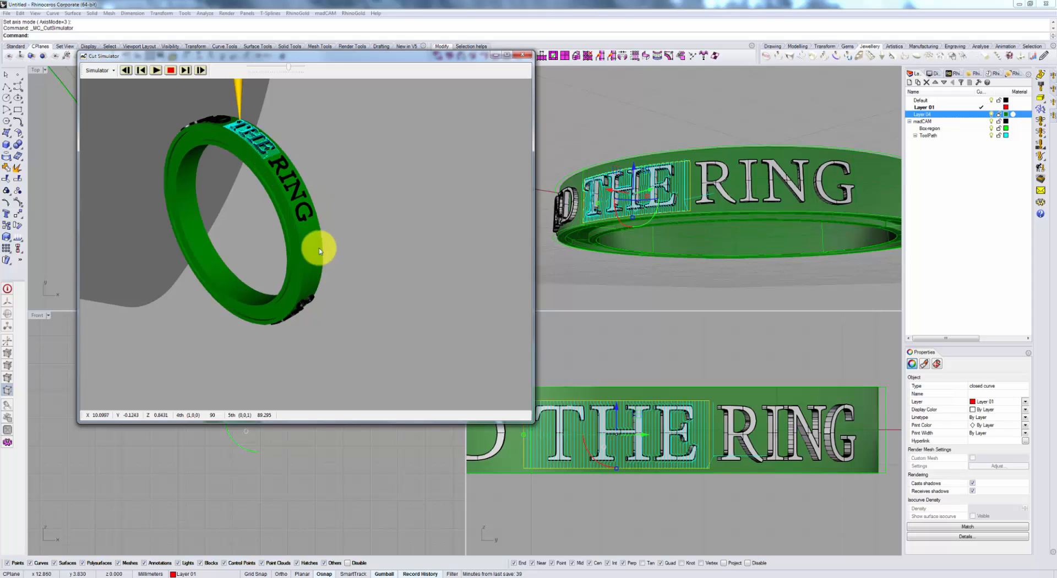
pyautogui.moveTo(561, 94)
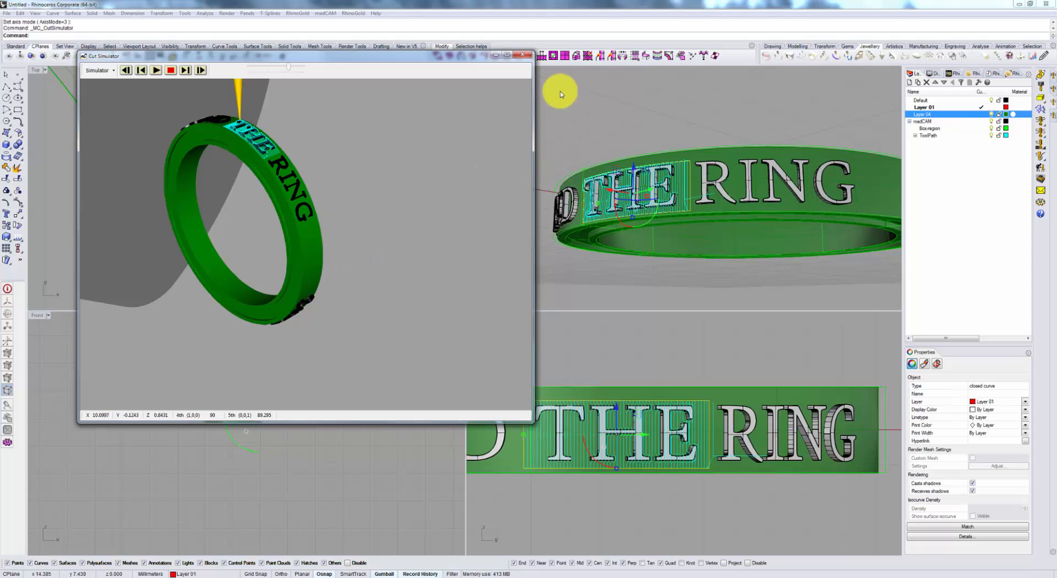
pyautogui.click(525, 55)
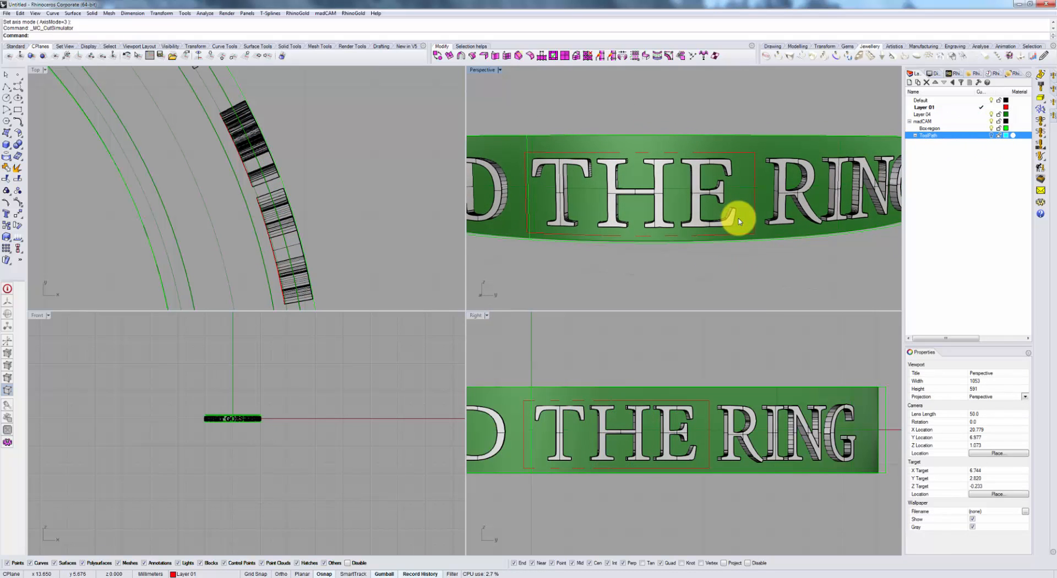
# Step: Create a madCAM Along Curves toolpath on the three closed curves around the lettering
pyautogui.click(738, 220)
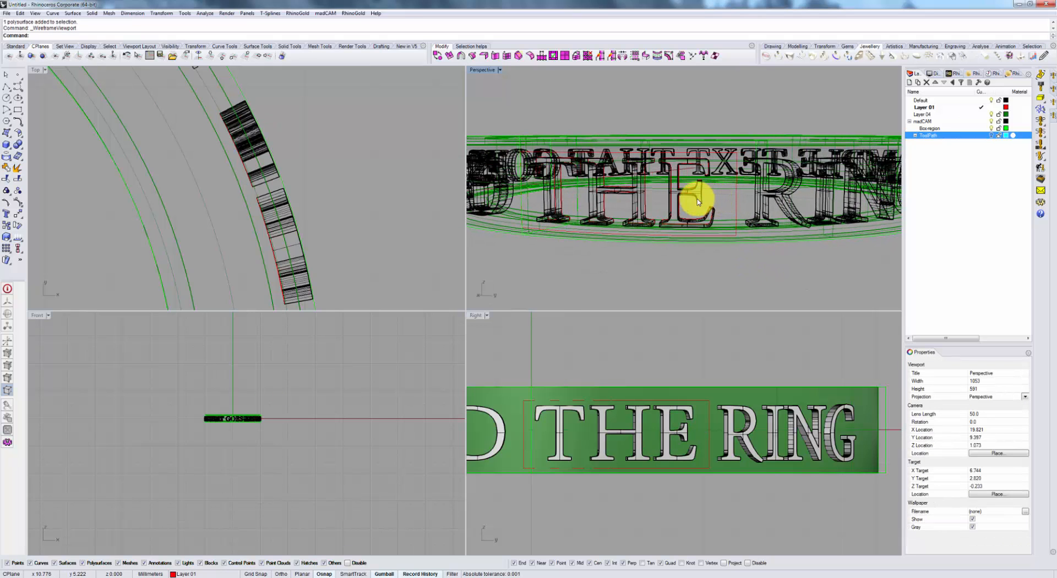
pyautogui.click(674, 196)
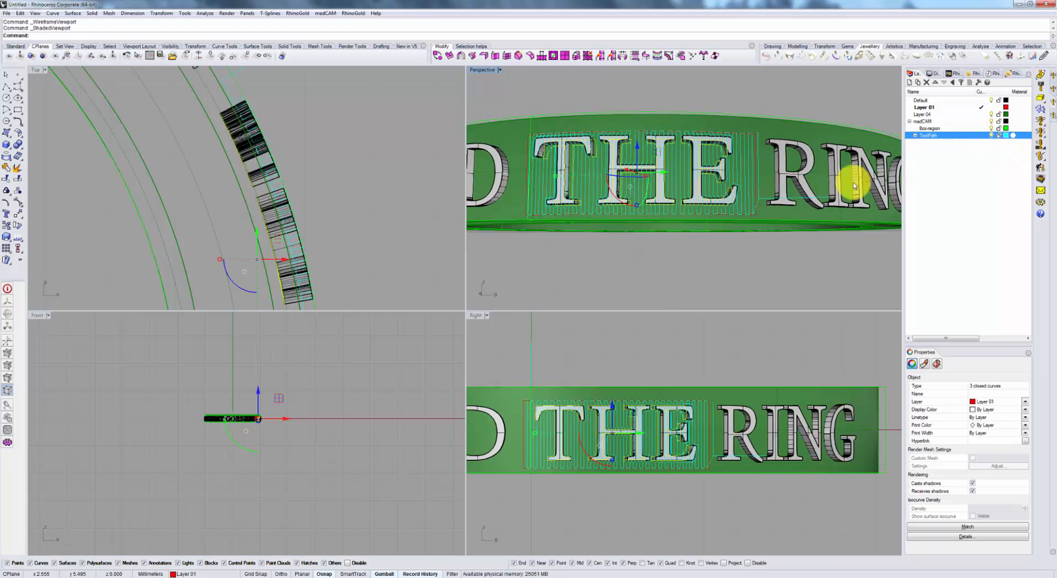
pyautogui.moveTo(1041, 162)
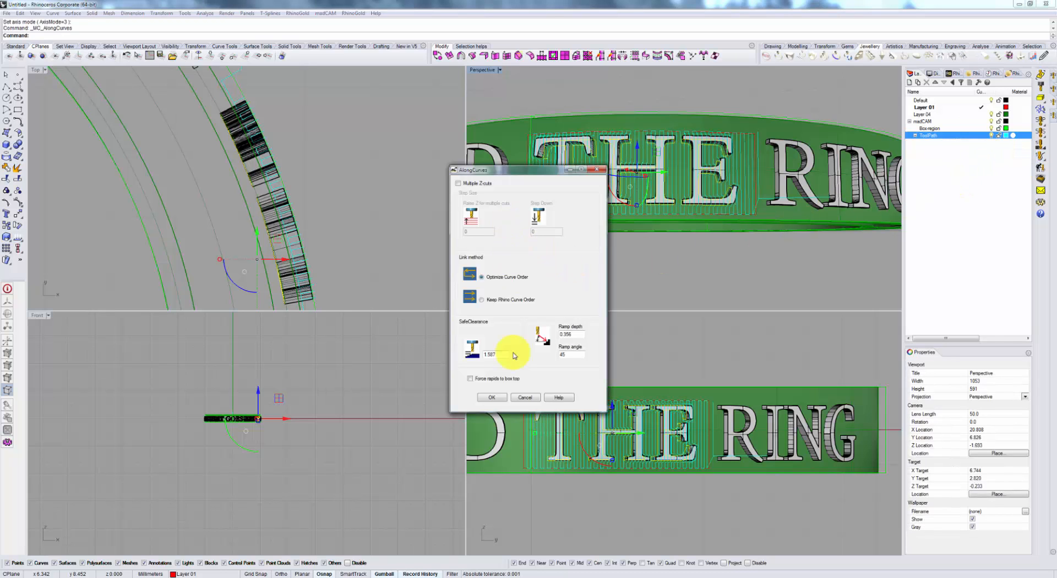
pyautogui.click(492, 397)
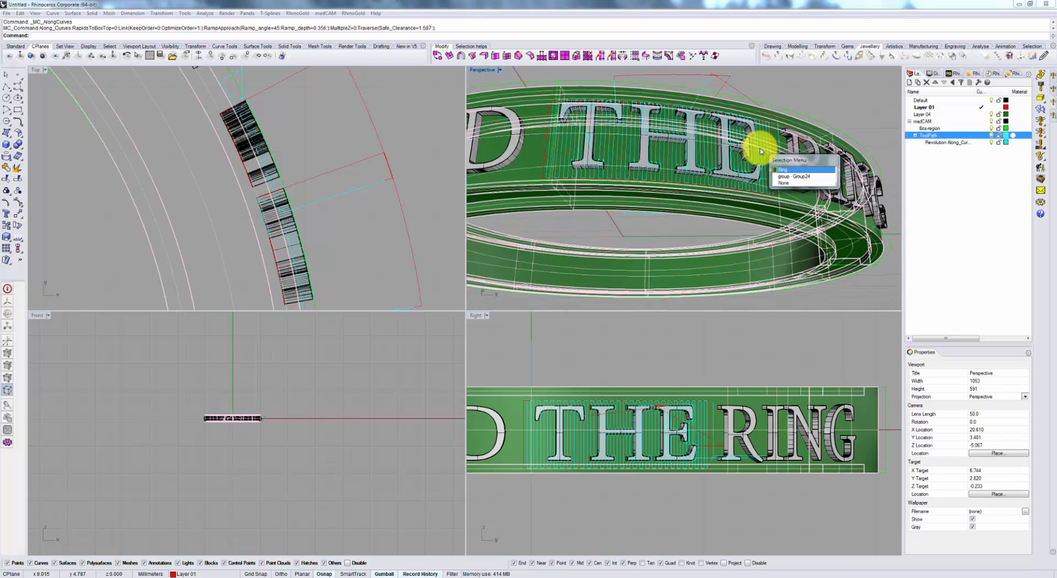
# Step: Run the cut simulation of the lettering engraving on the ring, then close the simulator
pyautogui.click(781, 169)
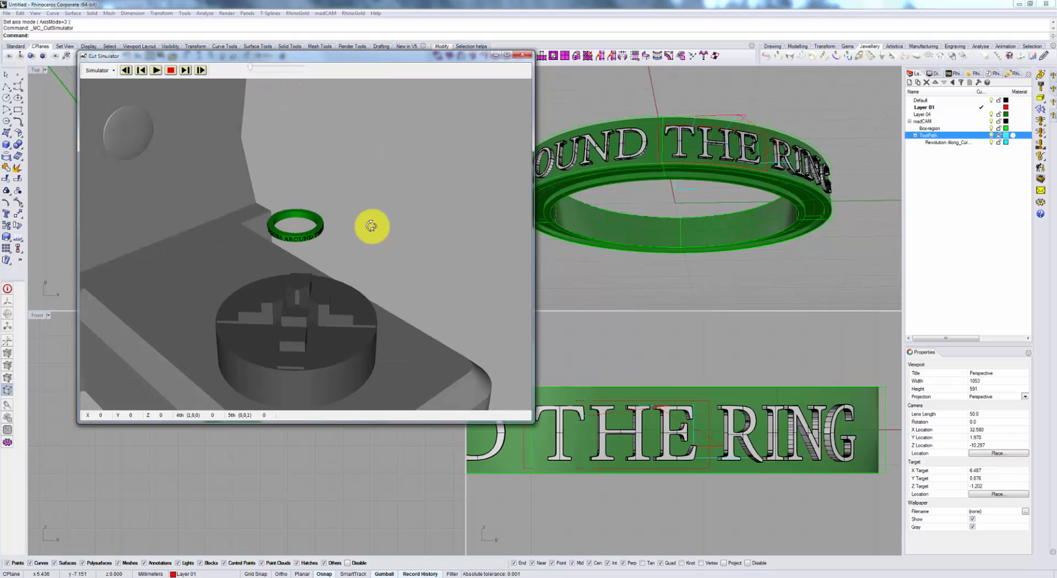
pyautogui.click(156, 70)
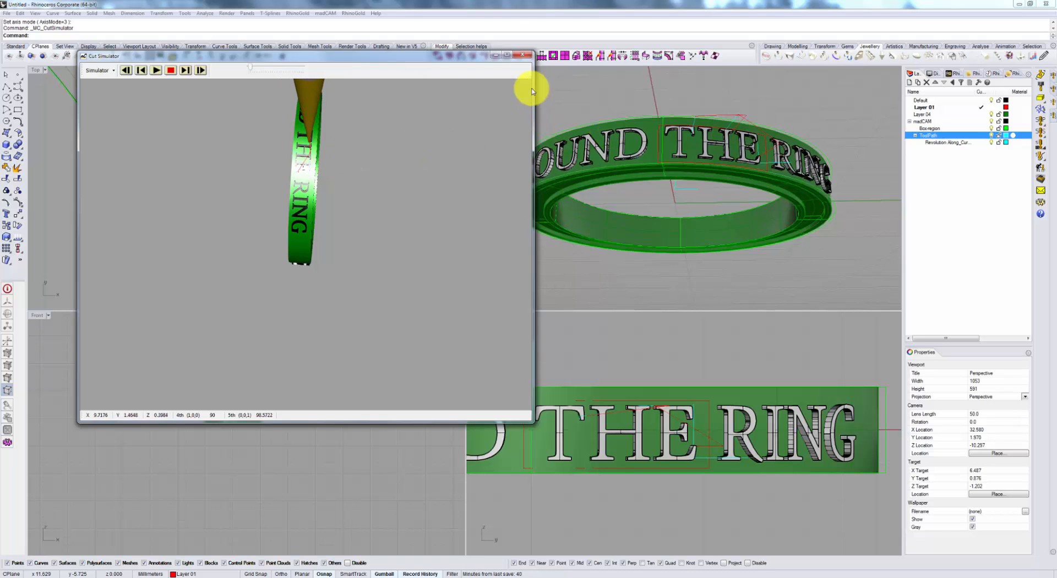
pyautogui.click(523, 55)
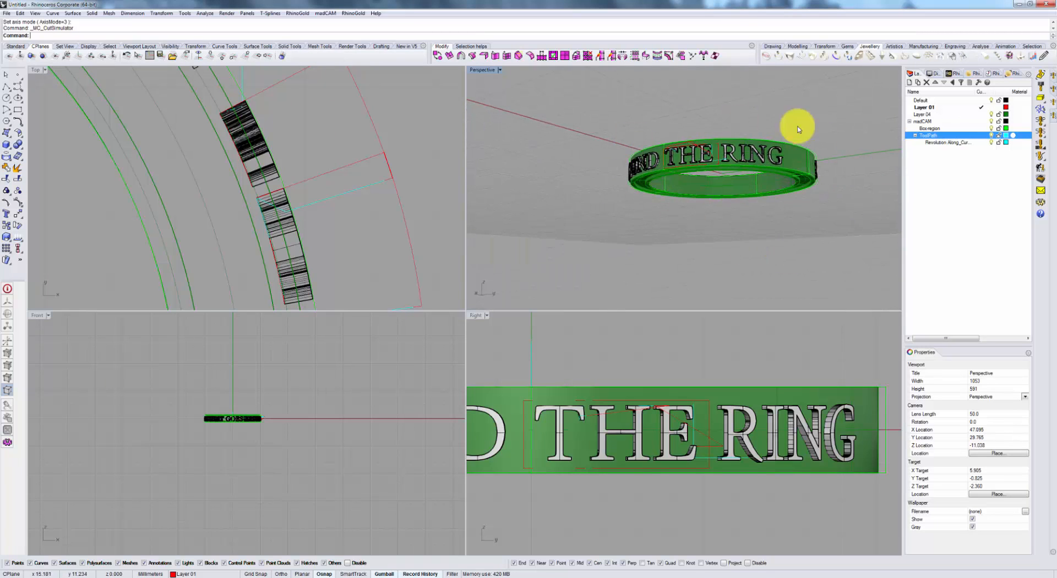
pyautogui.moveTo(760, 264)
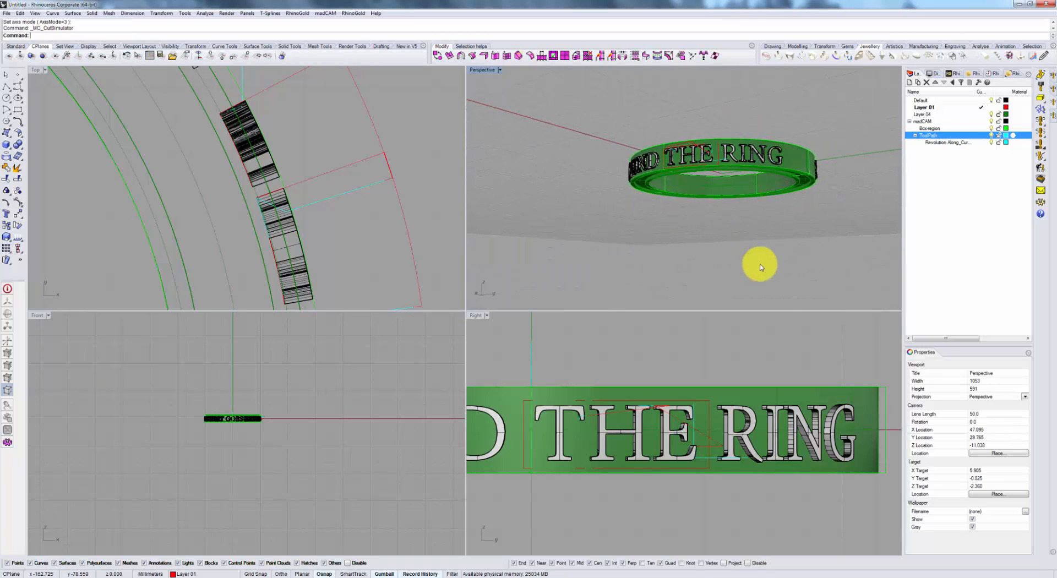
pyautogui.moveTo(713, 216)
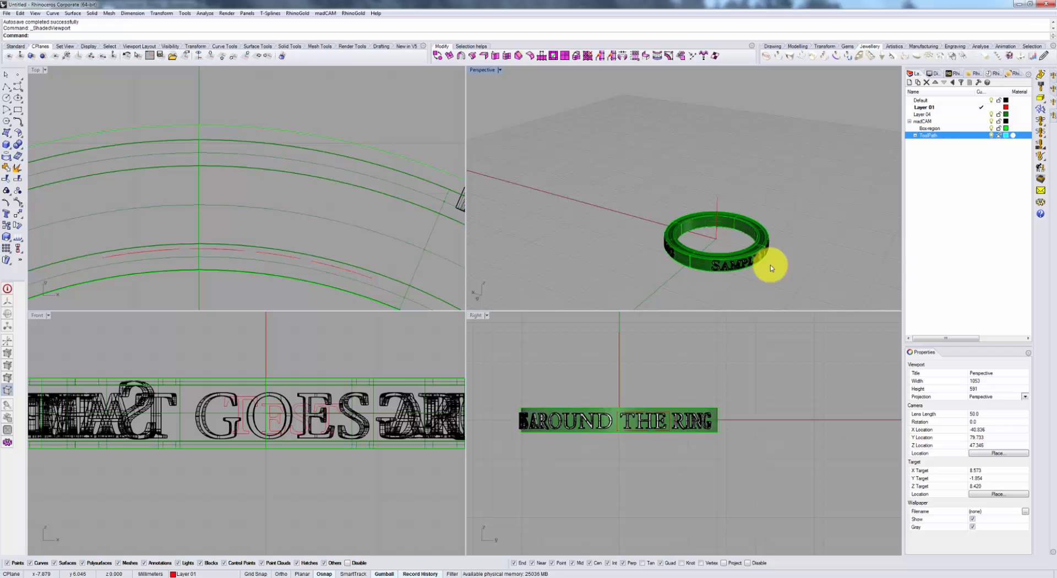
pyautogui.moveTo(843, 275)
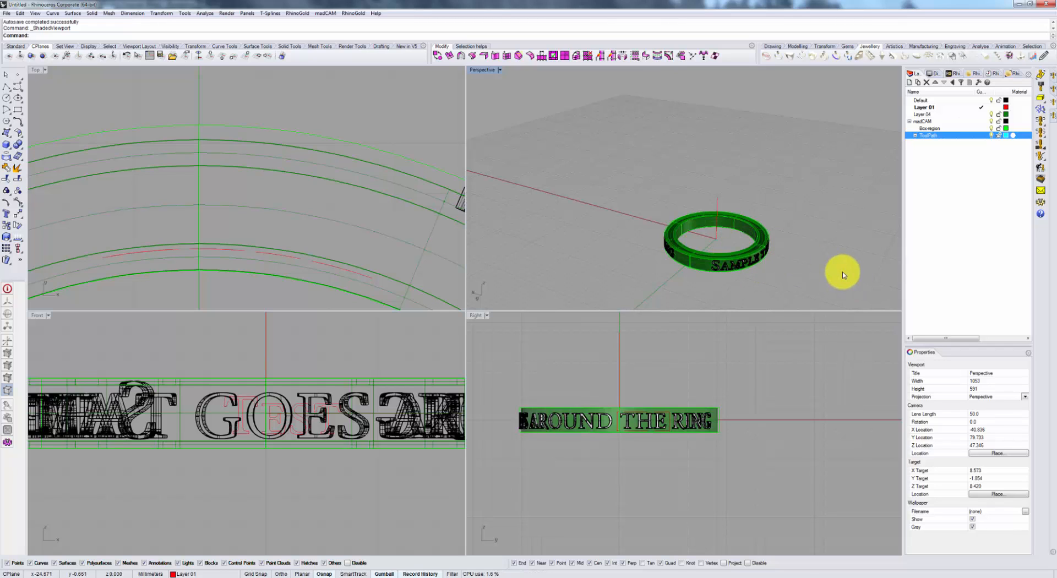
pyautogui.moveTo(797, 273)
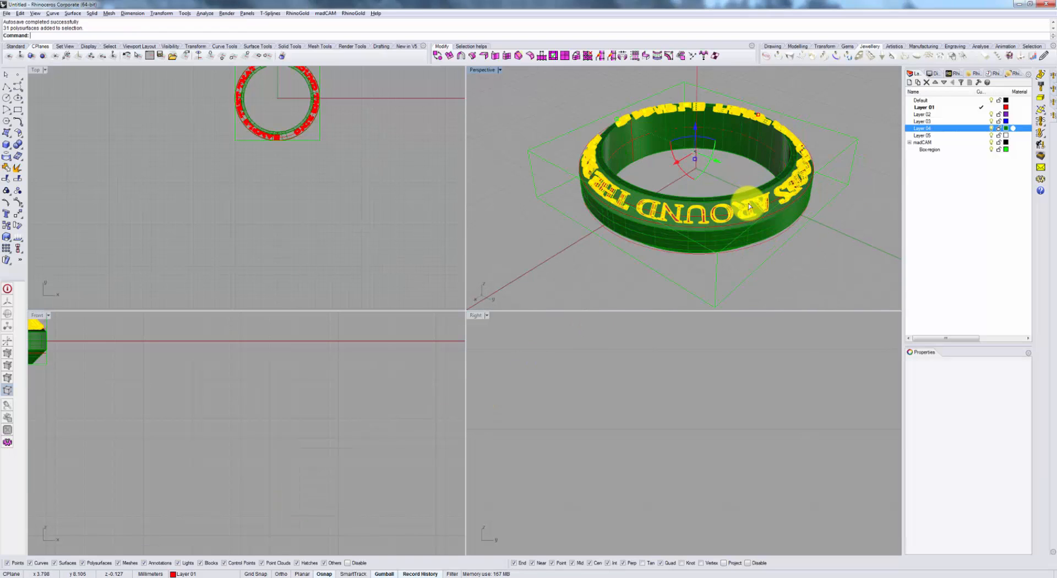
# Step: Move the 31 lettering solids onto the Default layer and orbit to check the side lettering
pyautogui.rightClick(921, 100)
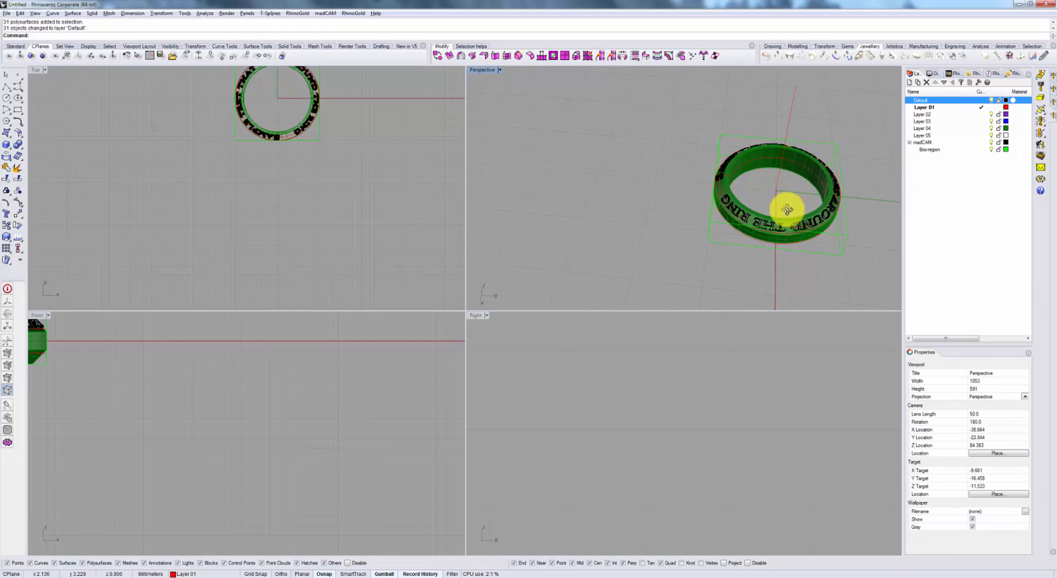
pyautogui.moveTo(781, 208); pyautogui.dragTo(776, 151)
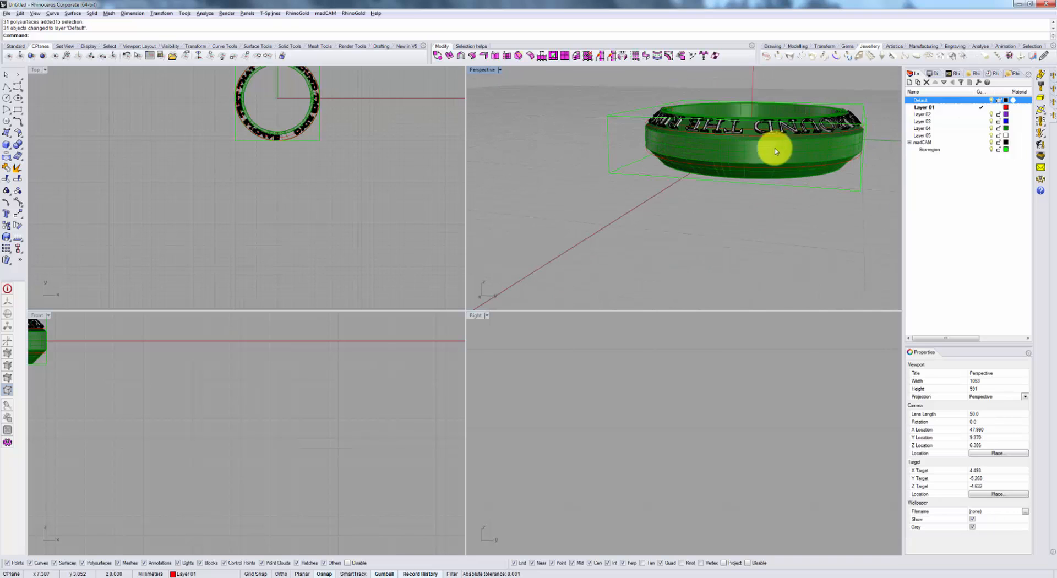
pyautogui.moveTo(775, 152); pyautogui.dragTo(792, 214)
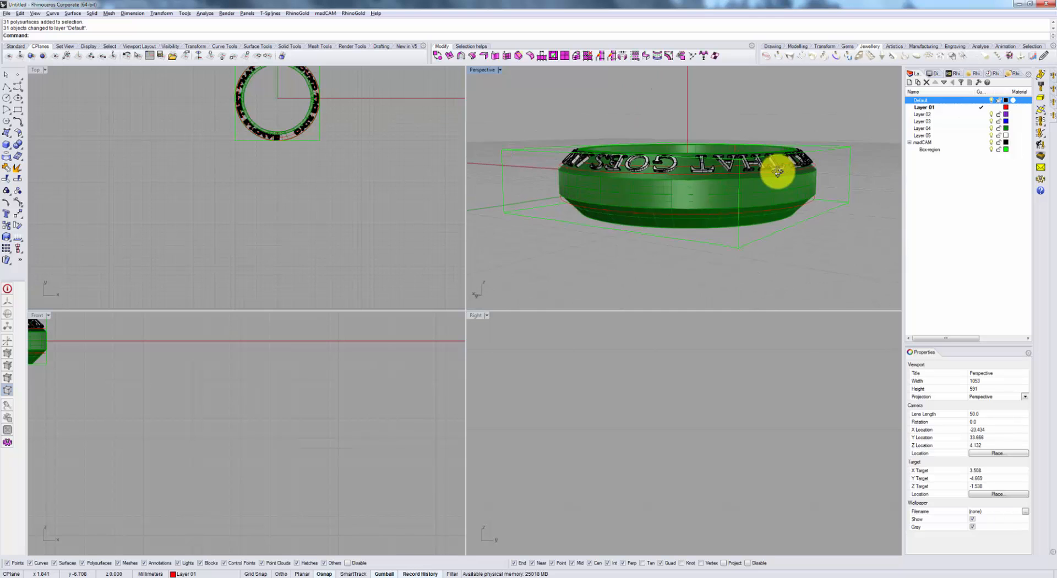
pyautogui.moveTo(776, 172); pyautogui.dragTo(823, 195)
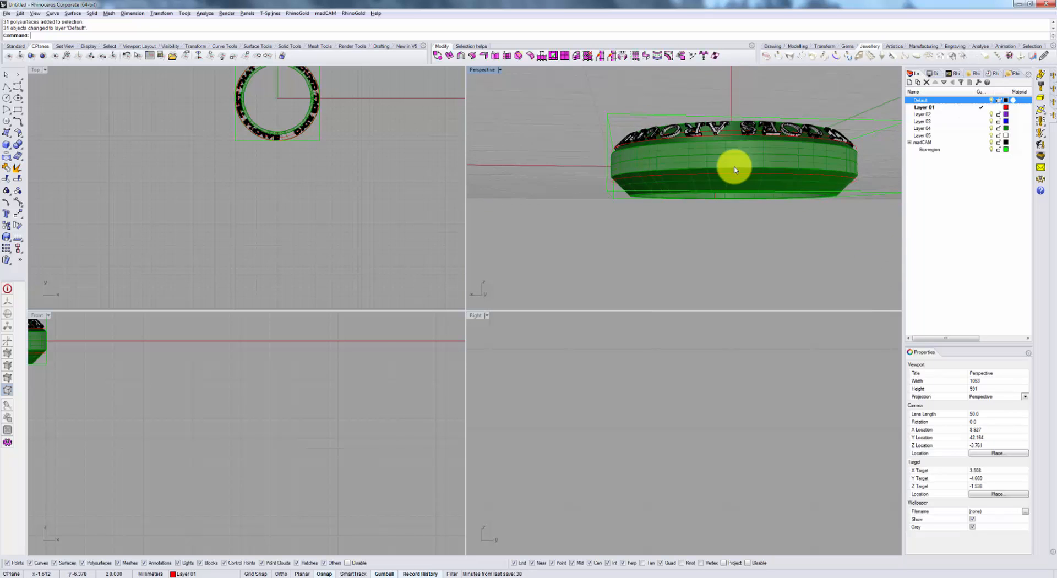
pyautogui.moveTo(735, 169); pyautogui.dragTo(674, 228)
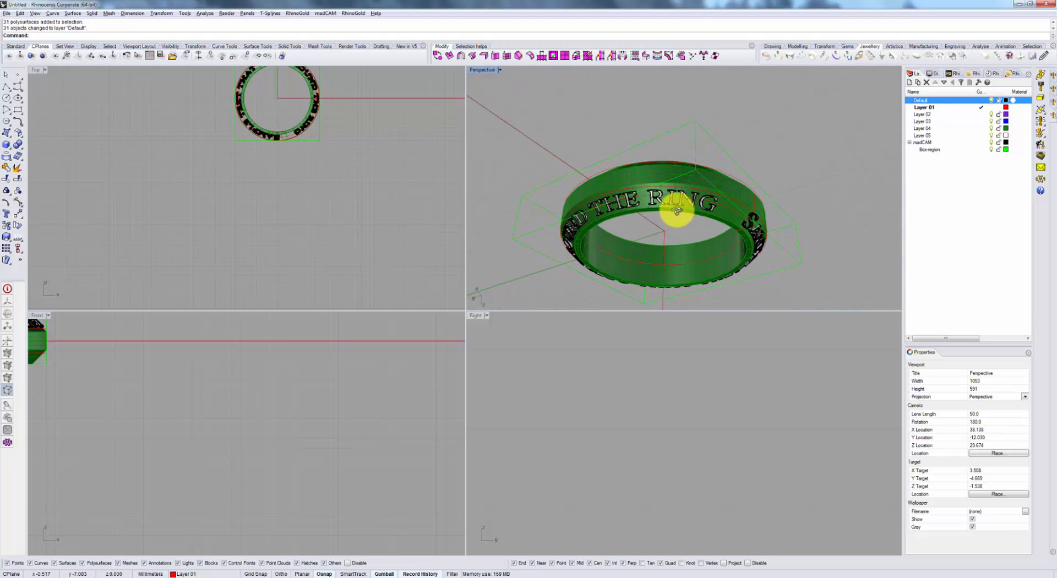
pyautogui.moveTo(674, 216); pyautogui.dragTo(627, 168)
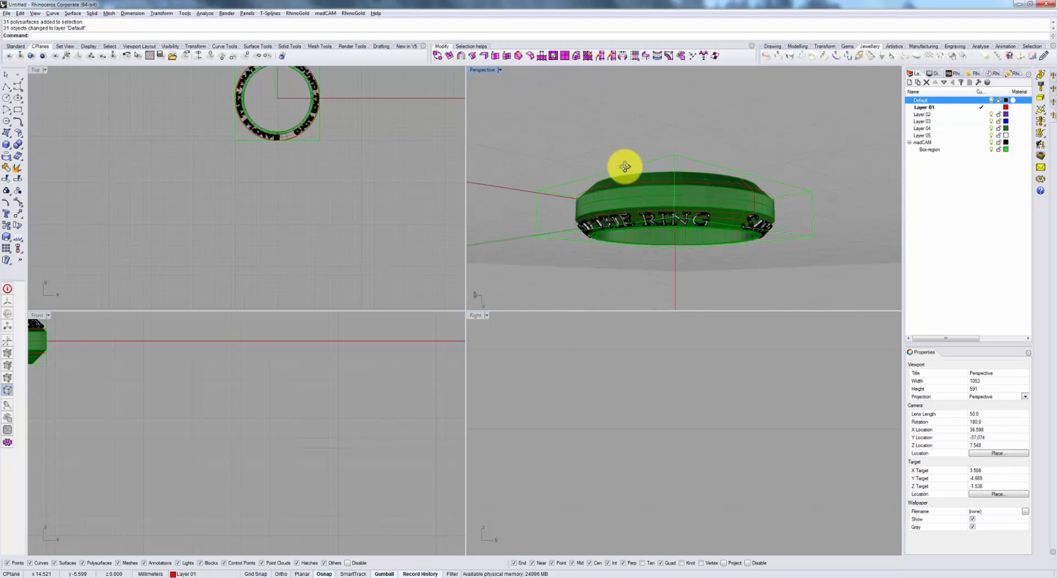
# Step: Orbit the ring to inspect its underside, lower edge and the THE RING lettering
pyautogui.moveTo(627, 166); pyautogui.dragTo(651, 291)
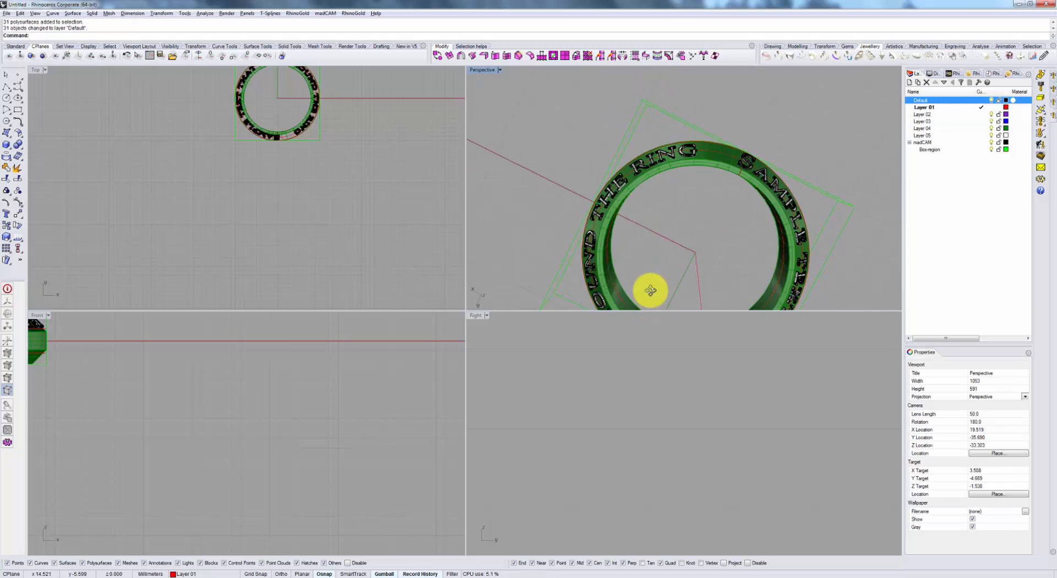
pyautogui.moveTo(650, 289); pyautogui.dragTo(658, 259)
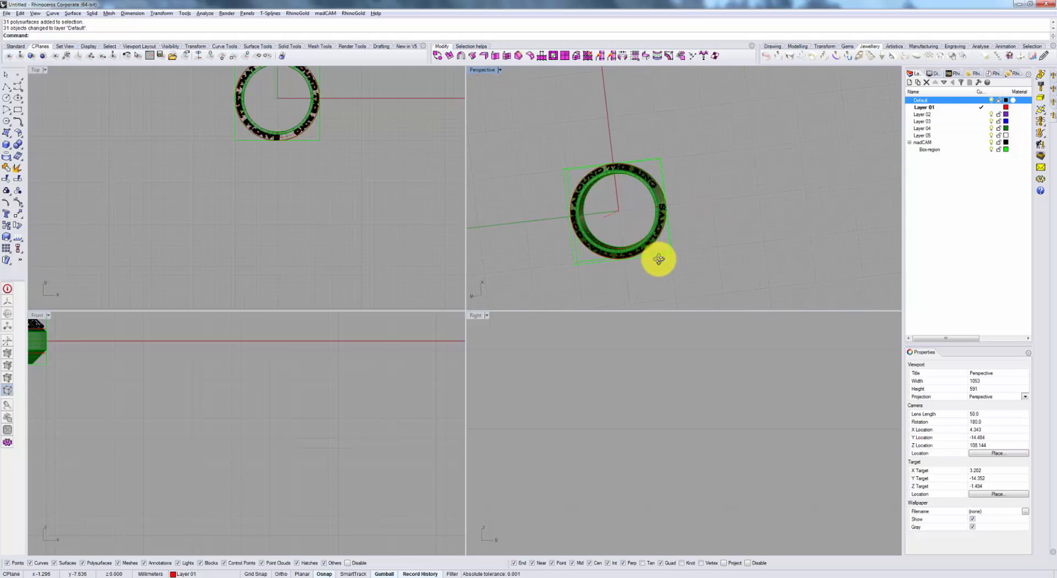
pyautogui.moveTo(658, 260); pyautogui.dragTo(612, 180)
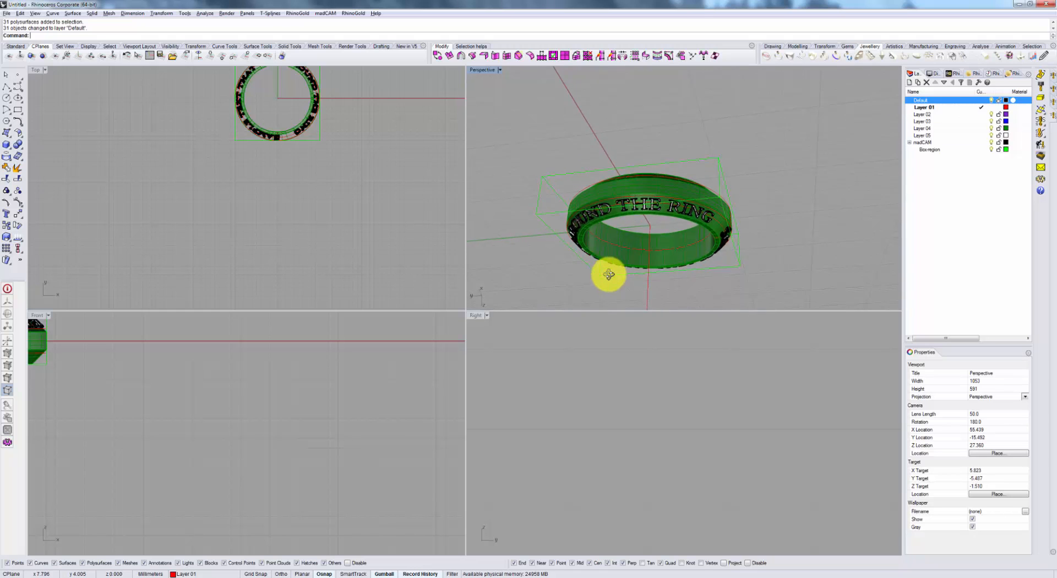
pyautogui.moveTo(610, 275); pyautogui.dragTo(687, 220)
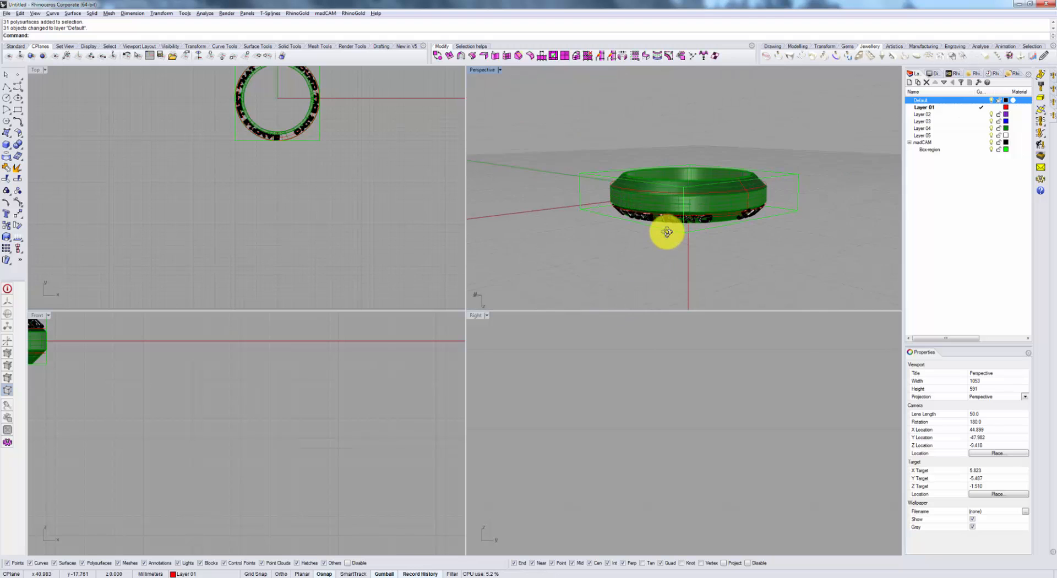
pyautogui.moveTo(667, 232); pyautogui.dragTo(678, 178)
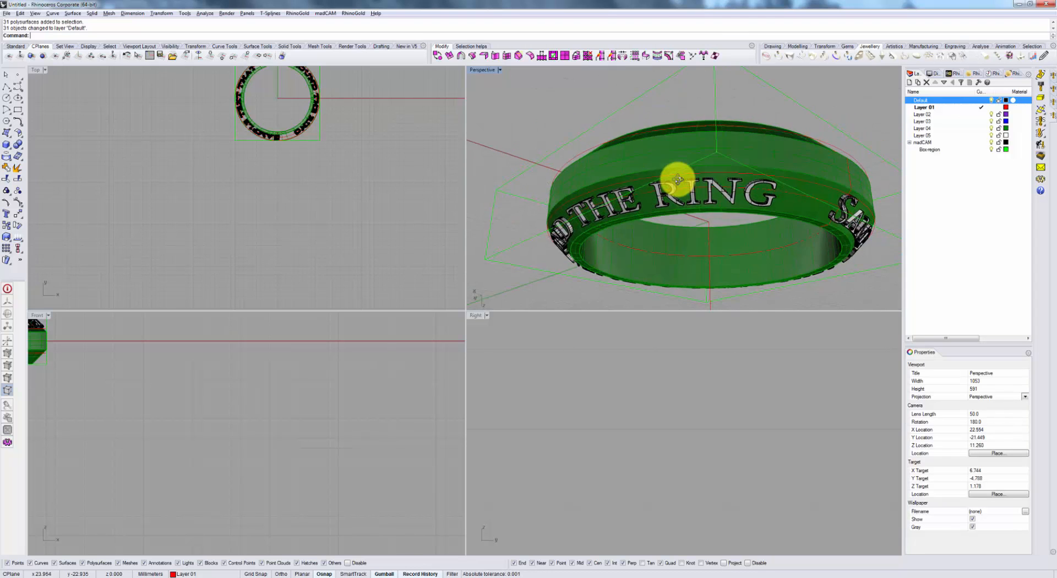
pyautogui.moveTo(674, 175); pyautogui.dragTo(742, 209)
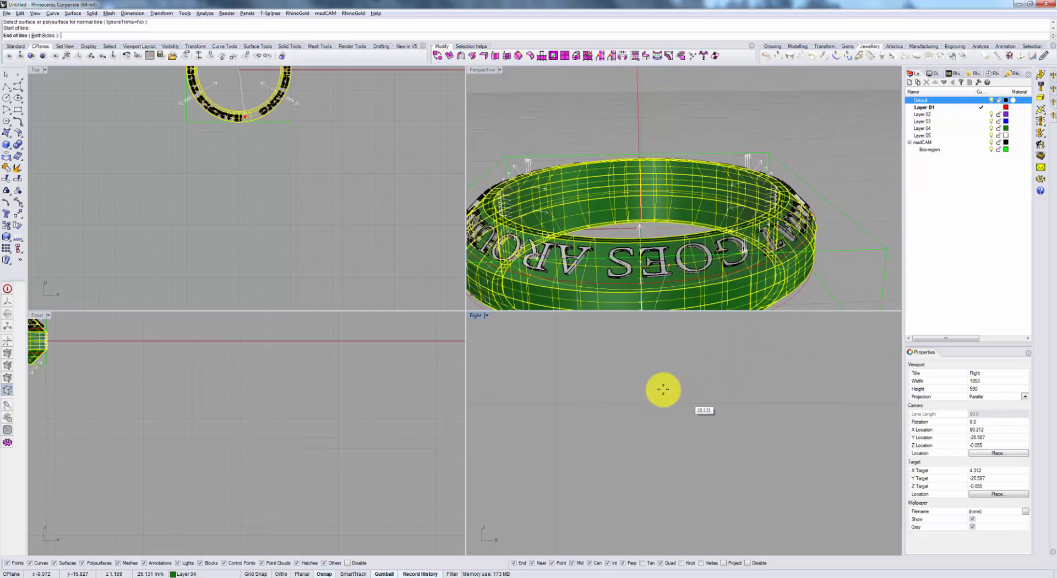
# Step: Draw a slanted line out from the ring surface to define the tilted spindle direction
pyautogui.moveTo(663, 390); pyautogui.dragTo(526, 431)
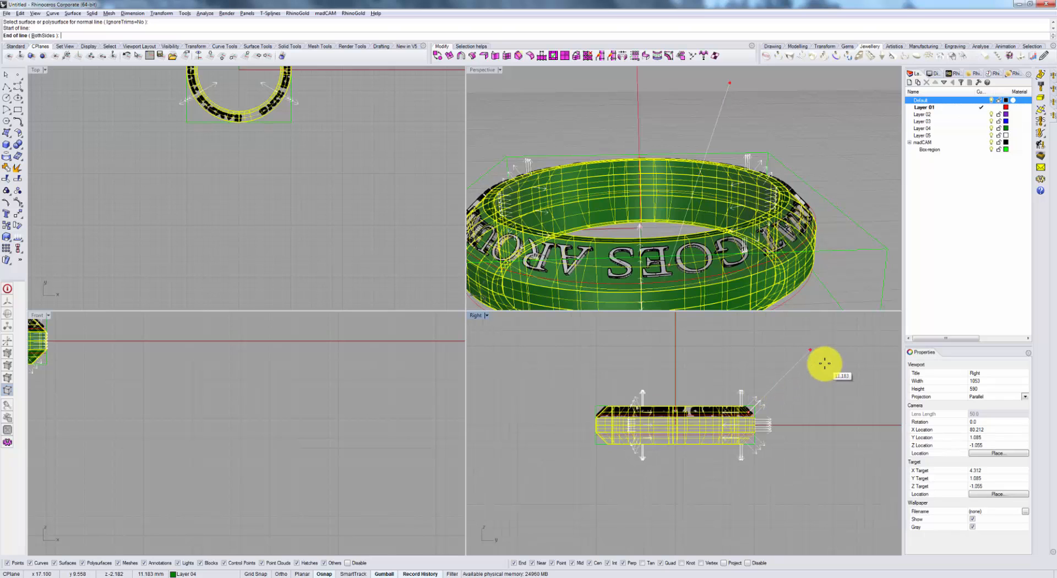
pyautogui.moveTo(825, 364); pyautogui.dragTo(809, 374)
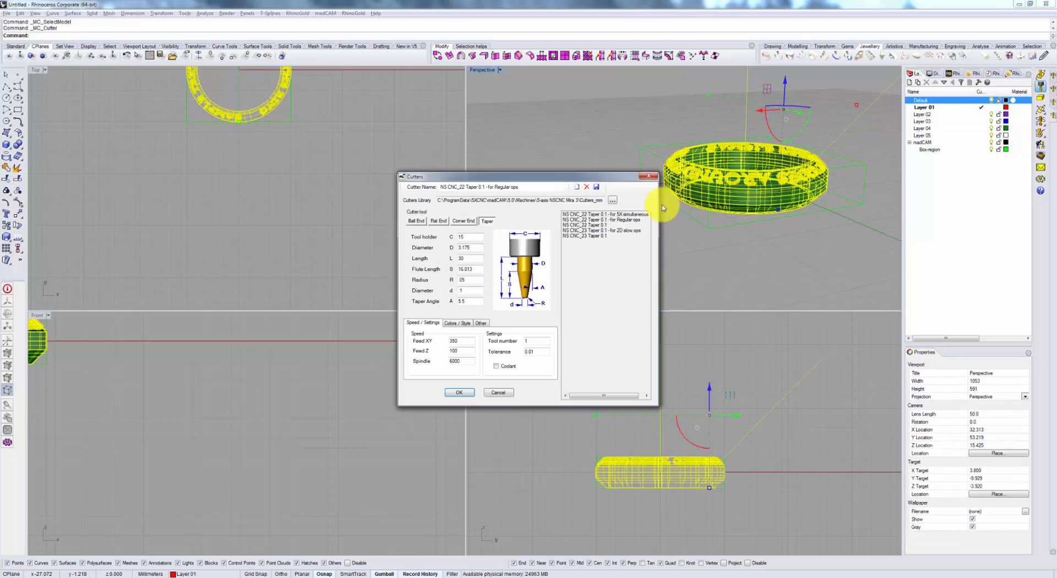
# Step: Accept the NS CNC_22 Taper 0.1 cutter and tilt the spindle axis along the drawn line, rotary axis 0,0,1
pyautogui.click(459, 392)
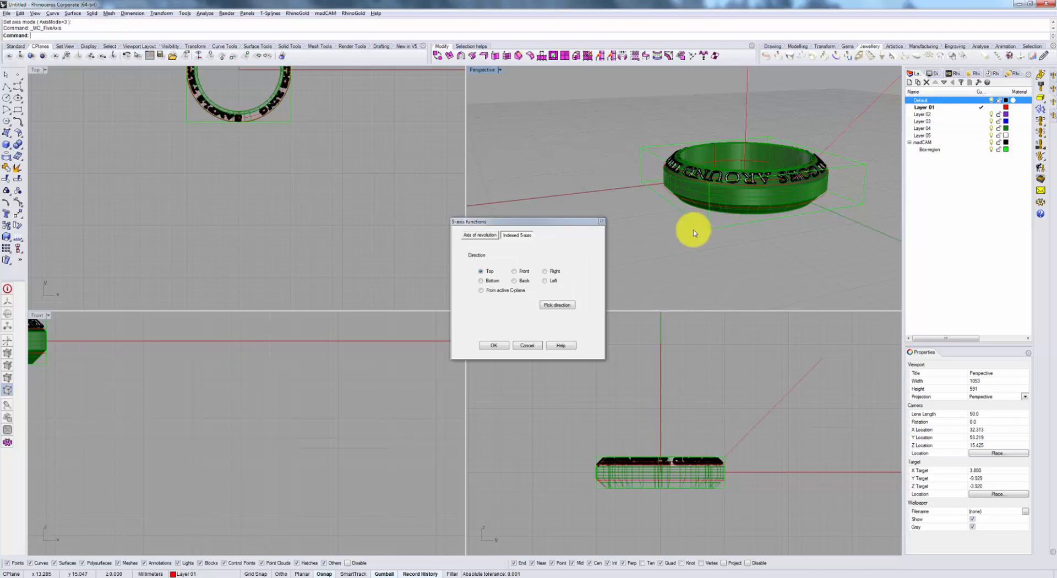
pyautogui.click(480, 235)
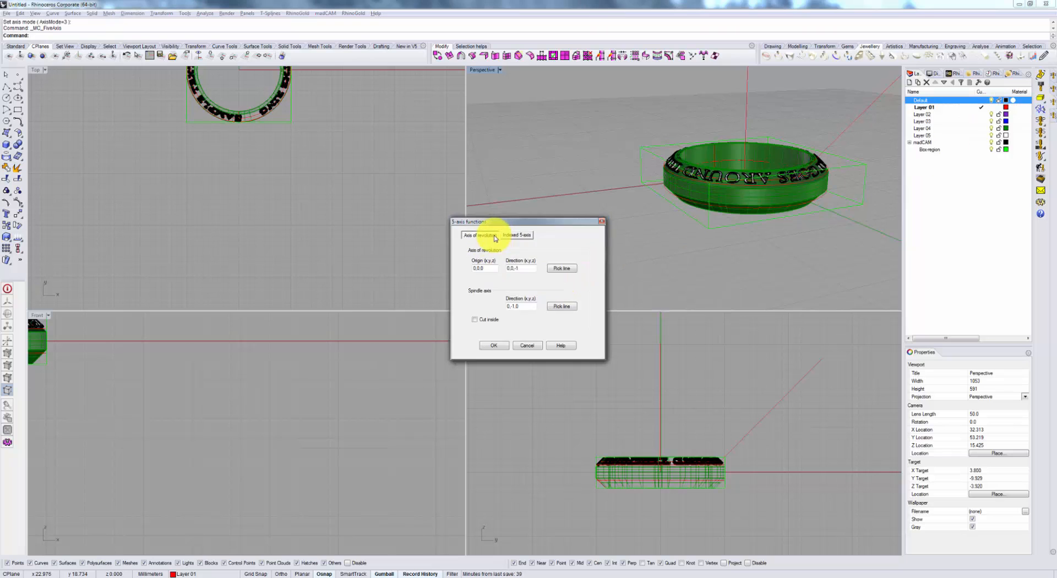
pyautogui.click(493, 345)
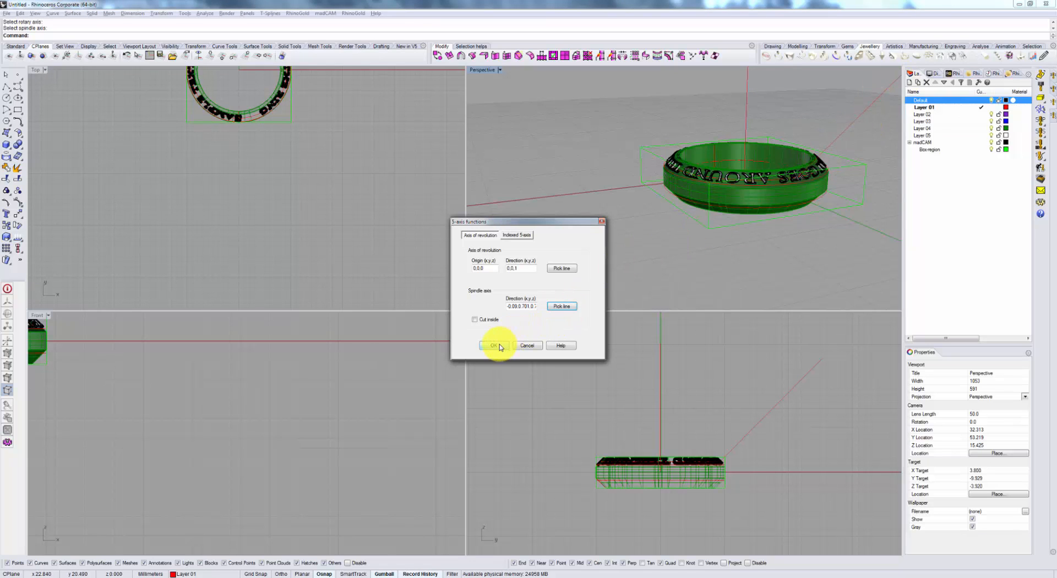
pyautogui.click(492, 345)
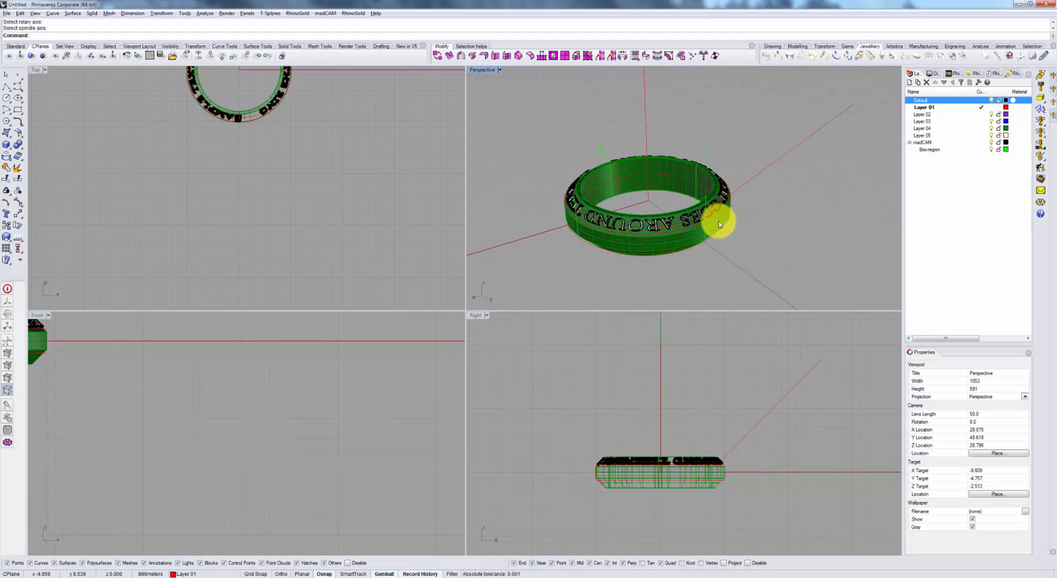
pyautogui.moveTo(718, 226); pyautogui.dragTo(781, 226)
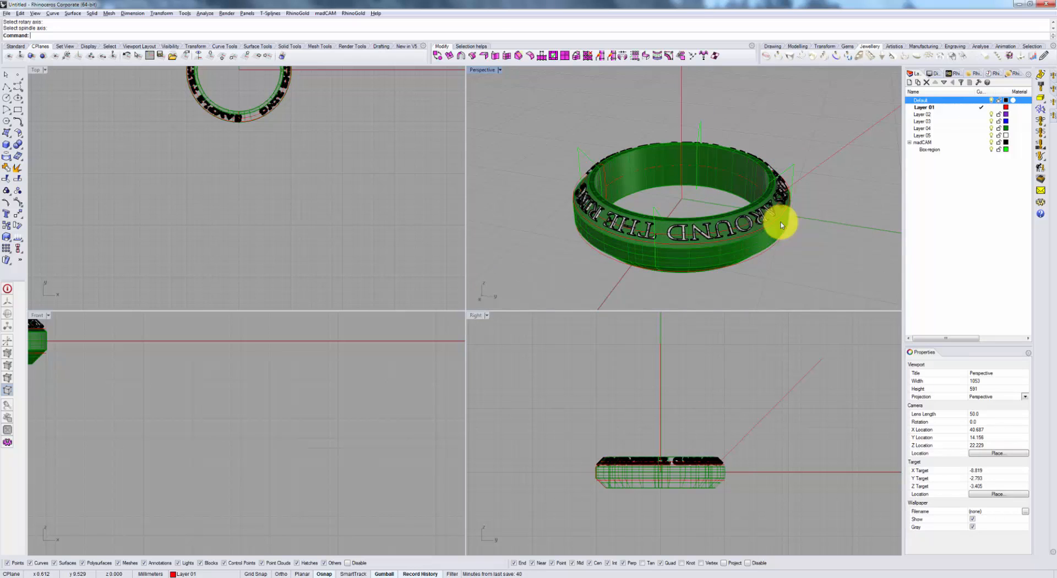
pyautogui.moveTo(775, 222); pyautogui.dragTo(752, 233)
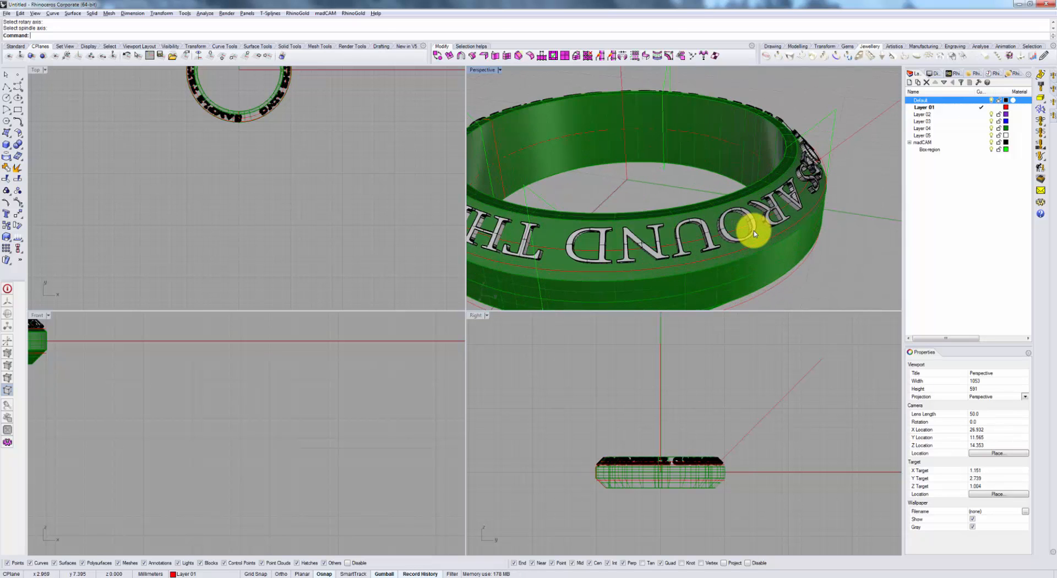
pyautogui.click(757, 232)
pyautogui.write('DupEdge')
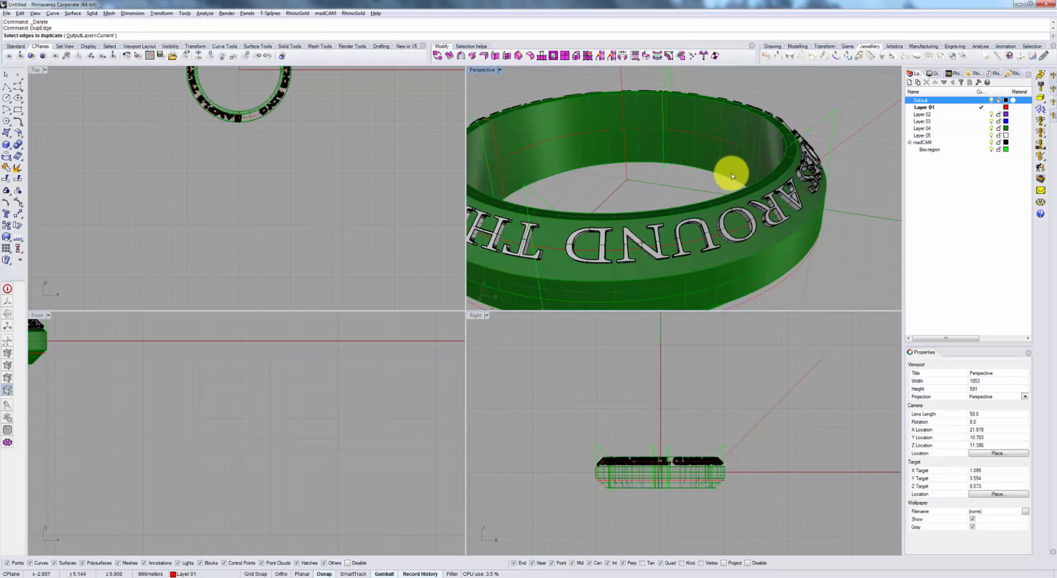
# Step: Duplicate the ring edge curves and create a Between Two Curves toolpath with ZigZag linking
pyautogui.click(731, 172)
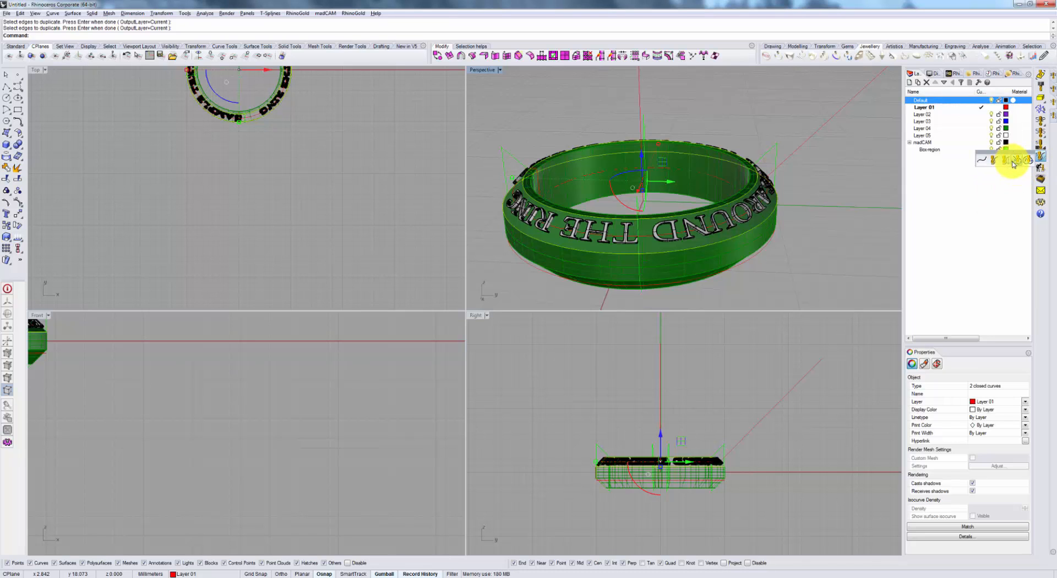
pyautogui.click(1012, 160)
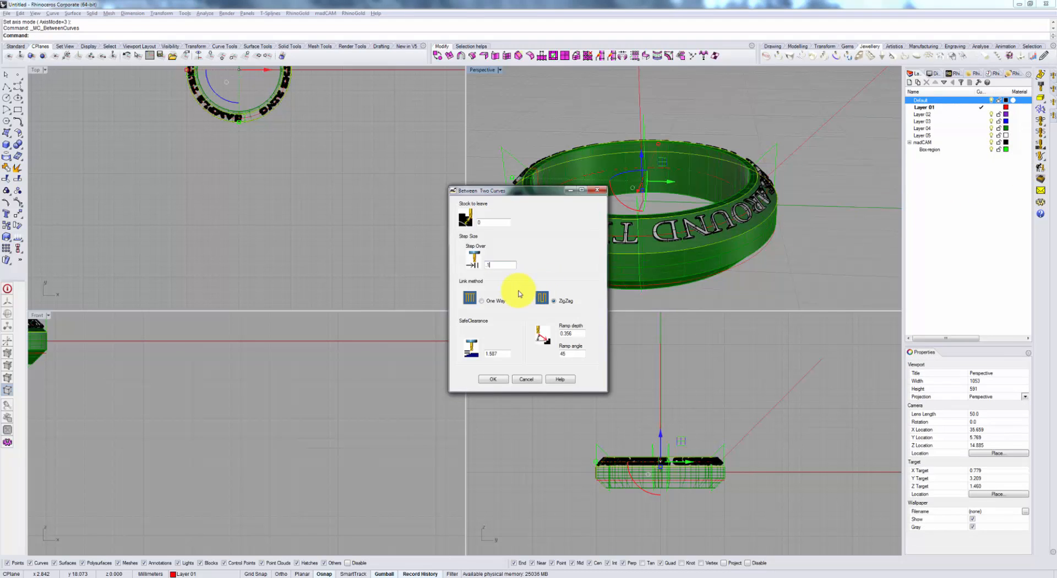
pyautogui.click(492, 379)
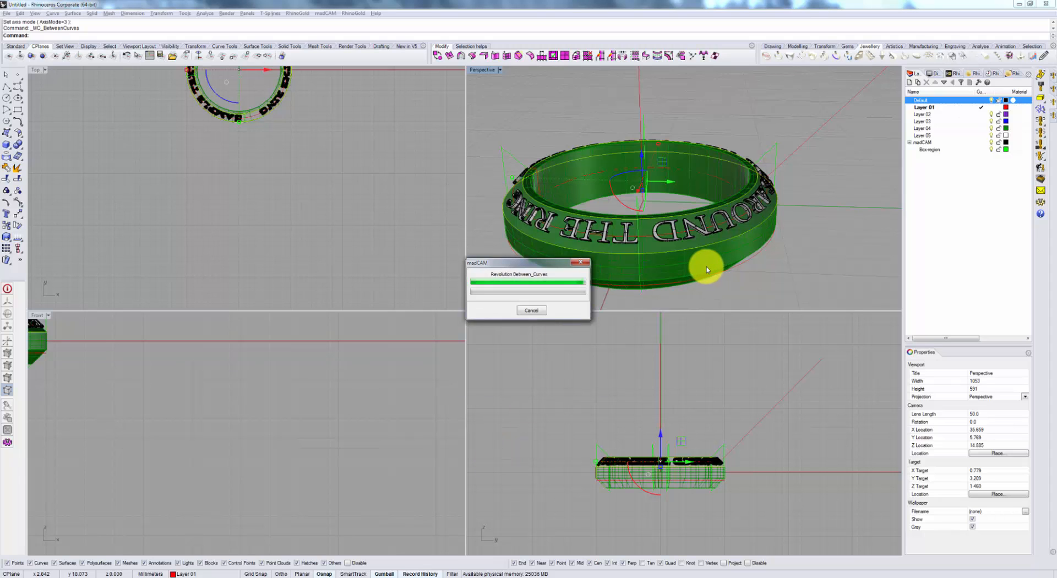
pyautogui.moveTo(758, 263)
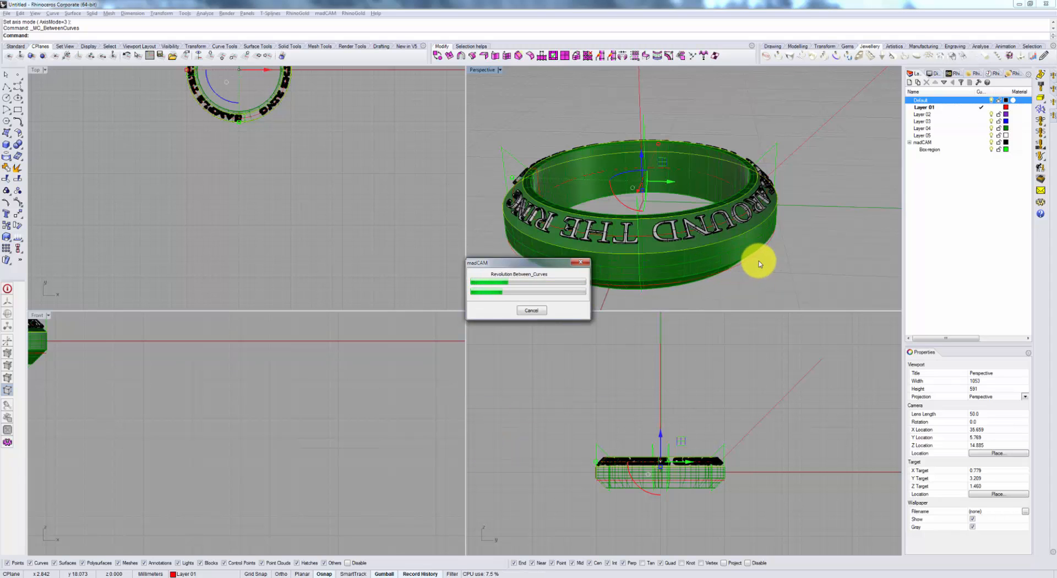
pyautogui.moveTo(834, 130)
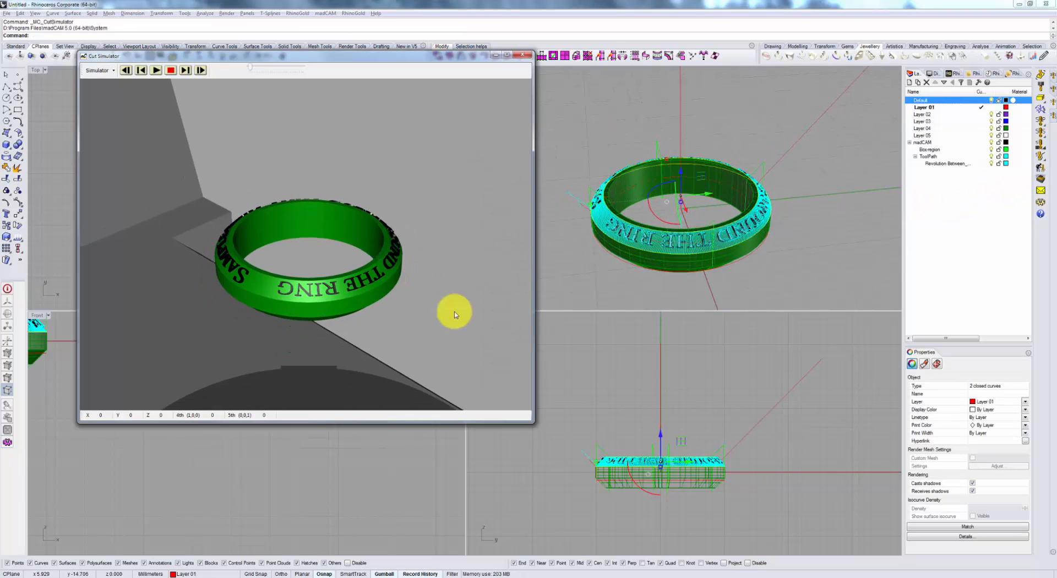
# Step: Play the between-curves toolpath cut simulation on the ring, then close the simulator
pyautogui.click(156, 69)
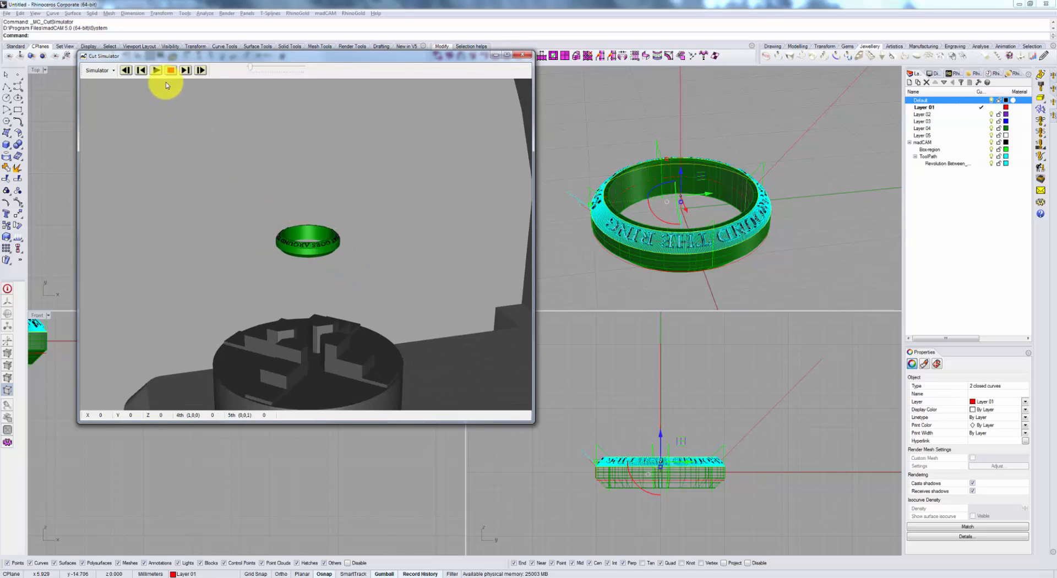
pyautogui.click(156, 69)
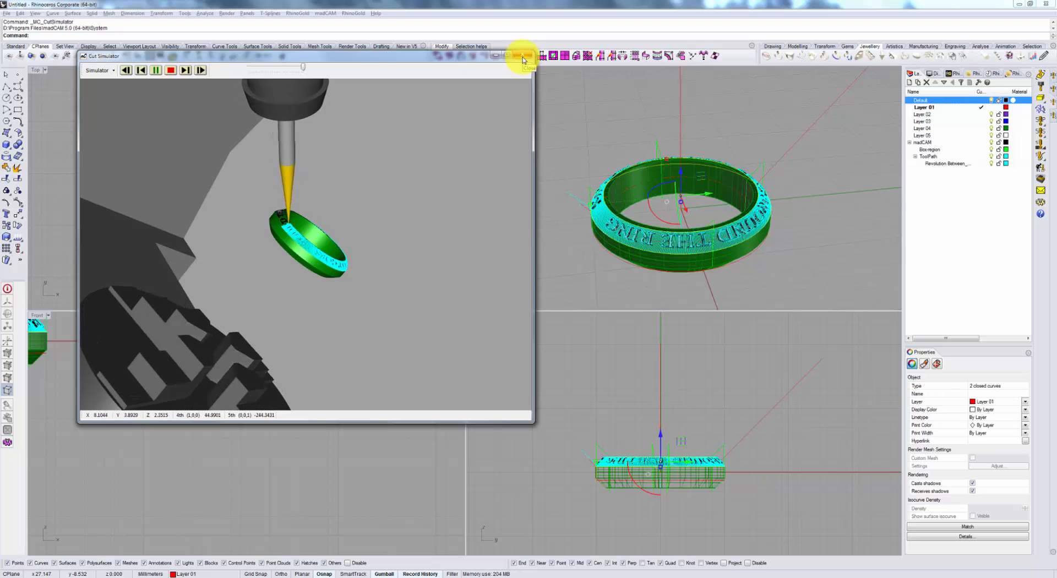
pyautogui.click(523, 57)
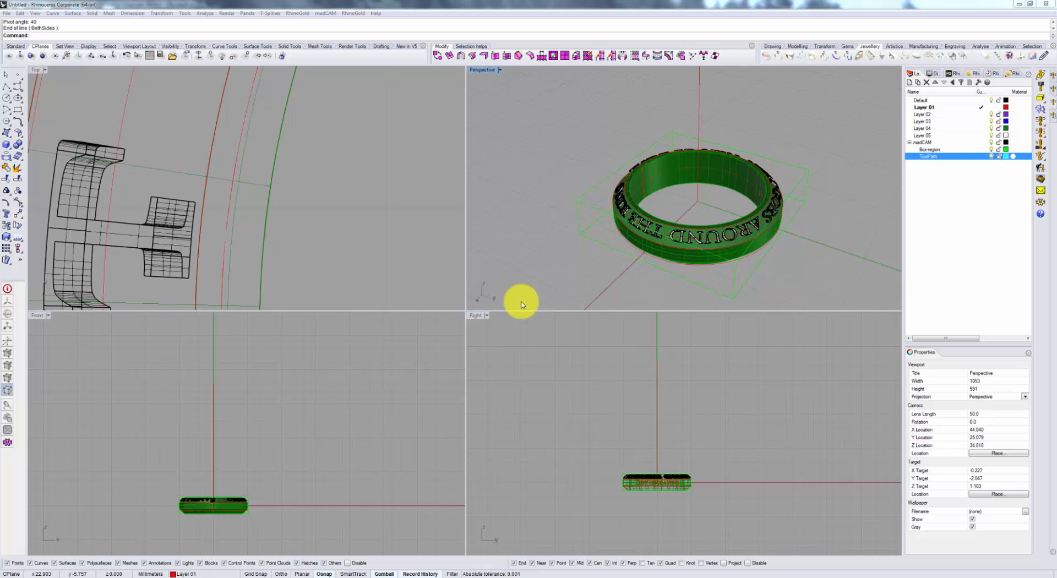
# Step: Draw an angled line at 40 degrees from the ring to serve as the spindle direction
pyautogui.moveTo(522, 303); pyautogui.dragTo(687, 256)
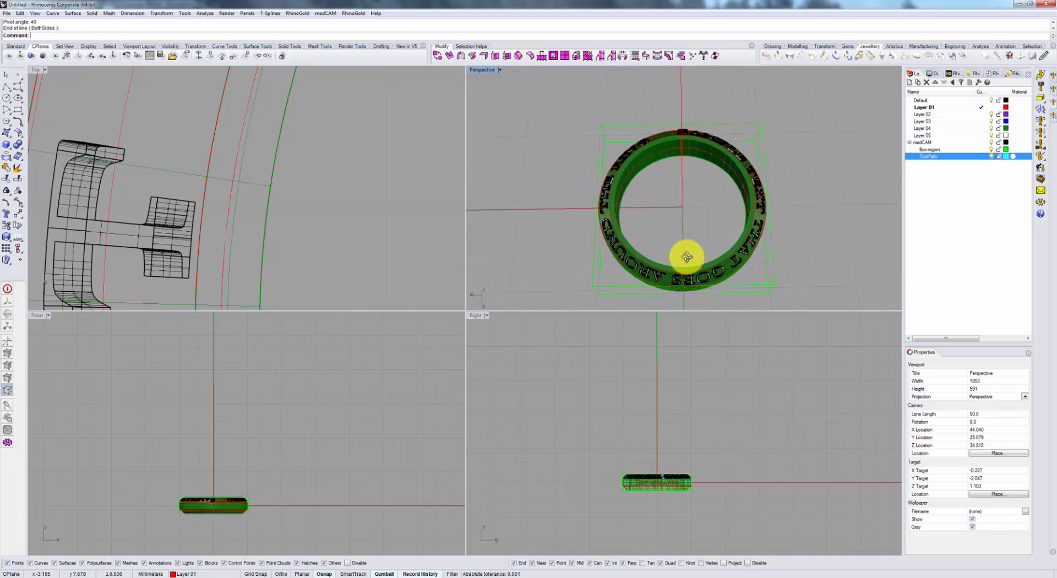
pyautogui.moveTo(687, 258); pyautogui.dragTo(761, 231)
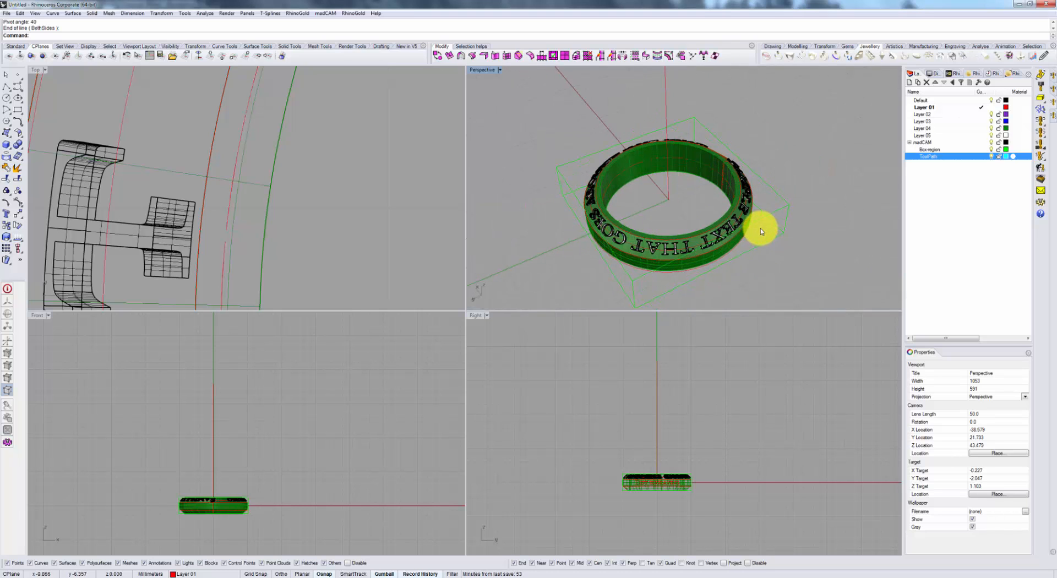
pyautogui.moveTo(760, 231); pyautogui.dragTo(723, 261)
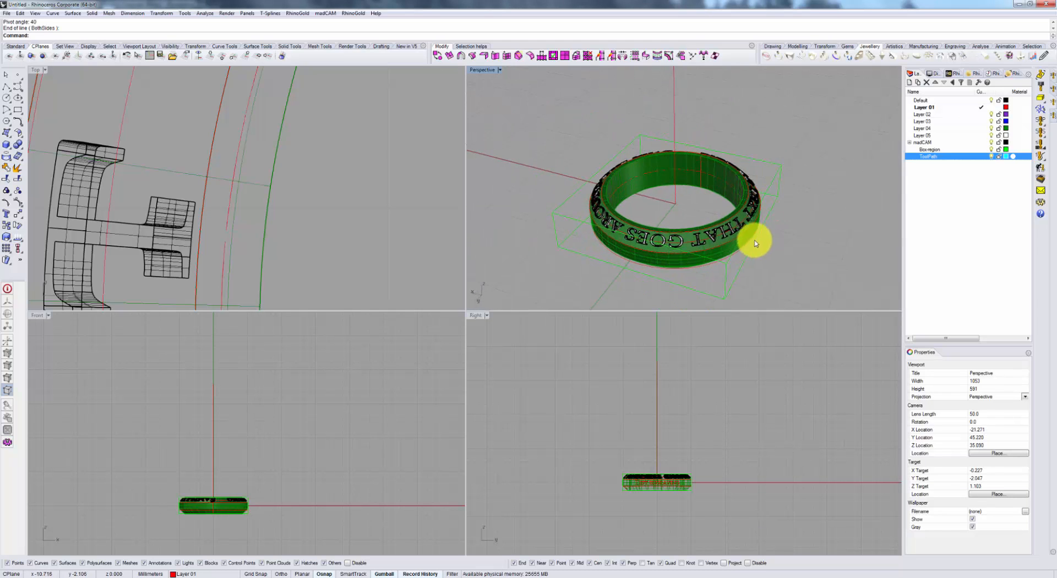
pyautogui.moveTo(754, 243); pyautogui.dragTo(472, 228)
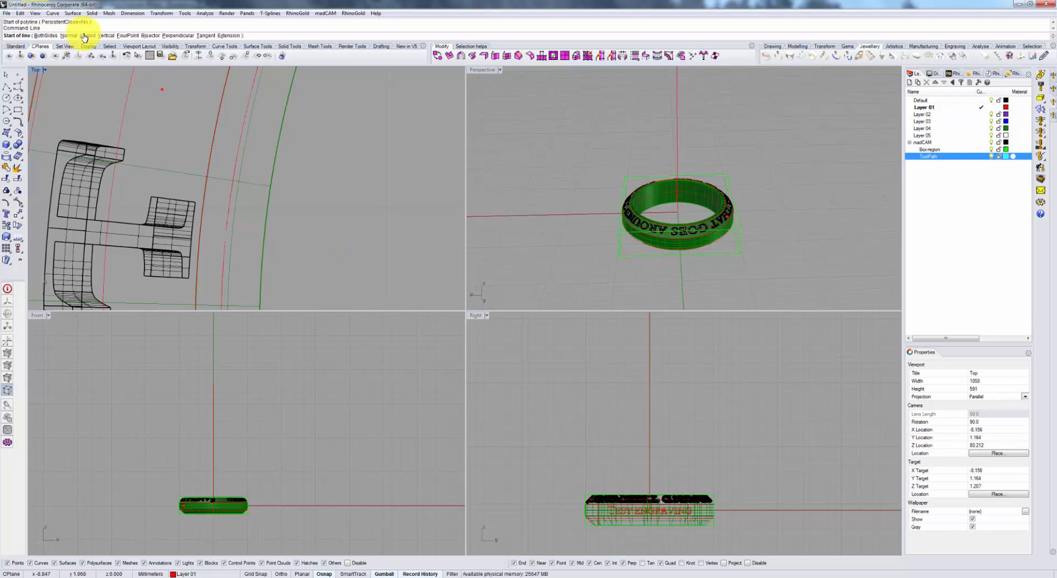
pyautogui.click(682, 419)
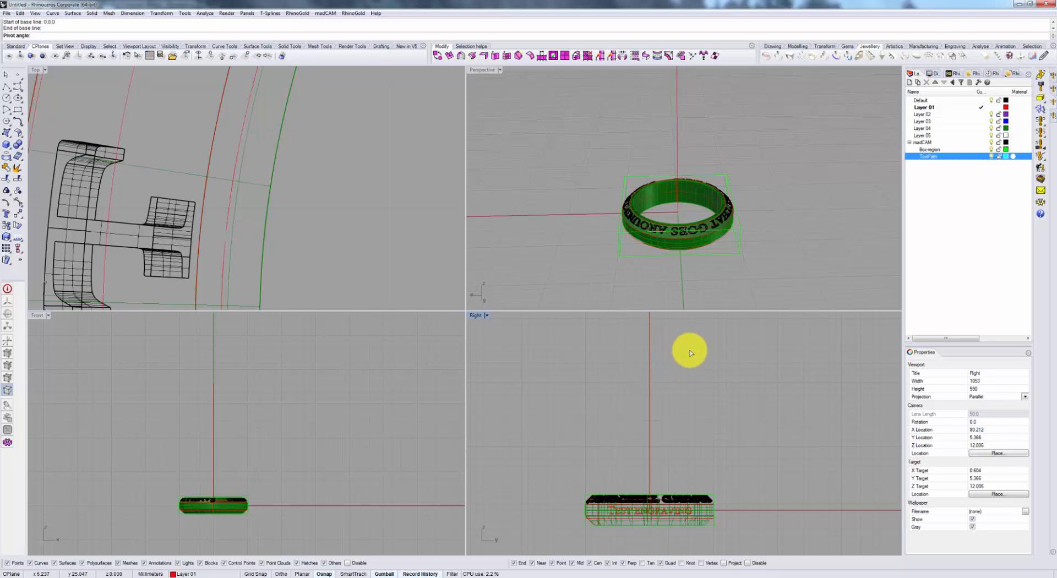
pyautogui.write('40')
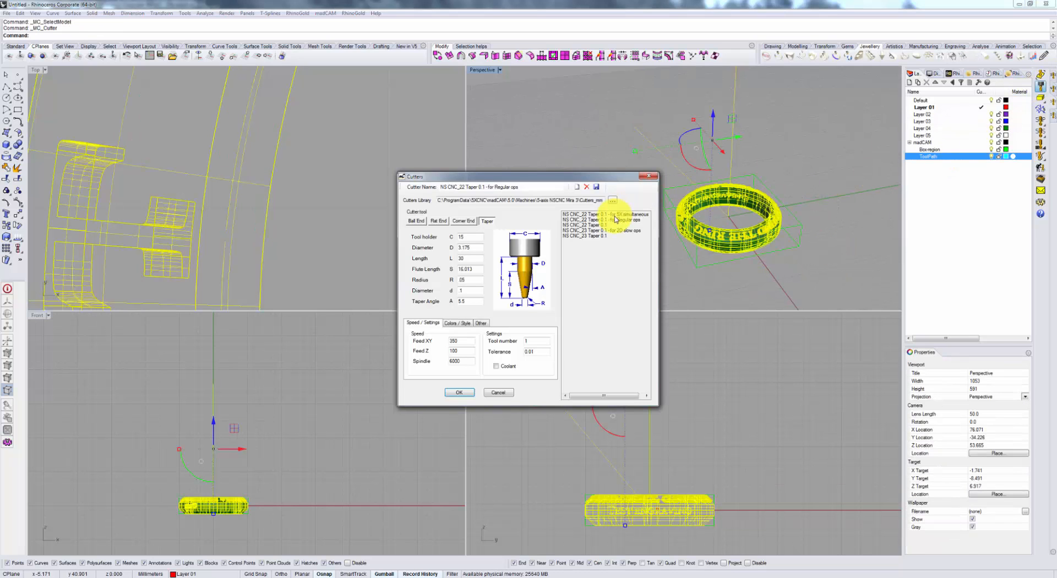
# Step: Set NS CNC_22 Taper 0.1 for regular ops and tilt the spindle along the 40-degree line with cut inside
pyautogui.click(602, 220)
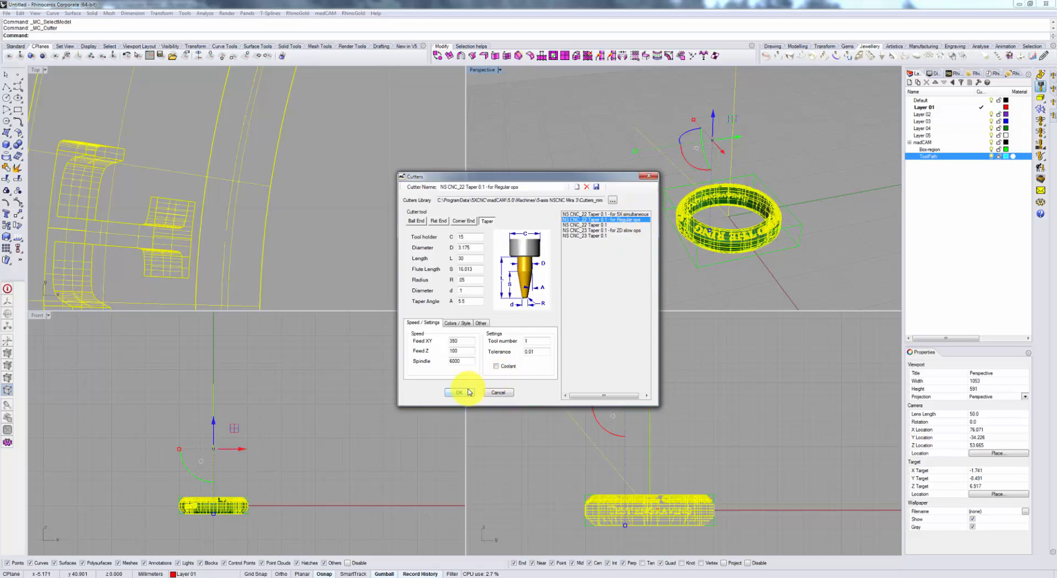
pyautogui.click(459, 392)
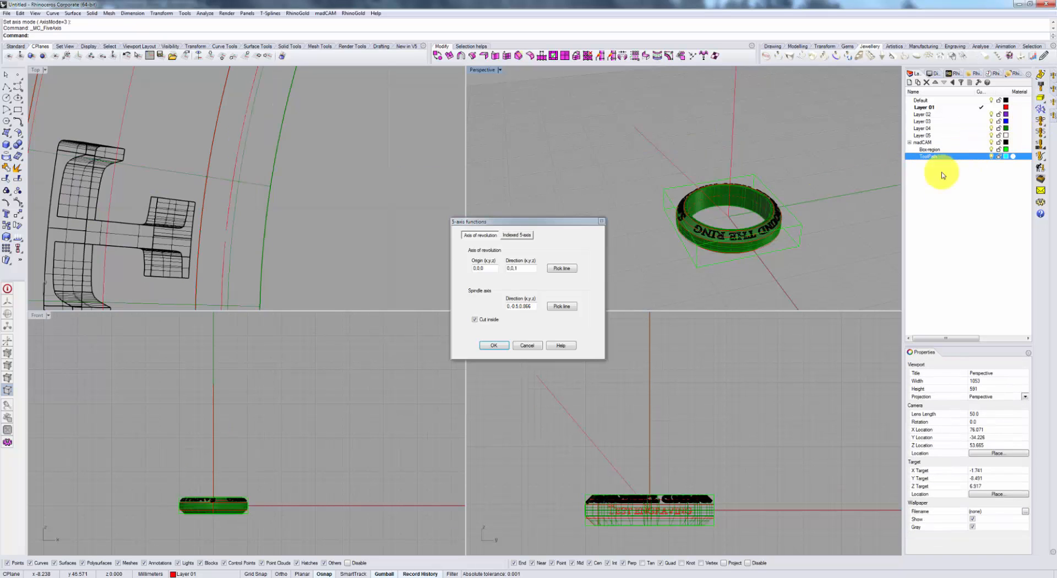
pyautogui.click(492, 345)
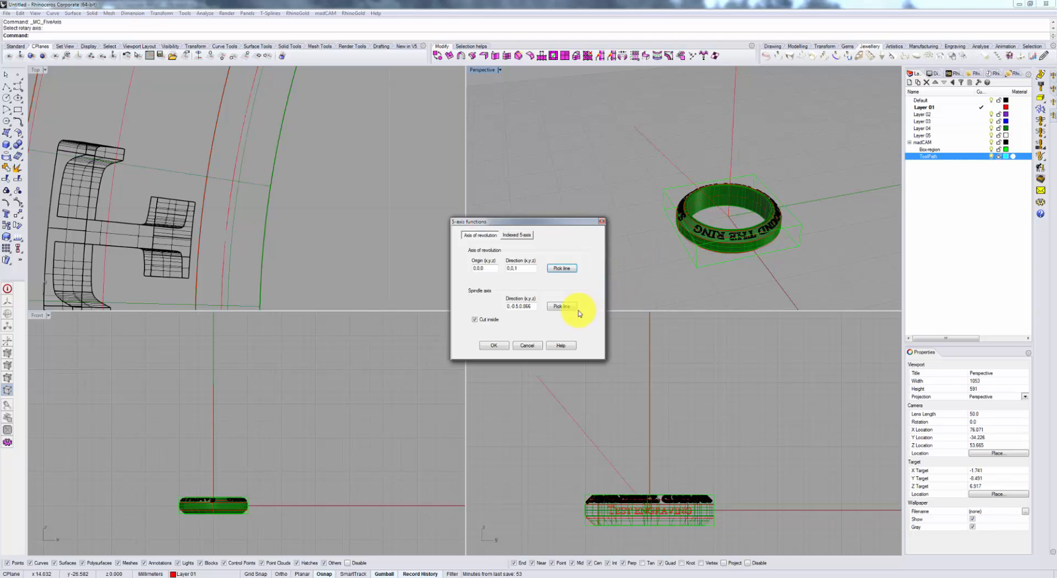
pyautogui.click(561, 307)
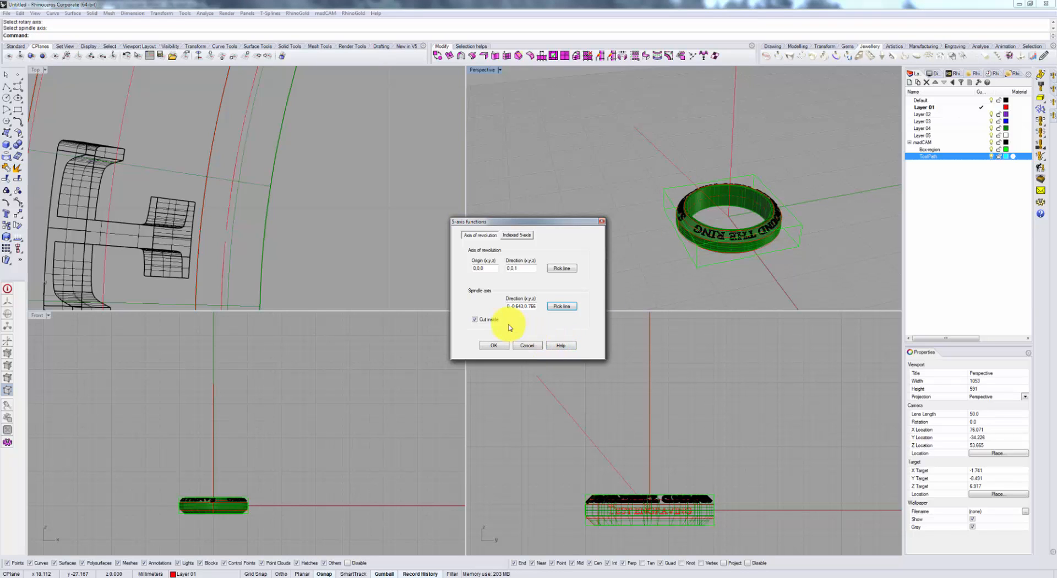
pyautogui.click(475, 319)
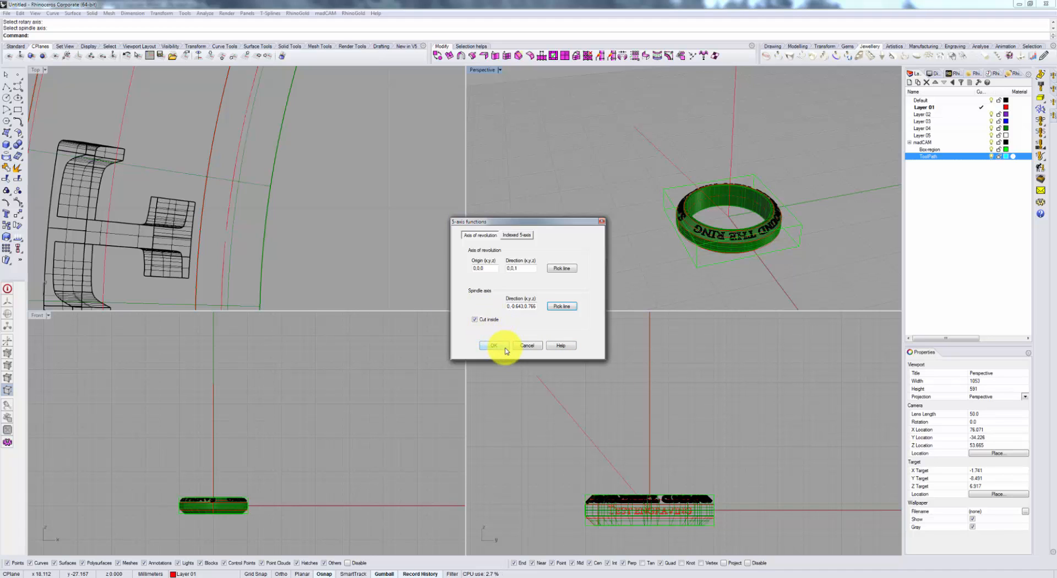
pyautogui.click(492, 346)
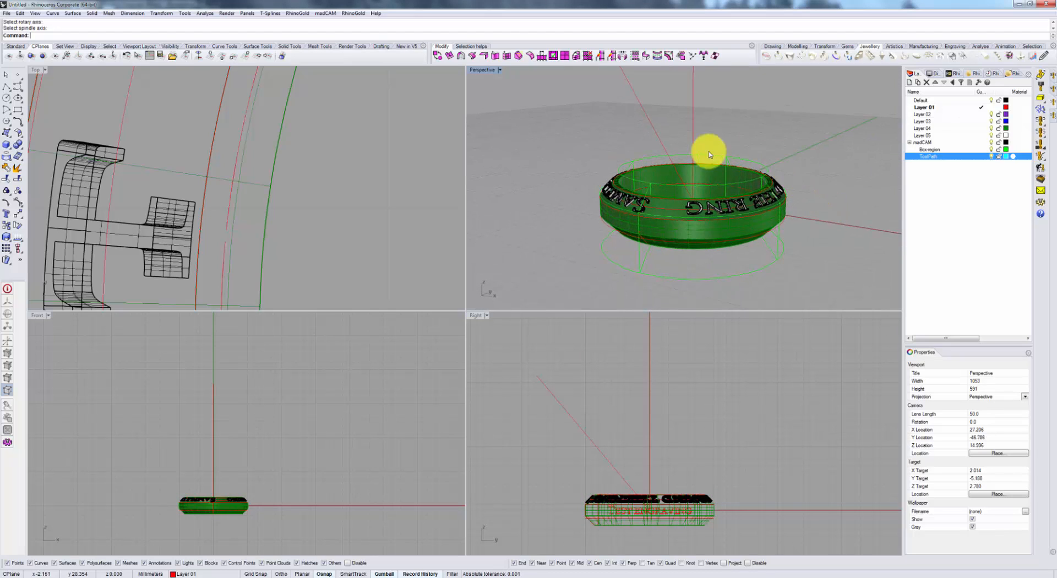
pyautogui.moveTo(759, 132)
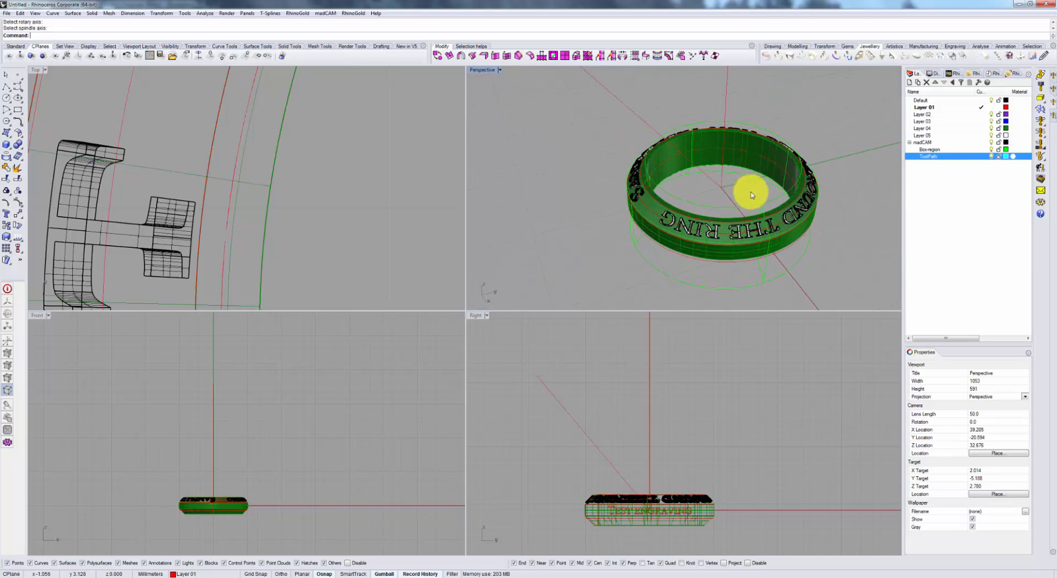
pyautogui.moveTo(751, 196); pyautogui.dragTo(772, 208)
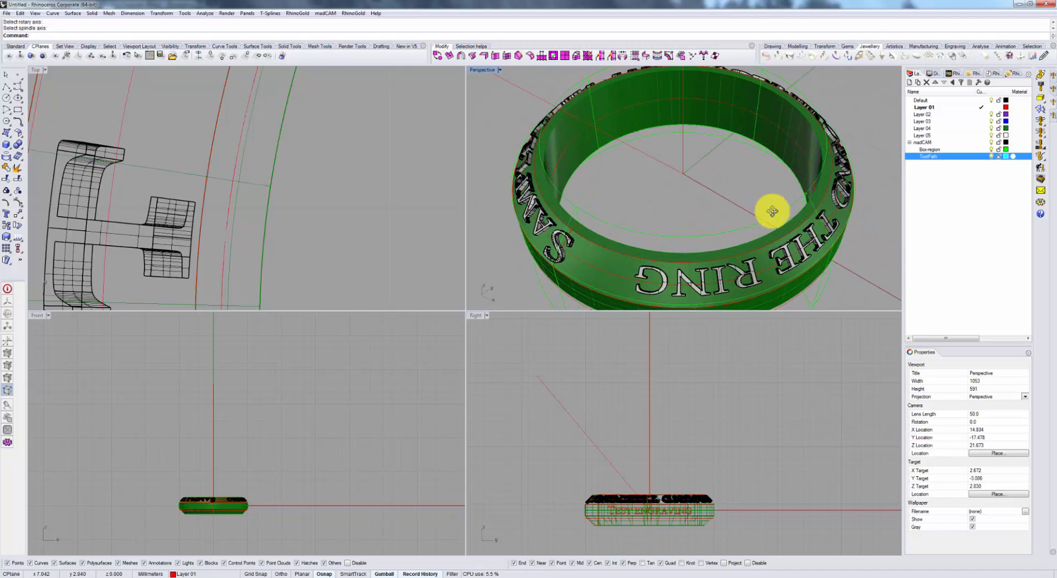
pyautogui.moveTo(772, 212); pyautogui.dragTo(698, 192)
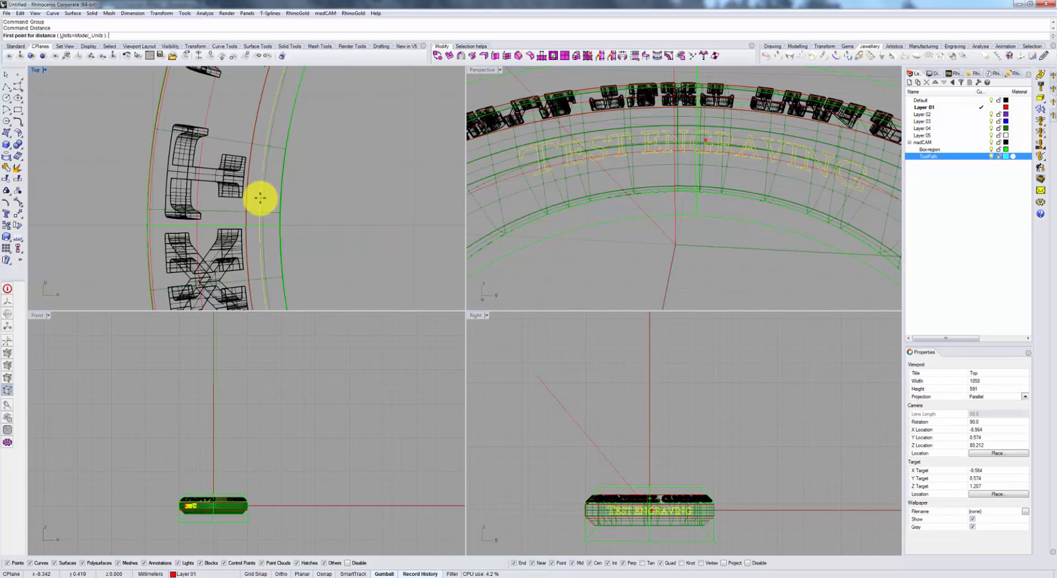
# Step: Measure the 0.336 mm lettering distance and create an Along Curves toolpath for the TEST ENGRAVING text
pyautogui.click(258, 197)
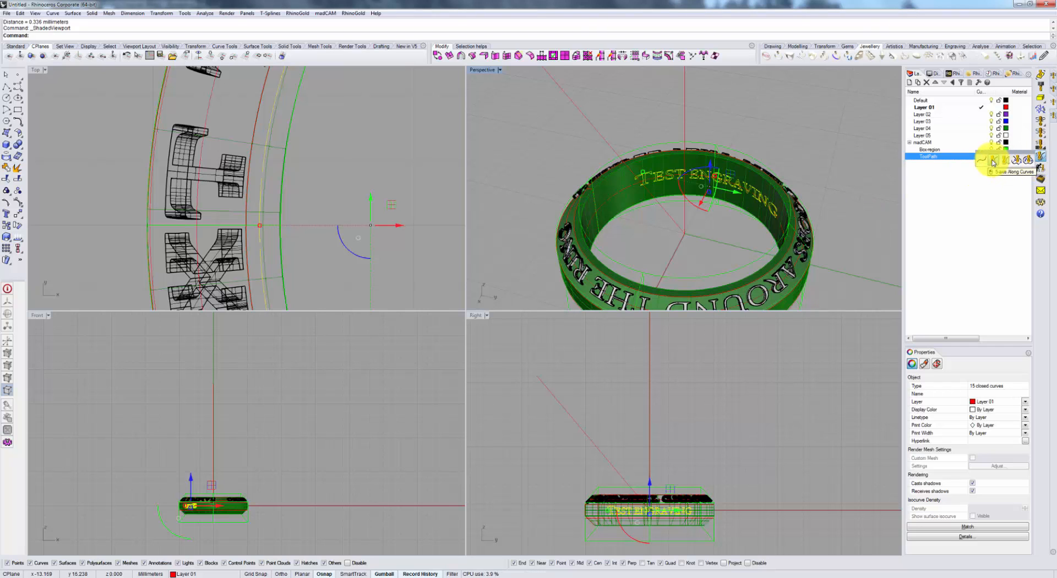
pyautogui.click(1015, 162)
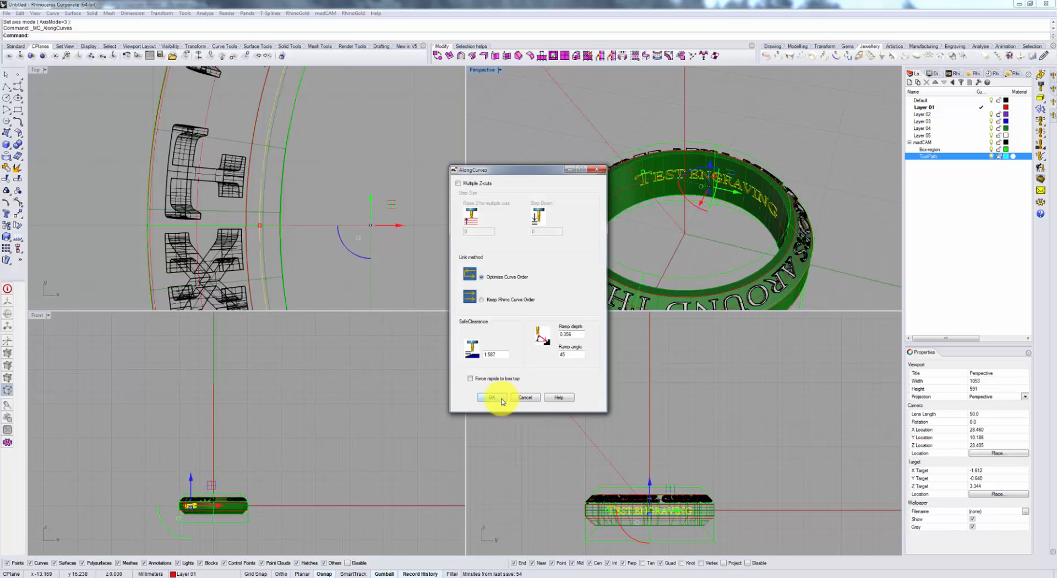
pyautogui.click(490, 397)
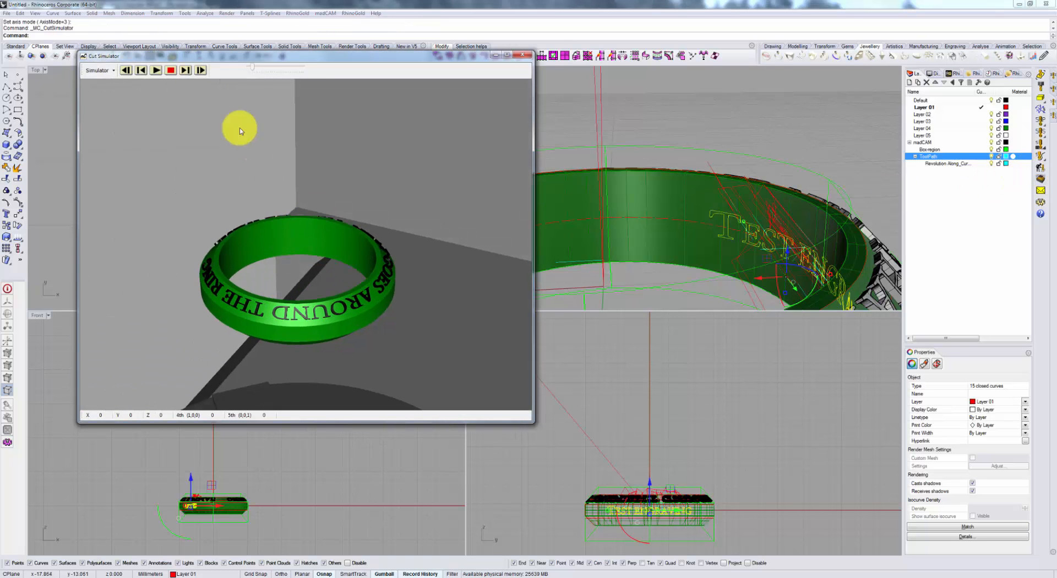
# Step: Play the inside-ring along-curves engraving simulation, then close the simulator
pyautogui.click(155, 70)
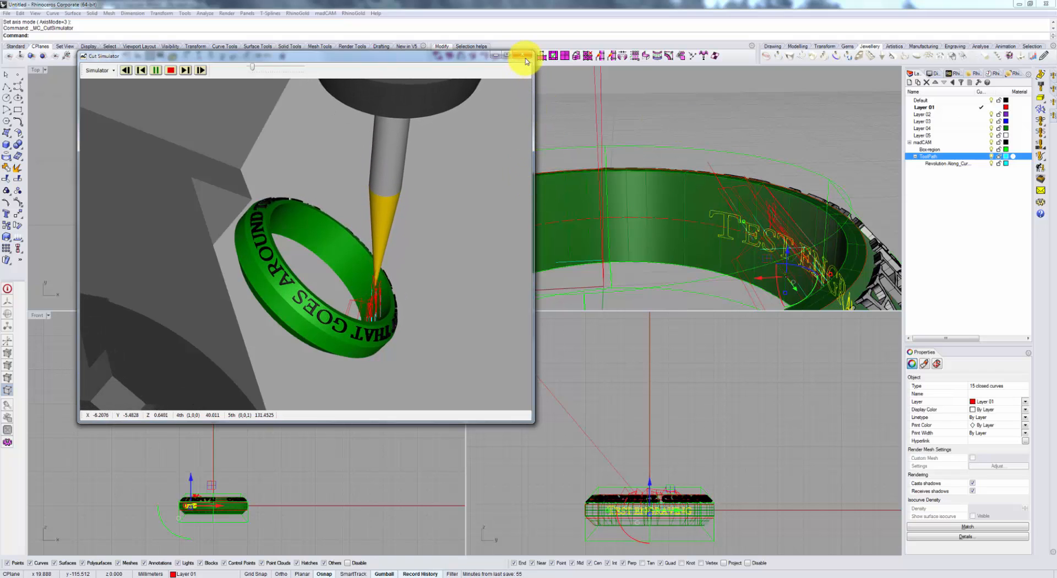
pyautogui.click(524, 57)
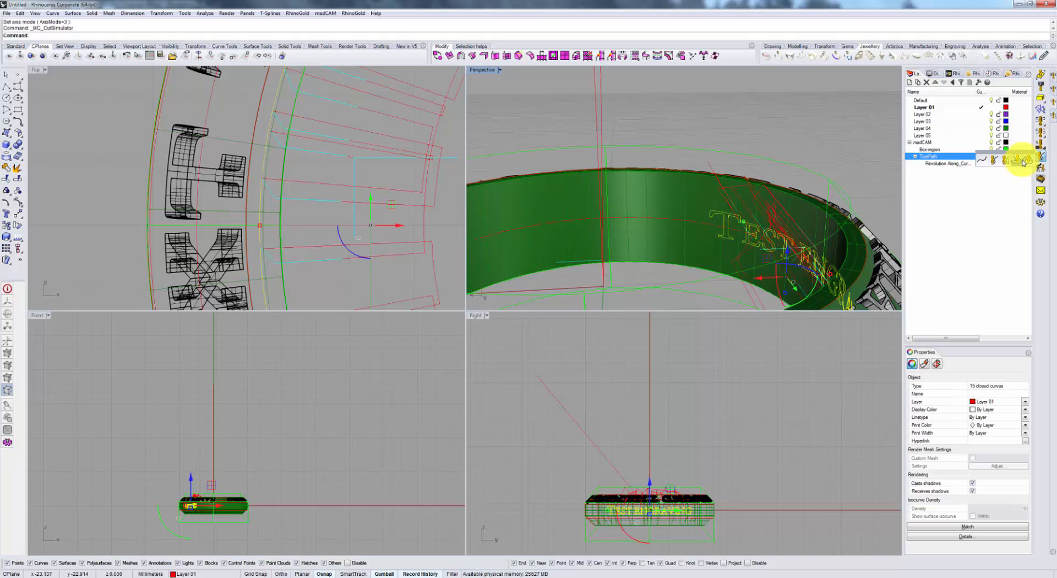
pyautogui.moveTo(1023, 160)
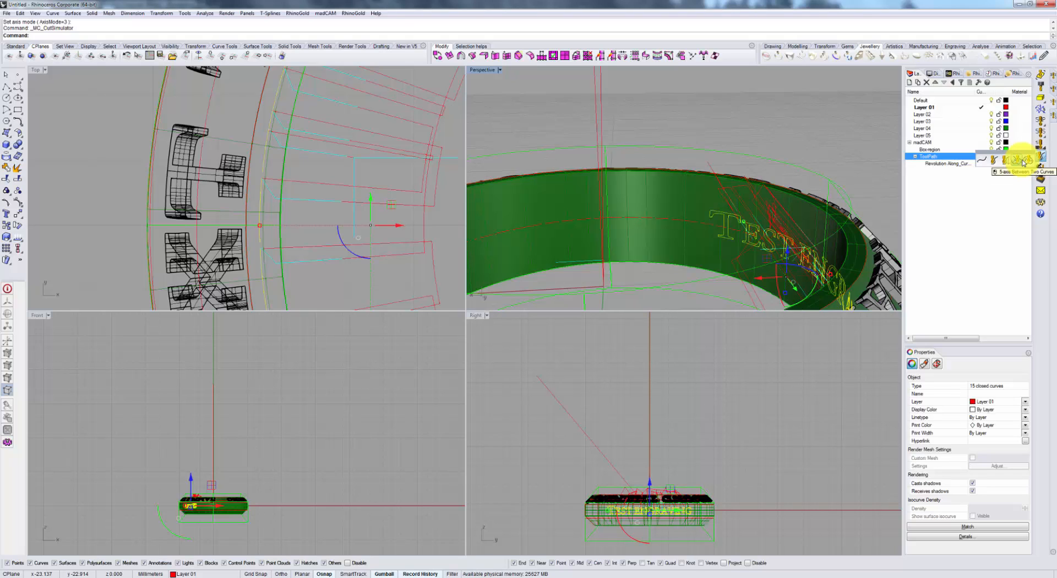